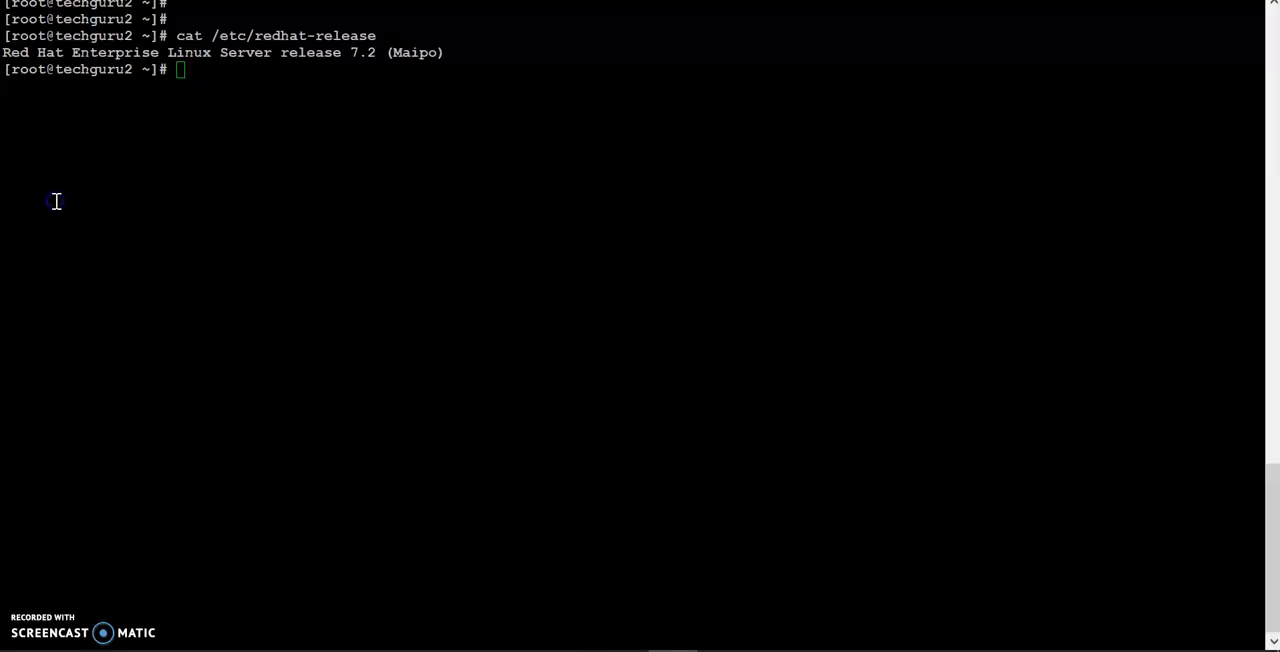
- Install Java on the server with 'yum install java -y'
{"action": "type", "text": "yum"}
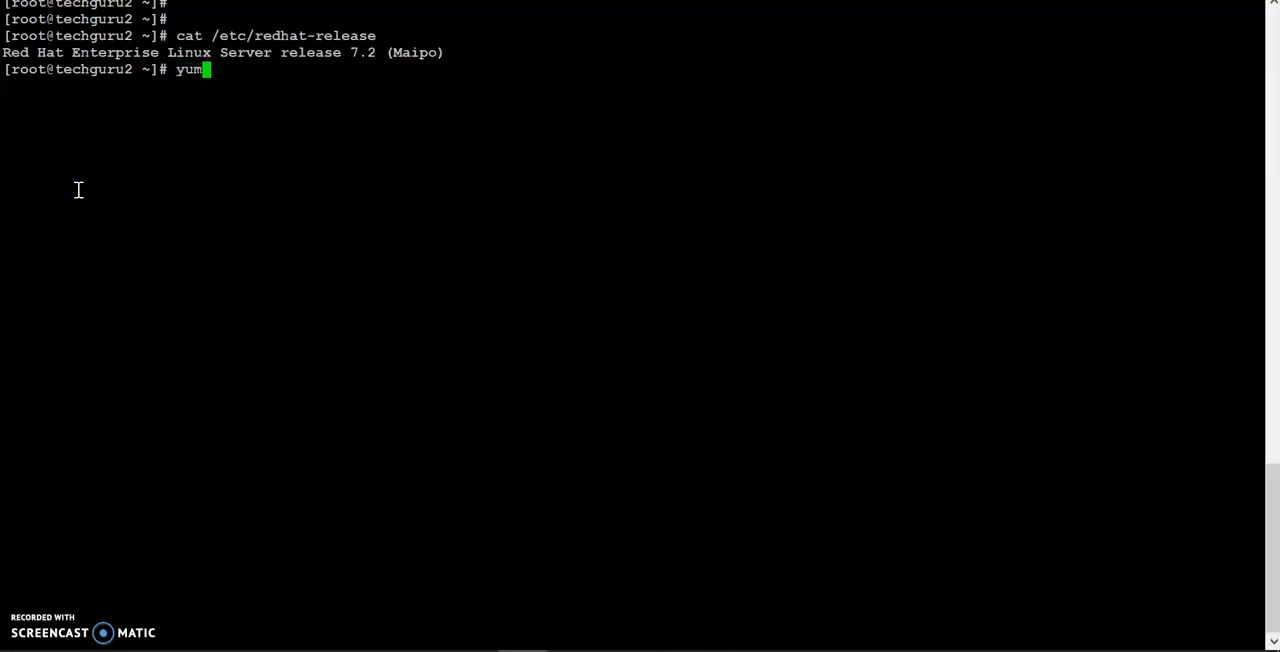
{"action": "type", "text": "install j"}
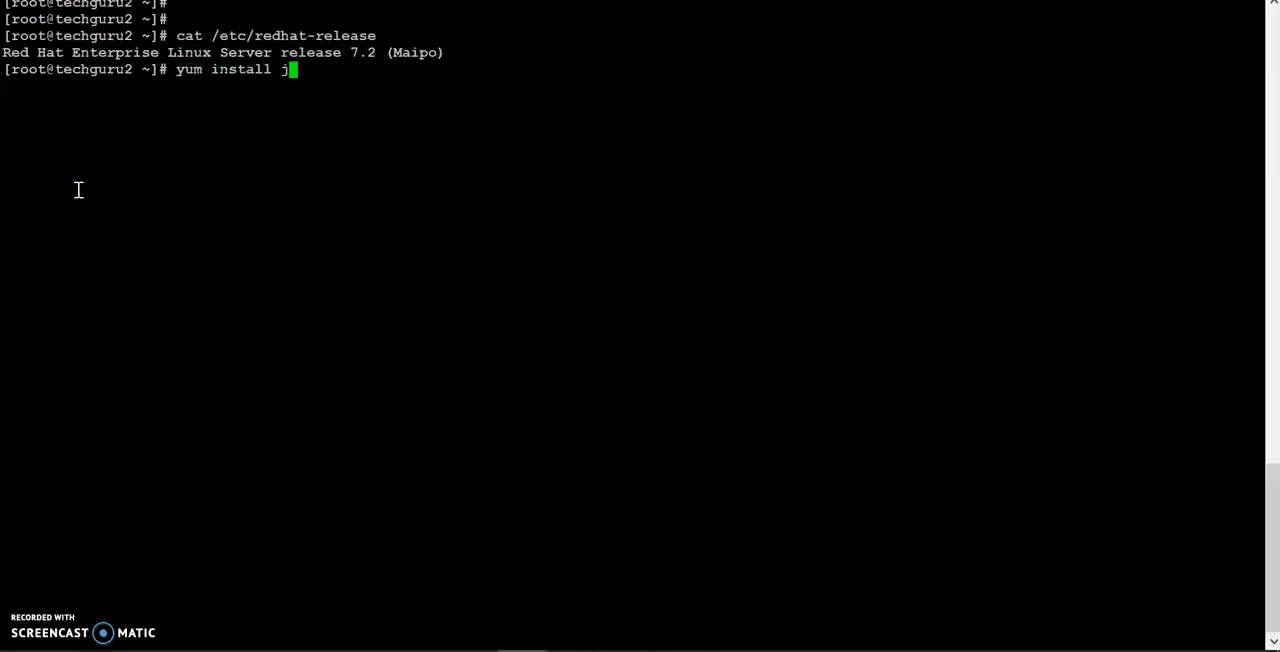
{"action": "type", "text": "ava -y"}
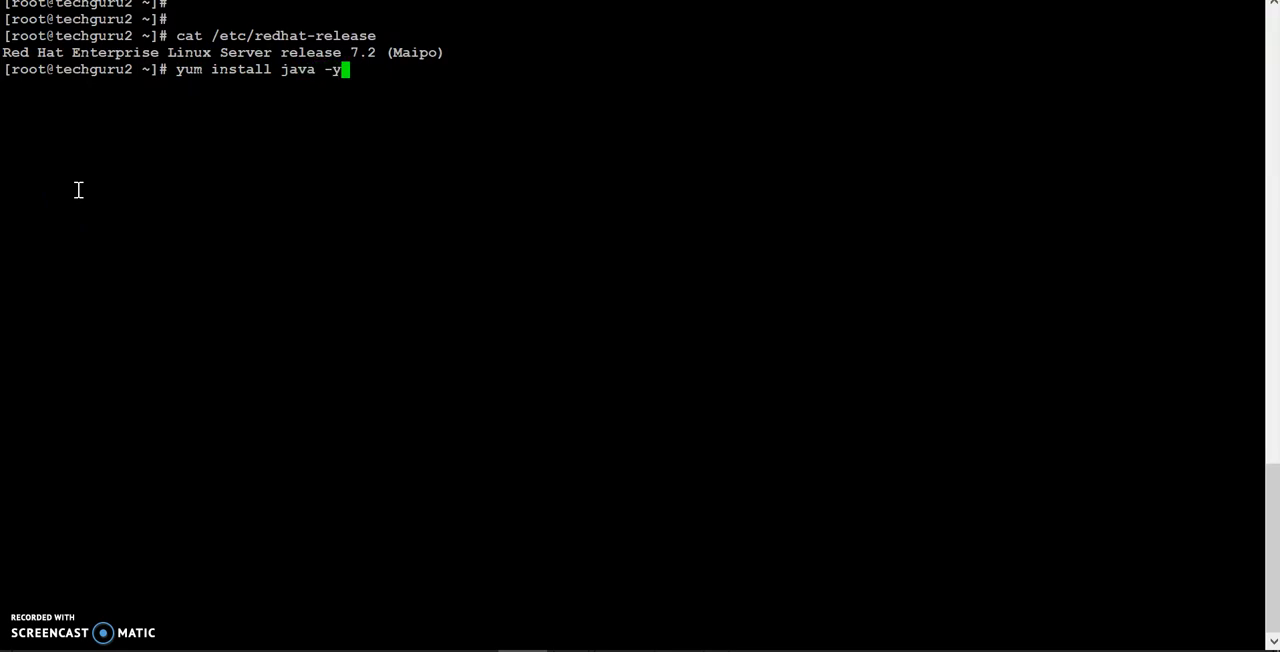
{"action": "key", "text": "Return"}
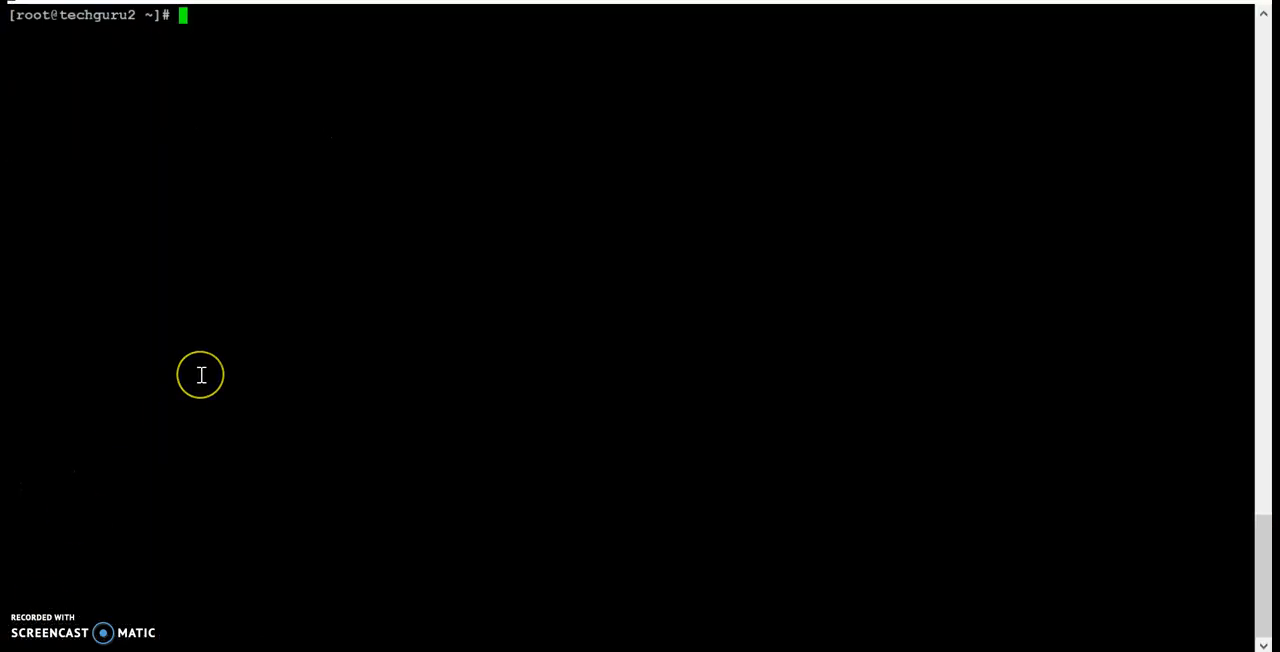
- Verify with java -version that OpenJDK 1.8.0_144 is installed
{"action": "type", "text": "java"}
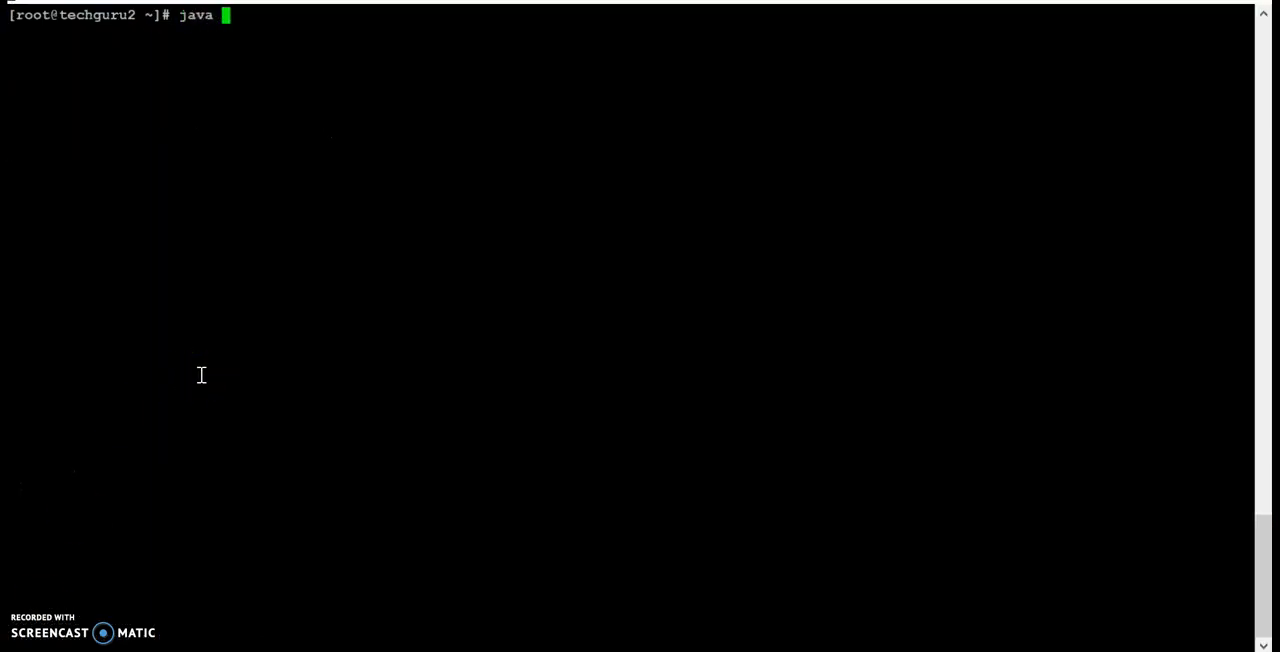
{"action": "type", "text": "-version"}
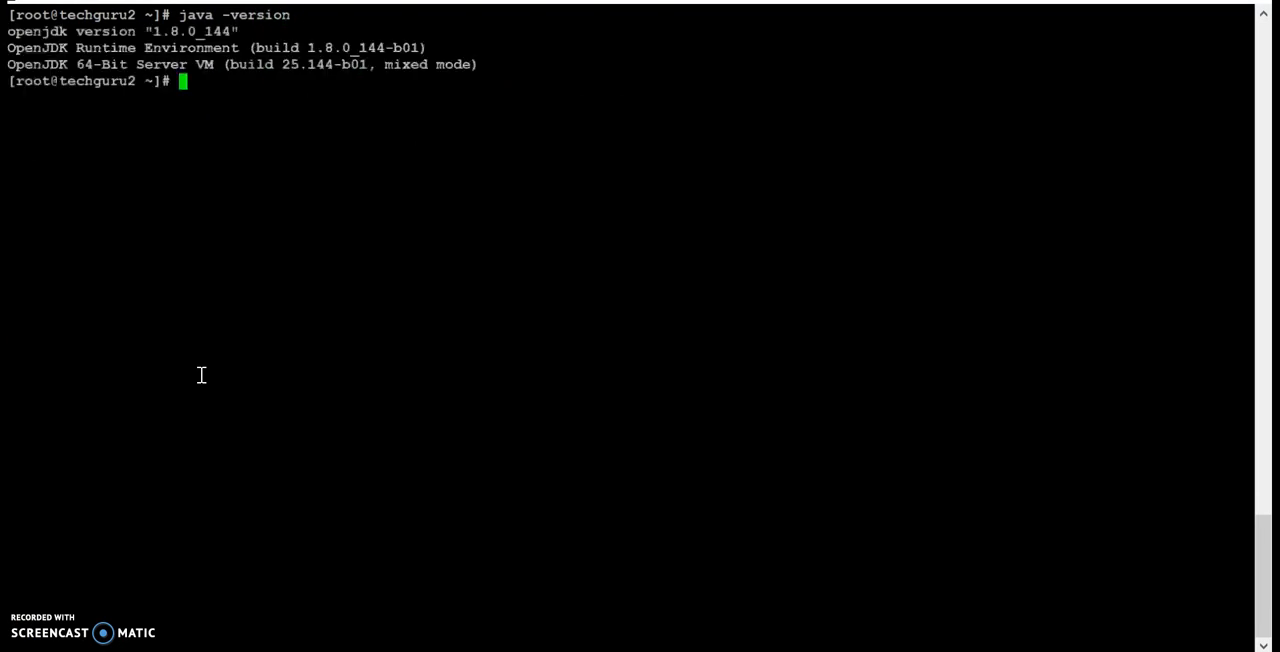
{"action": "key", "text": "Return"}
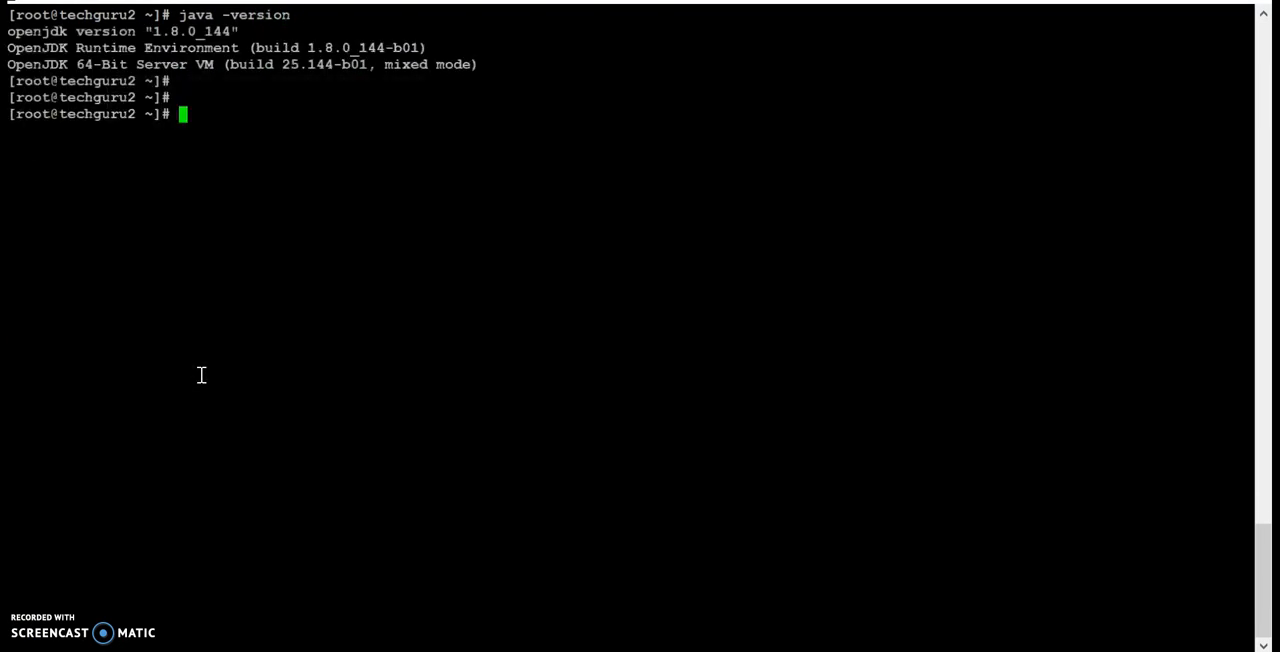
{"action": "key", "text": "alt+tab"}
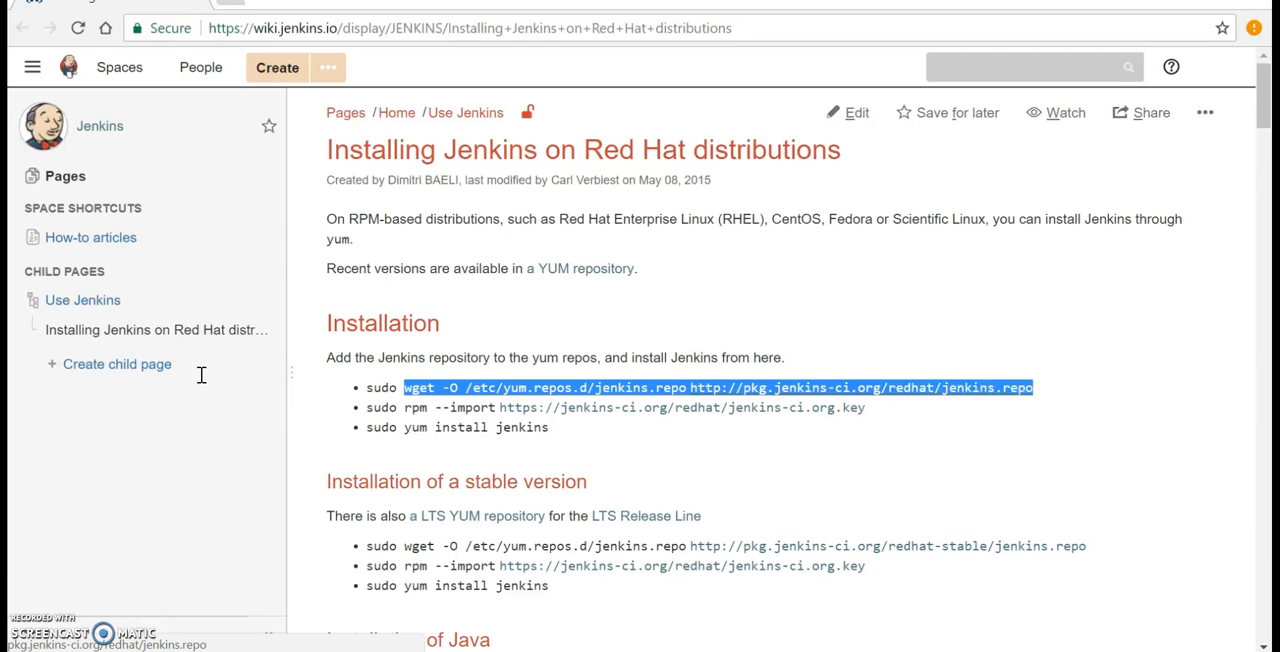
{"action": "mouse_move", "coordinate": [601, 632]}
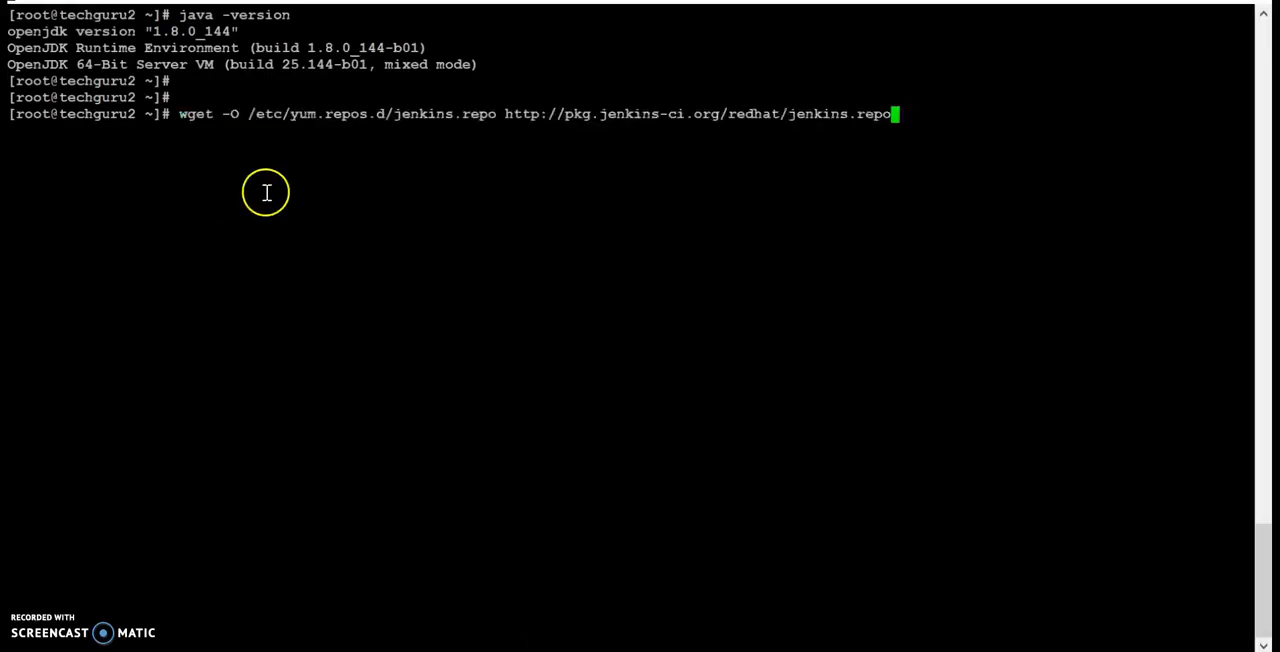
- Download jenkins.repo into /etc/yum.repos.d and import the jenkins-ci.org.key signing key with rpm
{"action": "key", "text": "Return"}
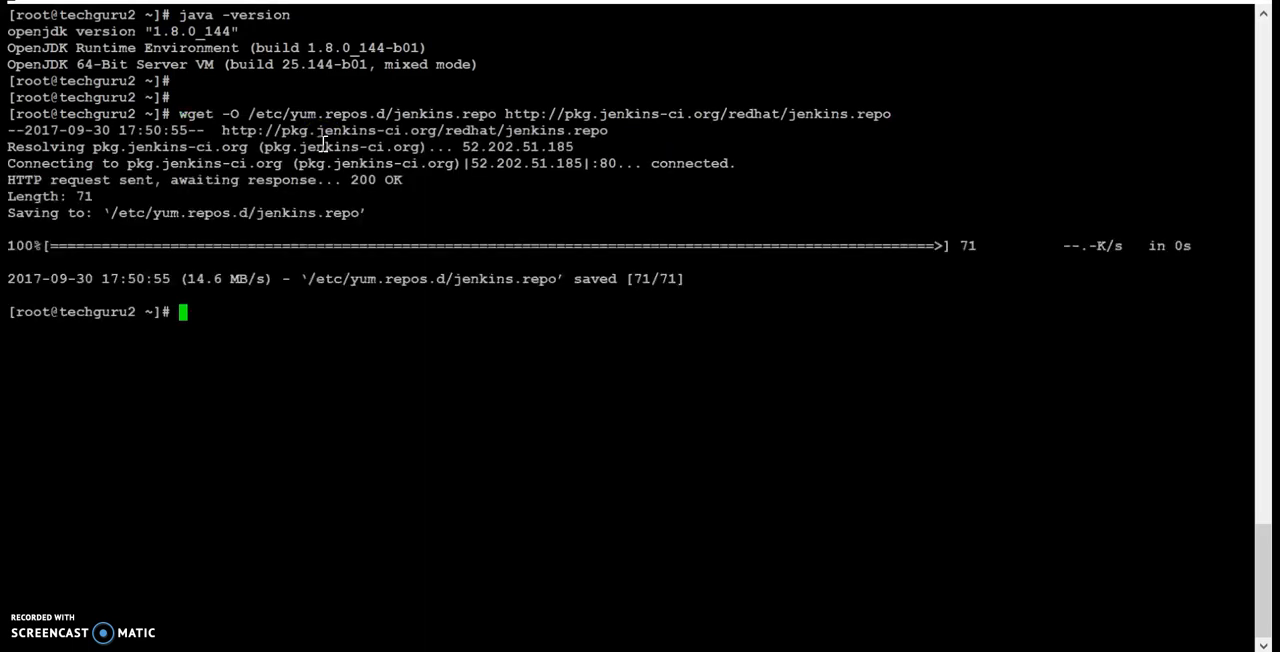
{"action": "key", "text": "Return"}
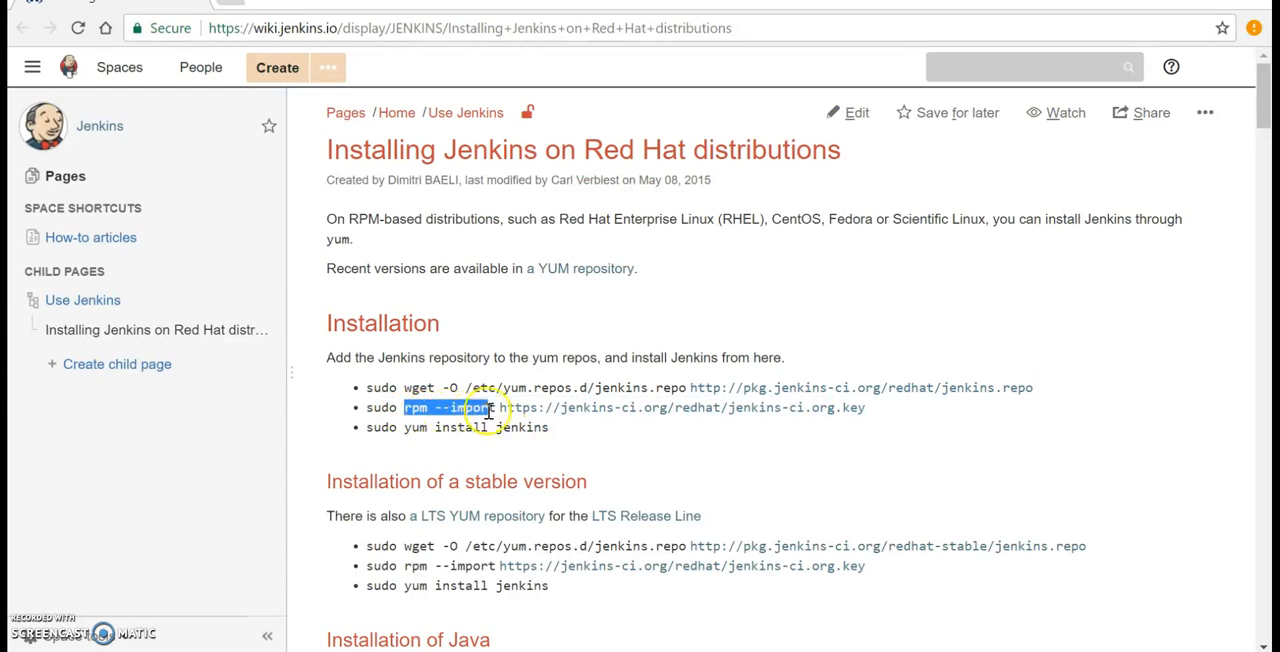
{"action": "left_click_drag", "start_coordinate": [490, 407], "coordinate": [865, 407]}
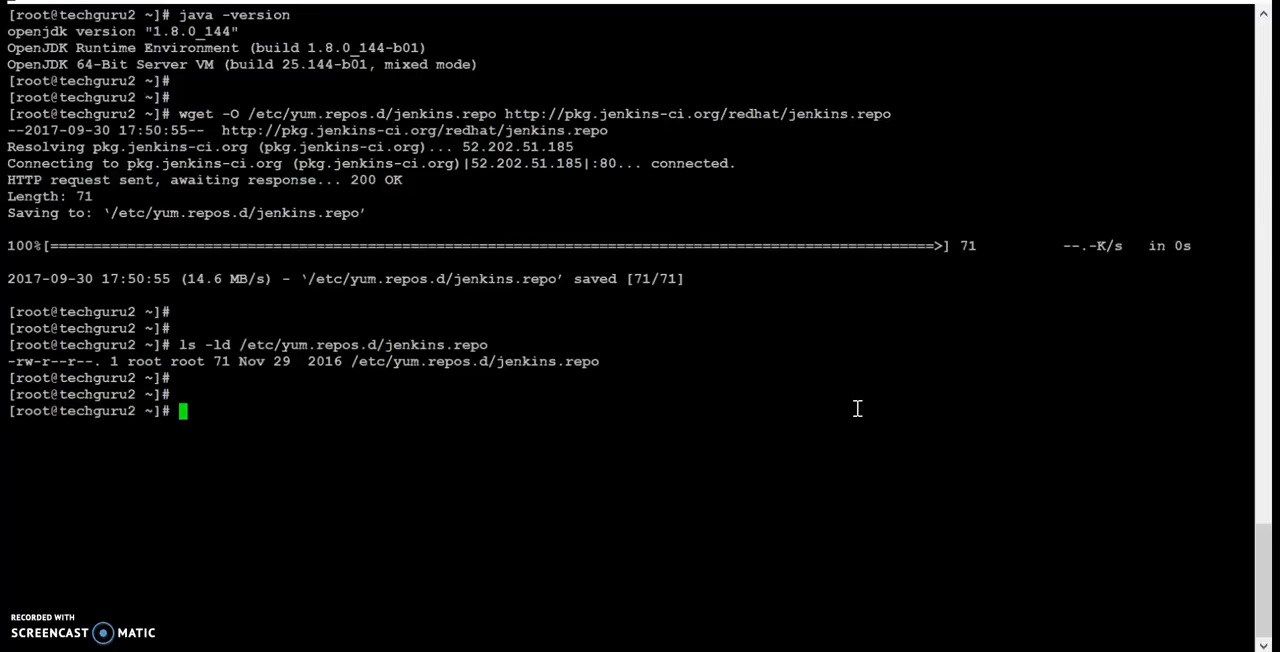
{"action": "type", "text": "rpm --import https://jenkins-ci.org/redhat/jenkins-ci.org.key"}
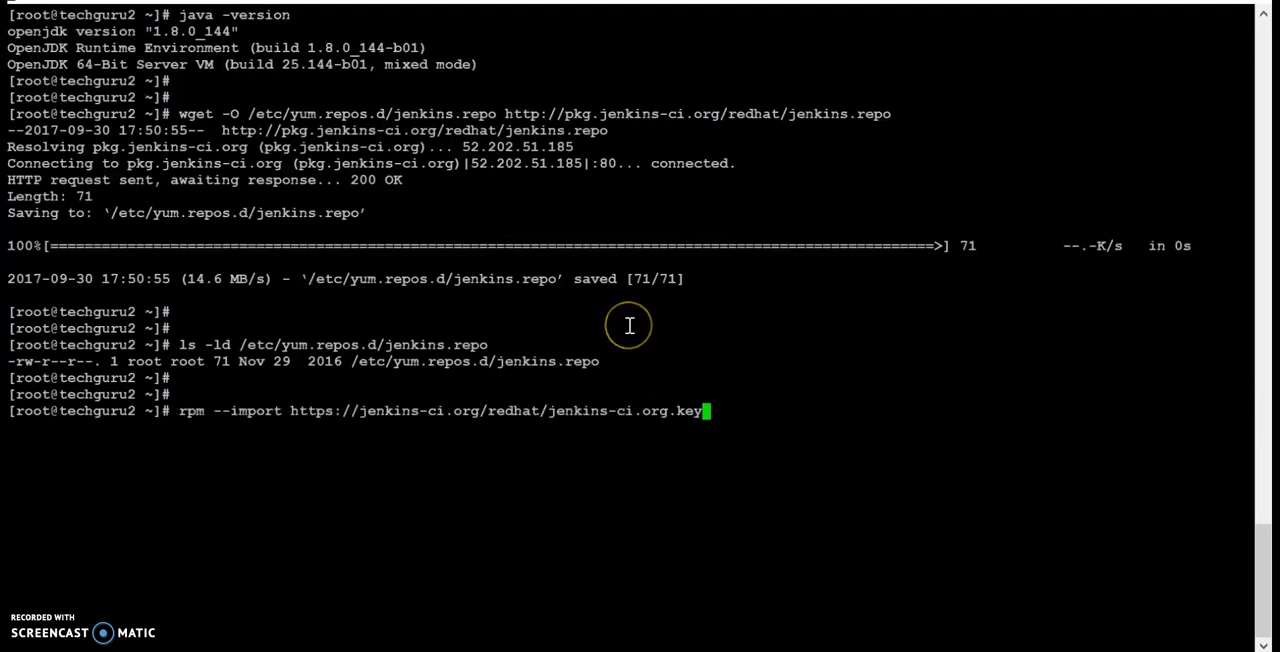
{"action": "key", "text": "Return"}
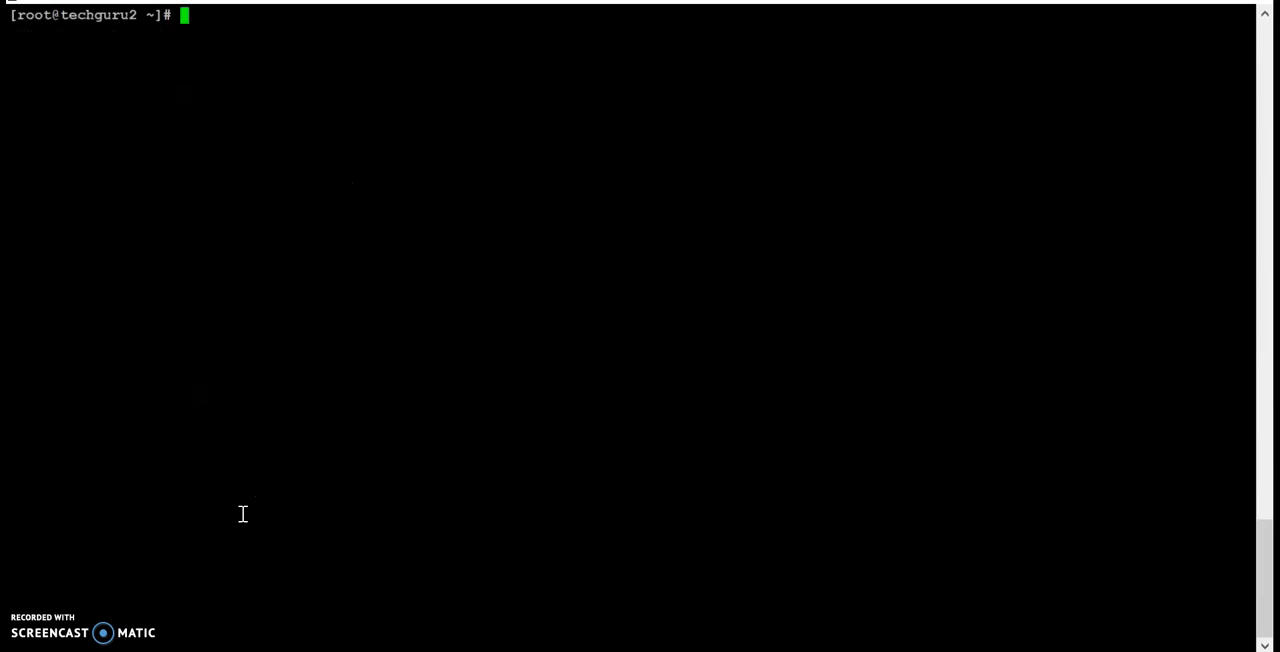
- Install the Jenkins 2.81-1.1 package with 'yum install jenkins', confirming with y
{"action": "type", "text": "yum install"}
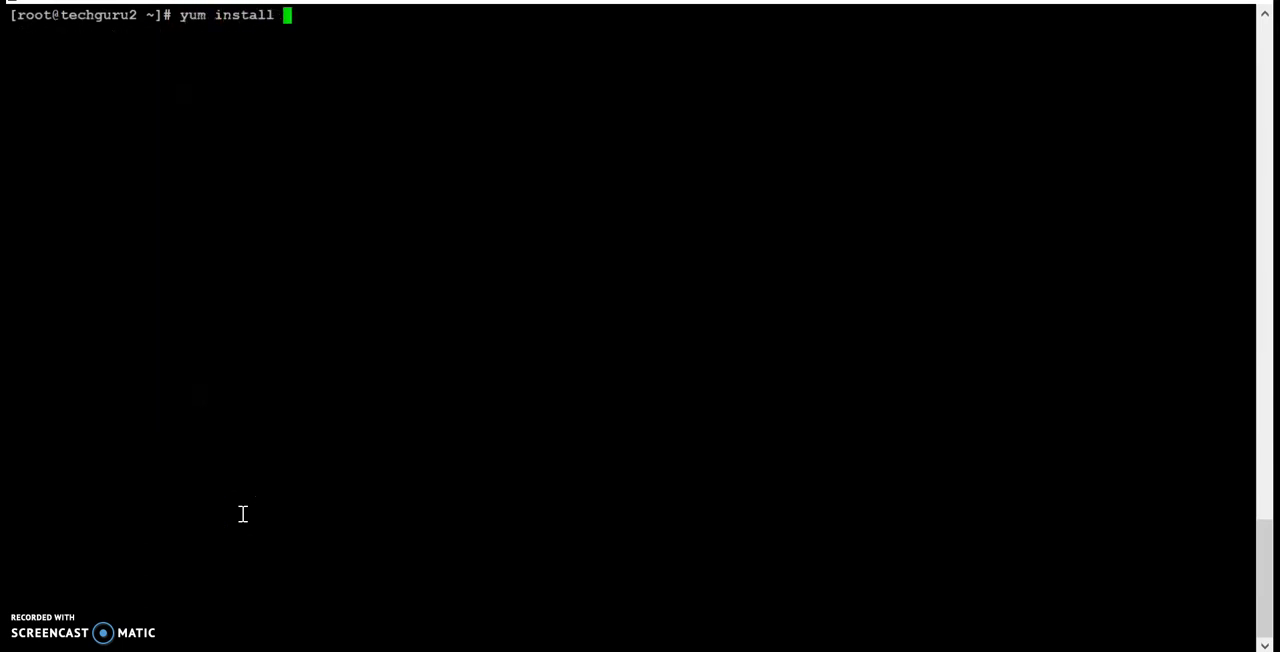
{"action": "type", "text": "jenkins"}
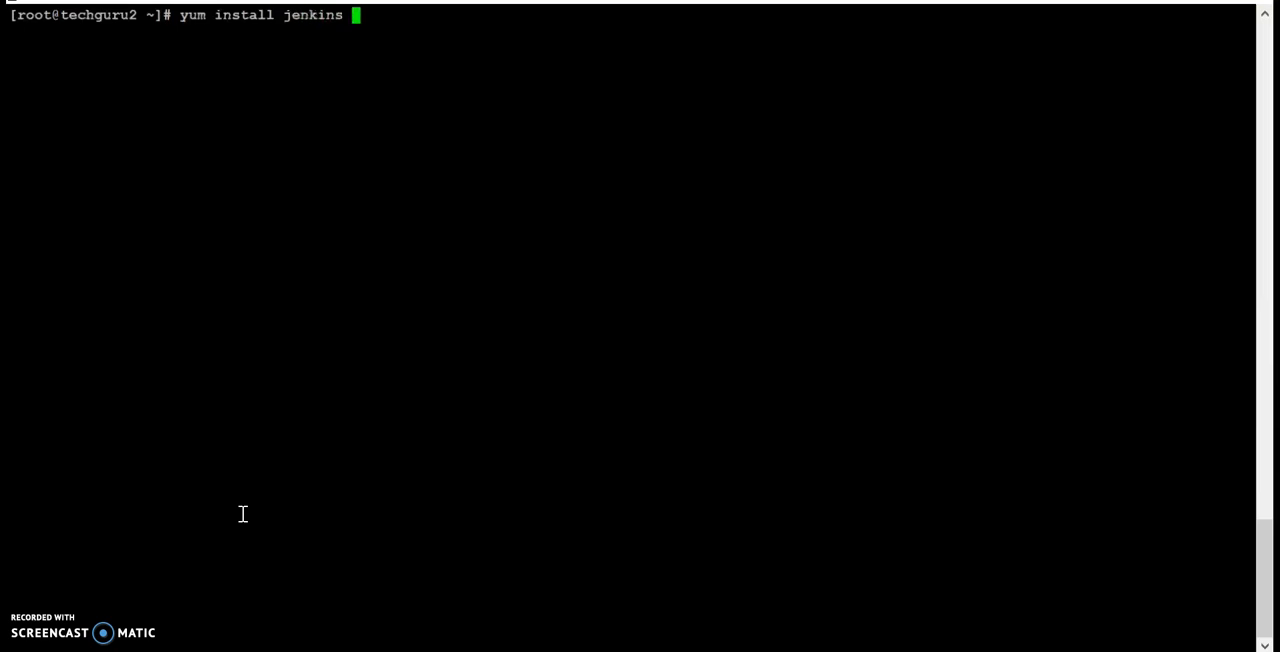
{"action": "key", "text": "Return"}
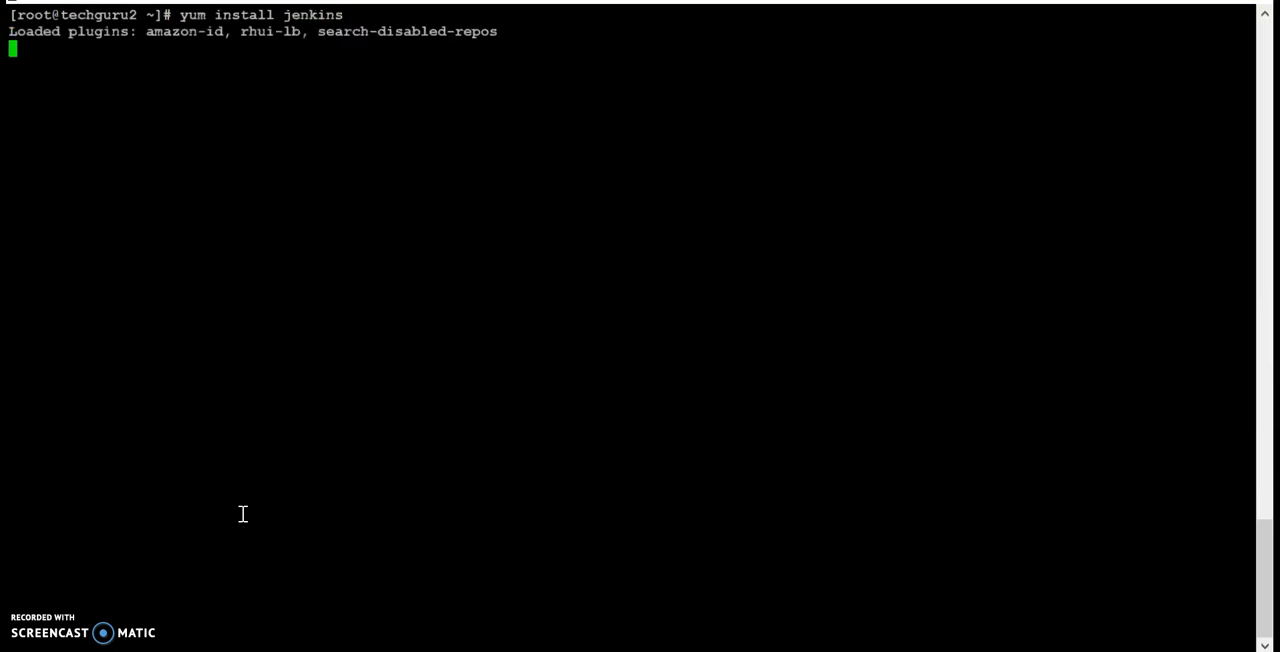
{"action": "type", "text": "y/d/N]: y"}
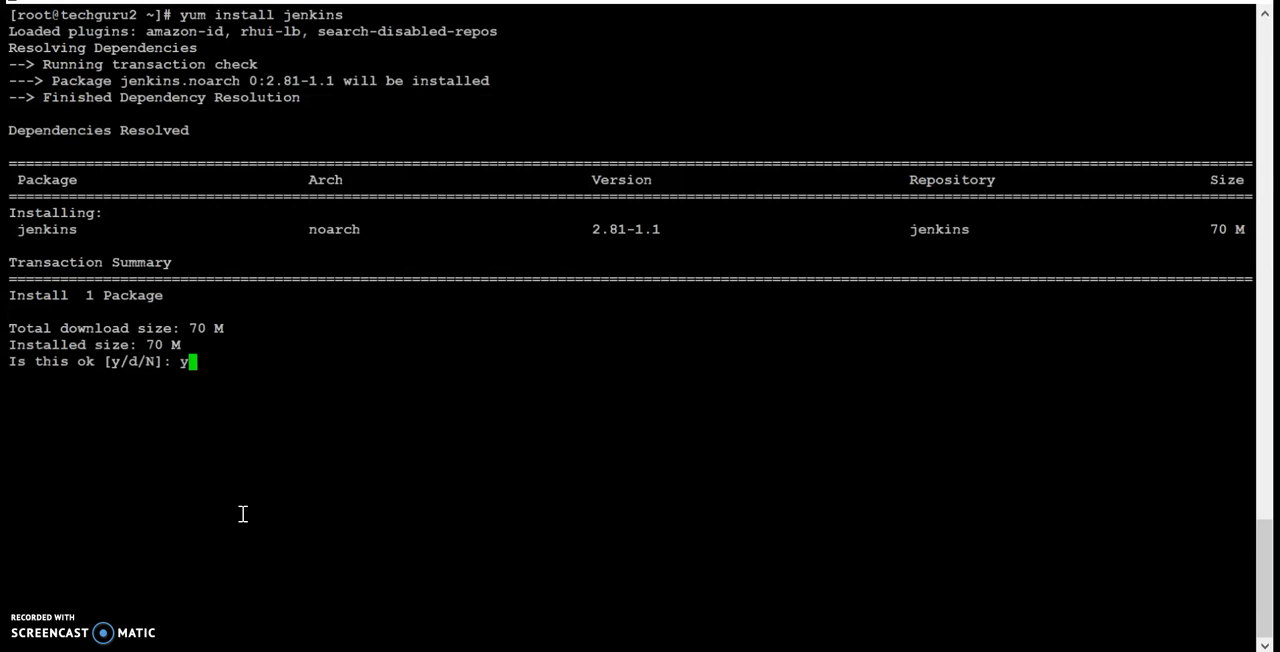
{"action": "key", "text": "Return"}
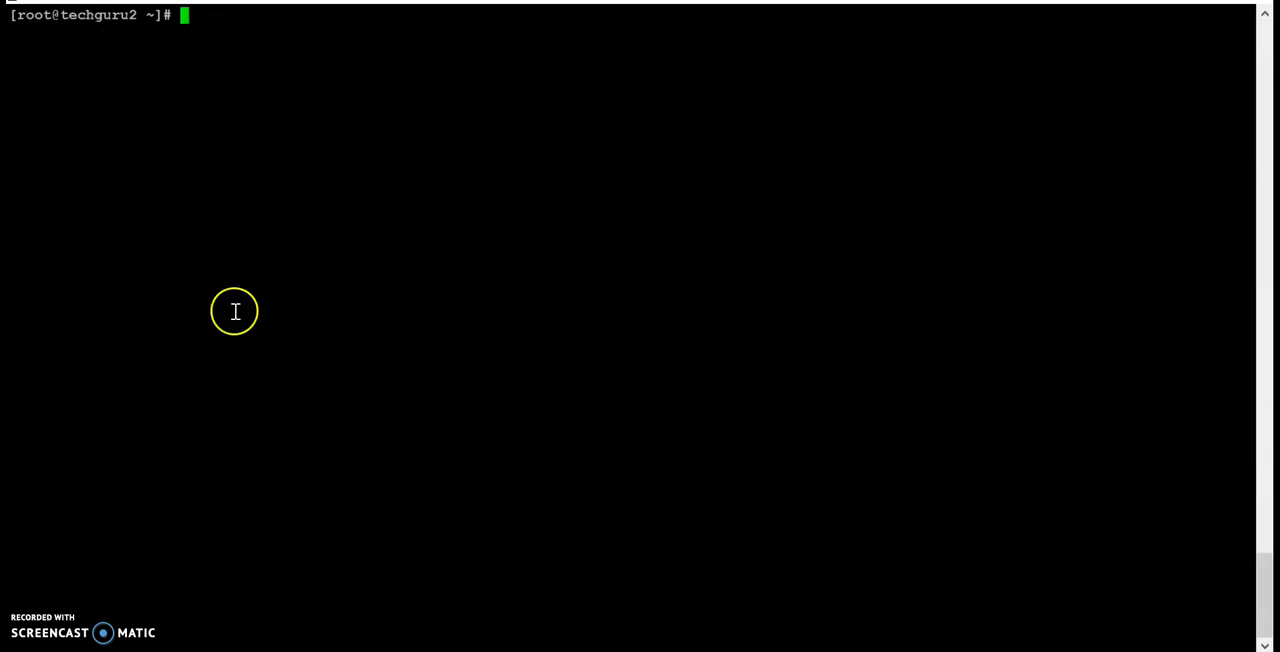
- Start the Jenkins service with 'systemctl start jenkins'
{"action": "type", "text": "system"}
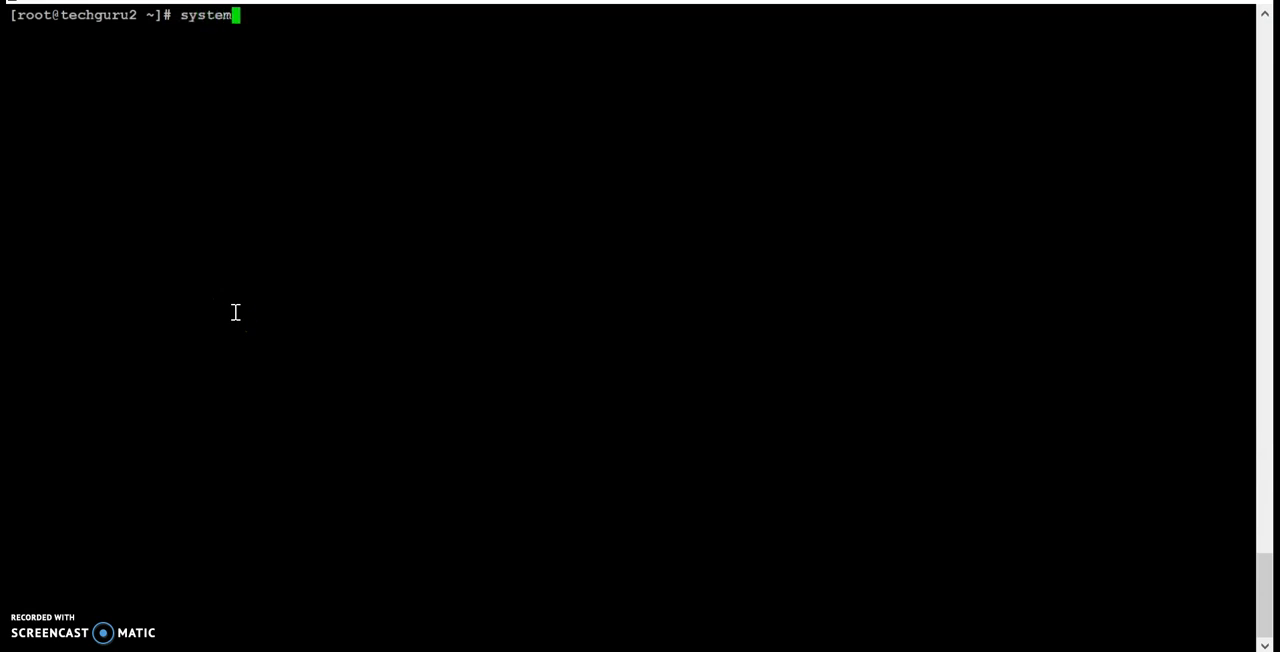
{"action": "type", "text": "ctl st"}
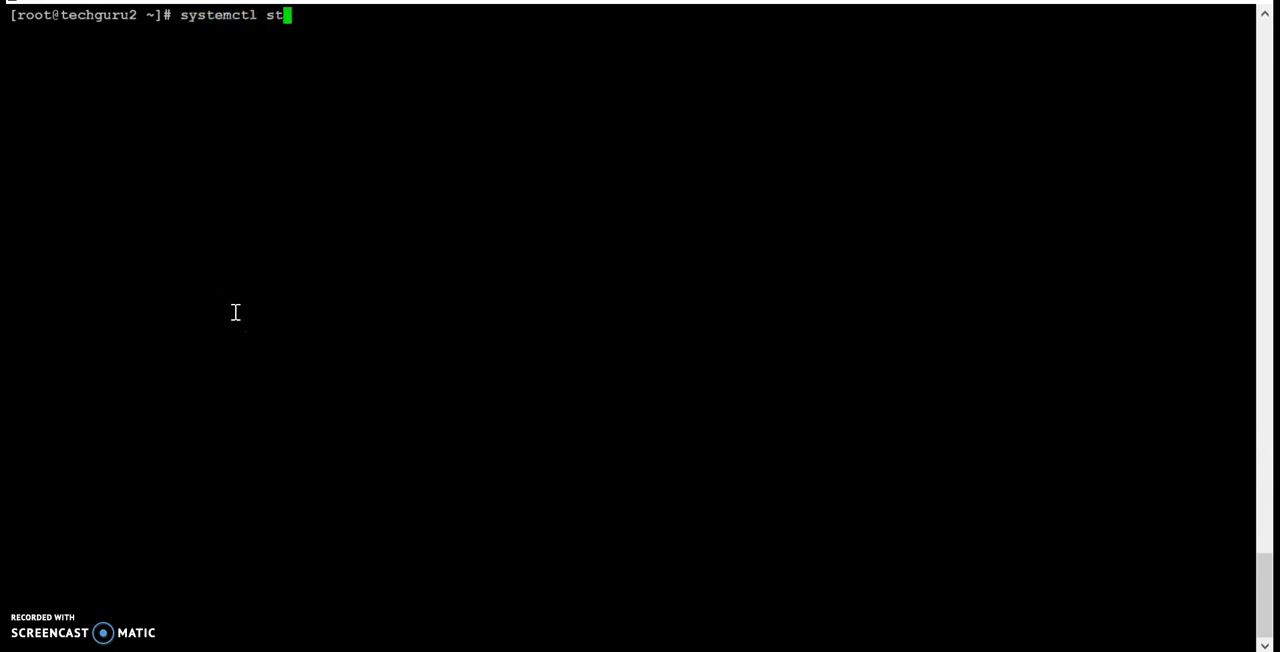
{"action": "type", "text": "art jenkins"}
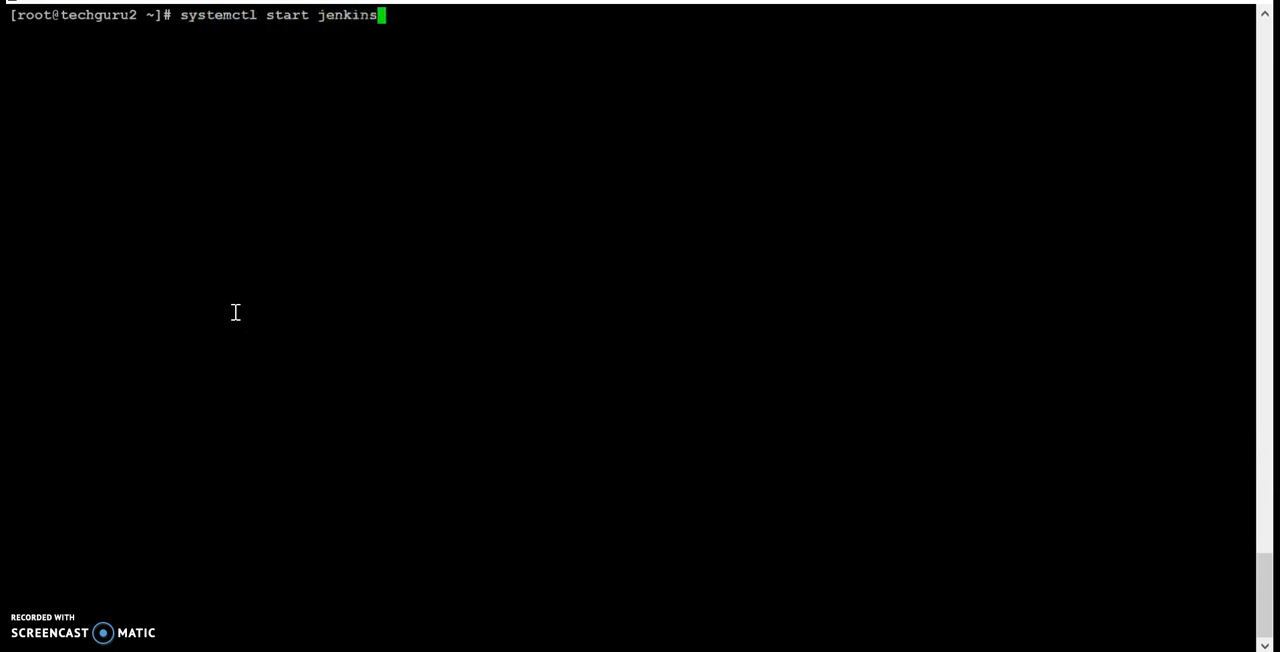
{"action": "key", "text": "Return"}
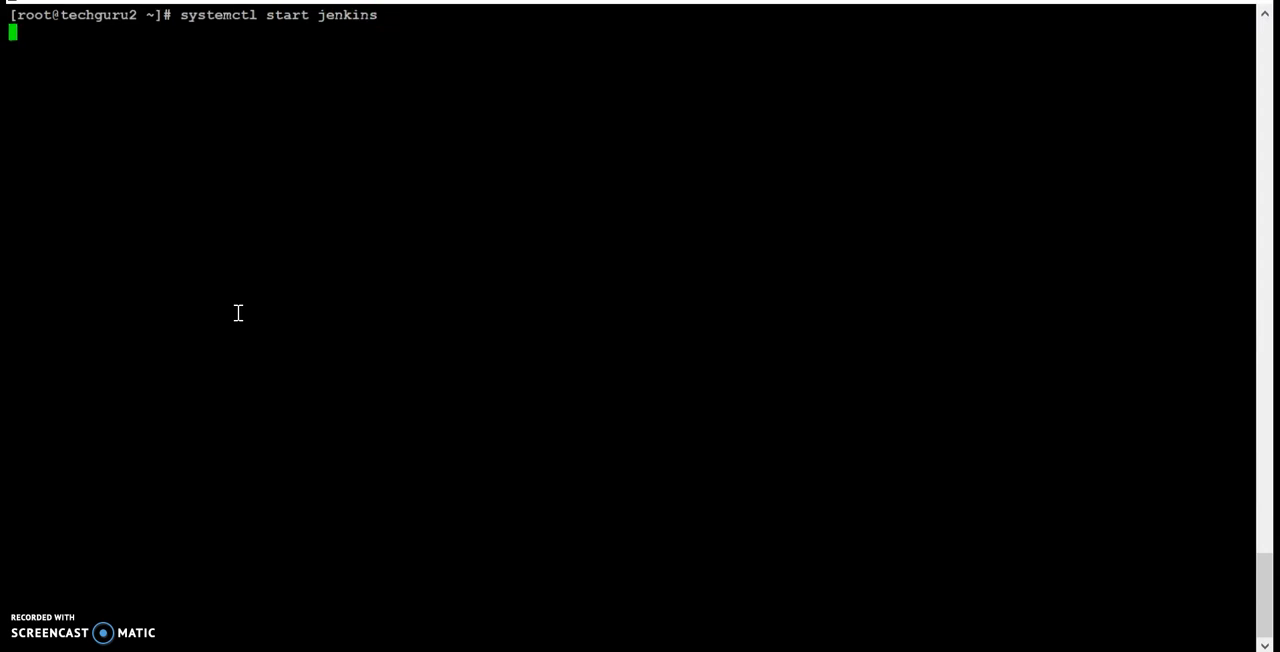
{"action": "key", "text": "Return"}
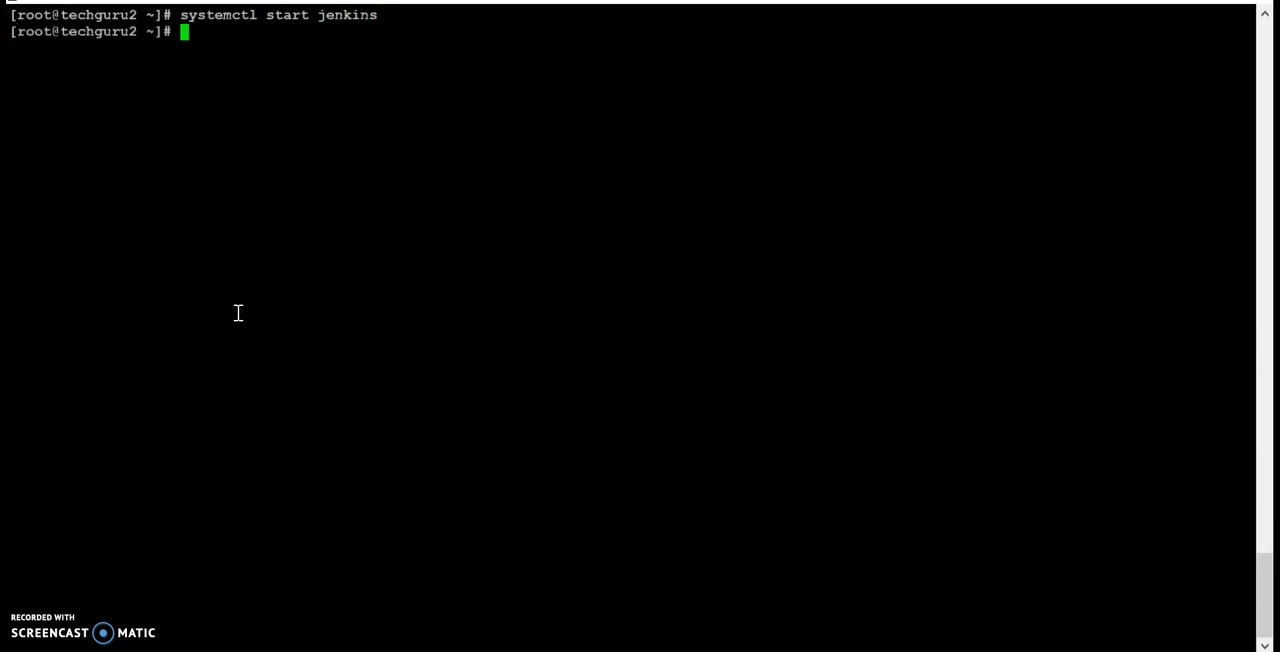
- Enable Jenkins at boot with chkconfig and confirm via netstat that java listens on 8080
{"action": "type", "text": "chguru2 ~]# c"}
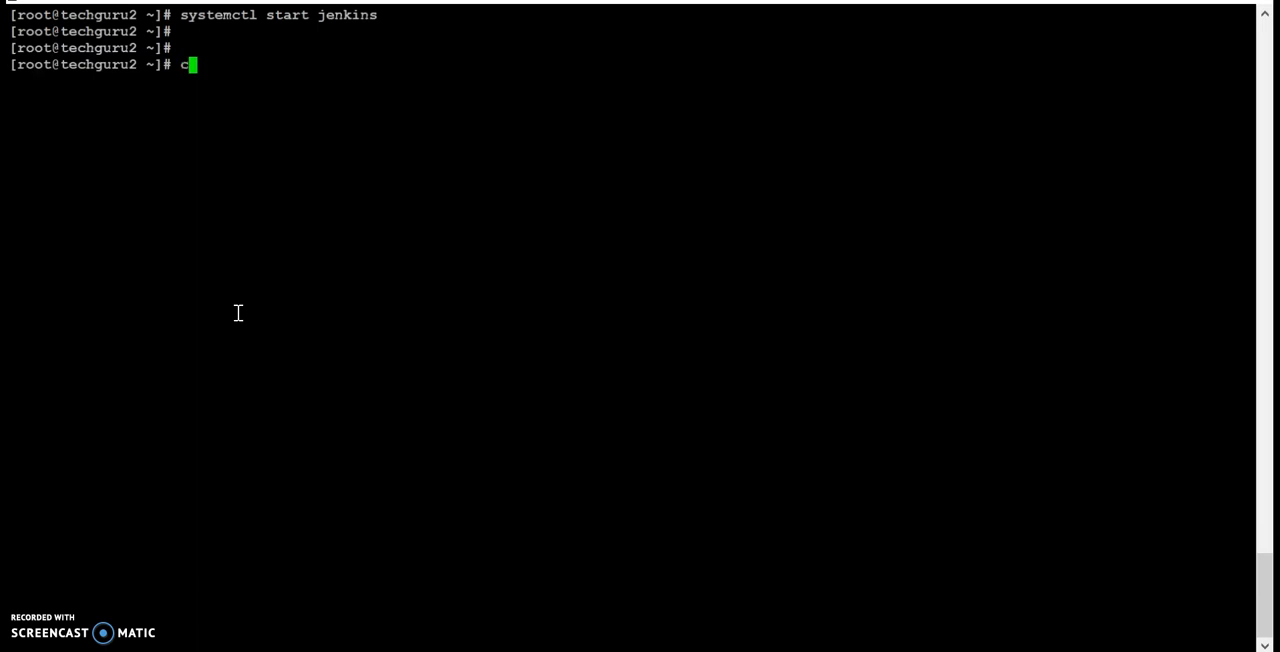
{"action": "type", "text": "hkconf"}
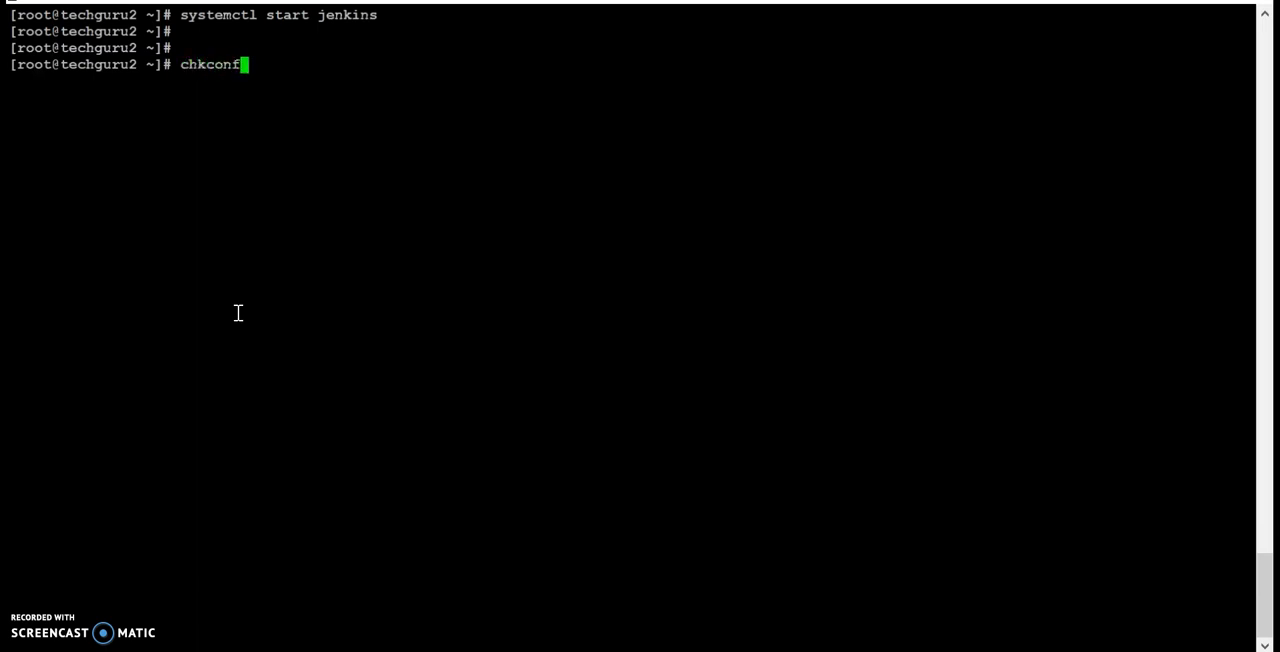
{"action": "type", "text": "ig jenkins o"}
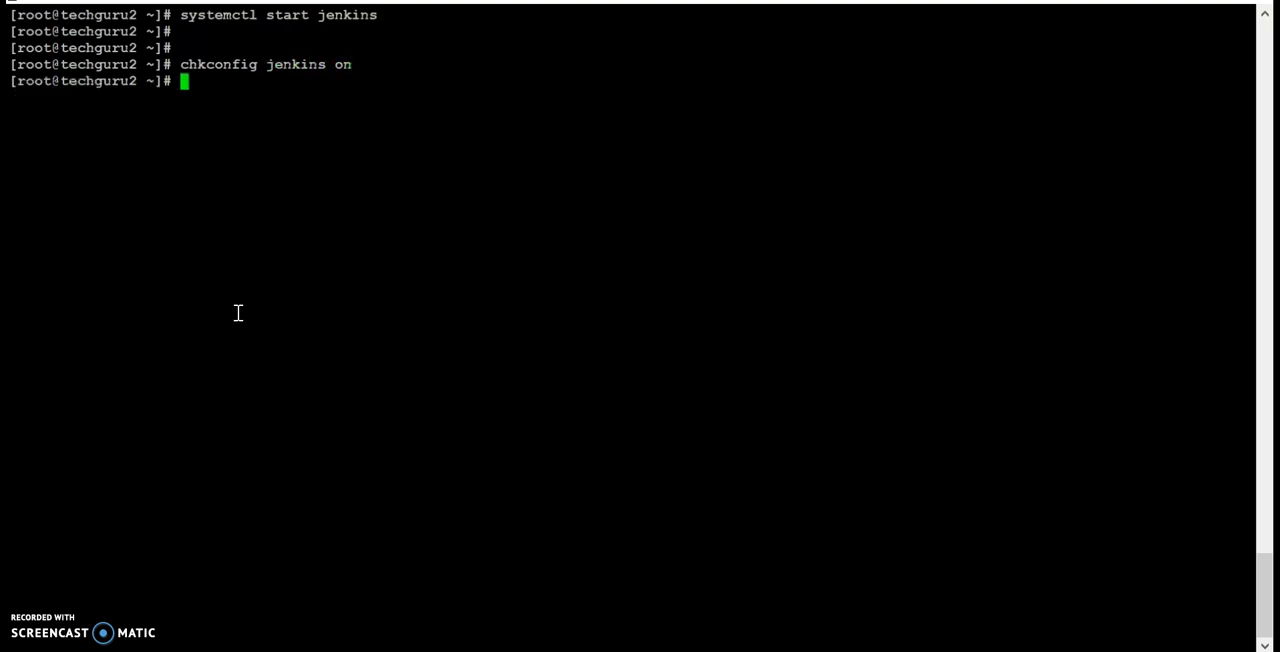
{"action": "type", "text": "netstat"}
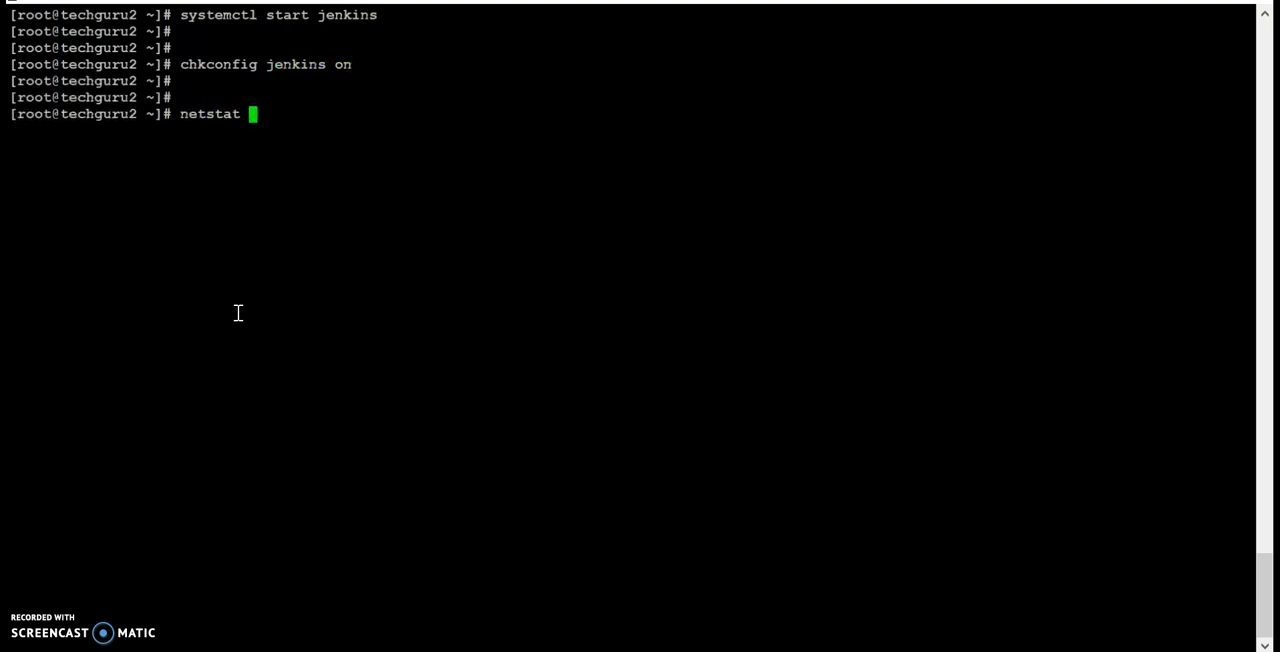
{"action": "key", "text": "Return"}
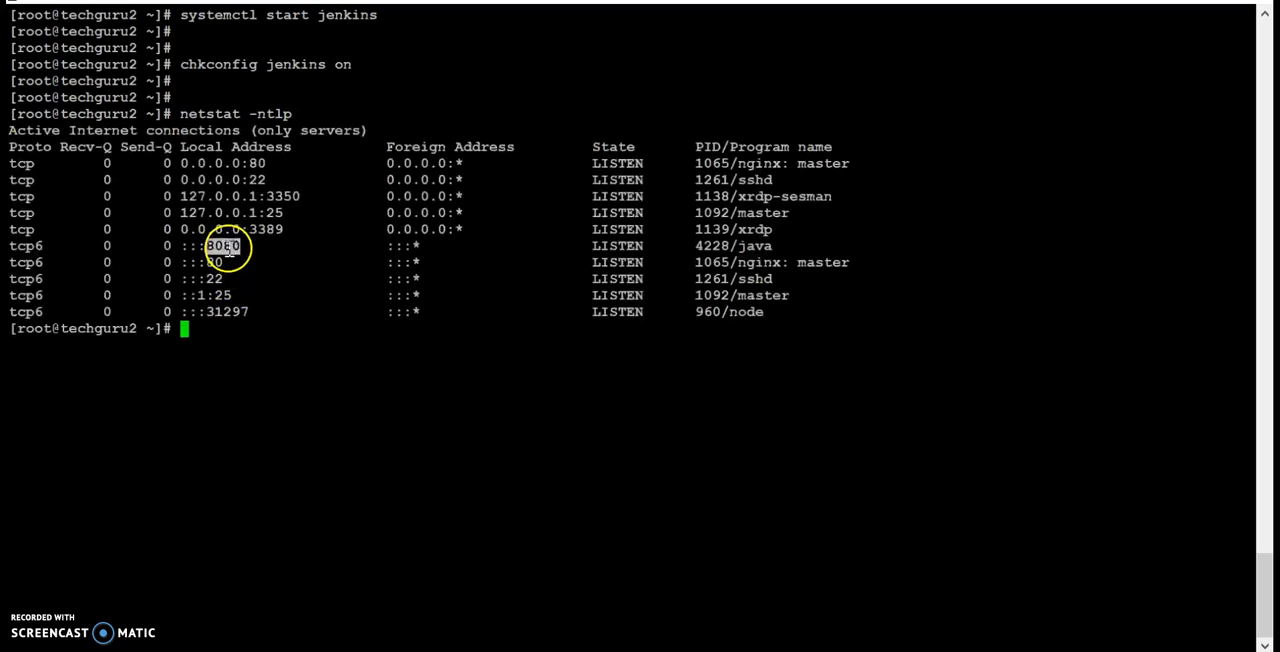
{"action": "mouse_move", "coordinate": [287, 317]}
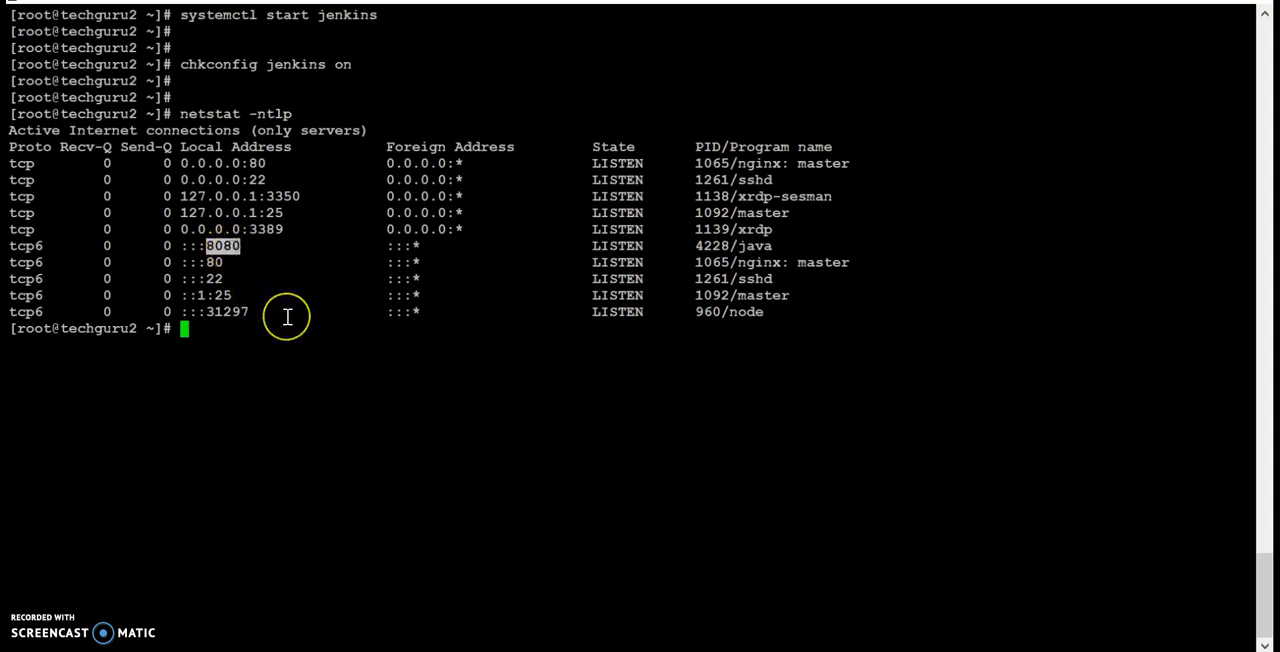
{"action": "mouse_move", "coordinate": [222, 246]}
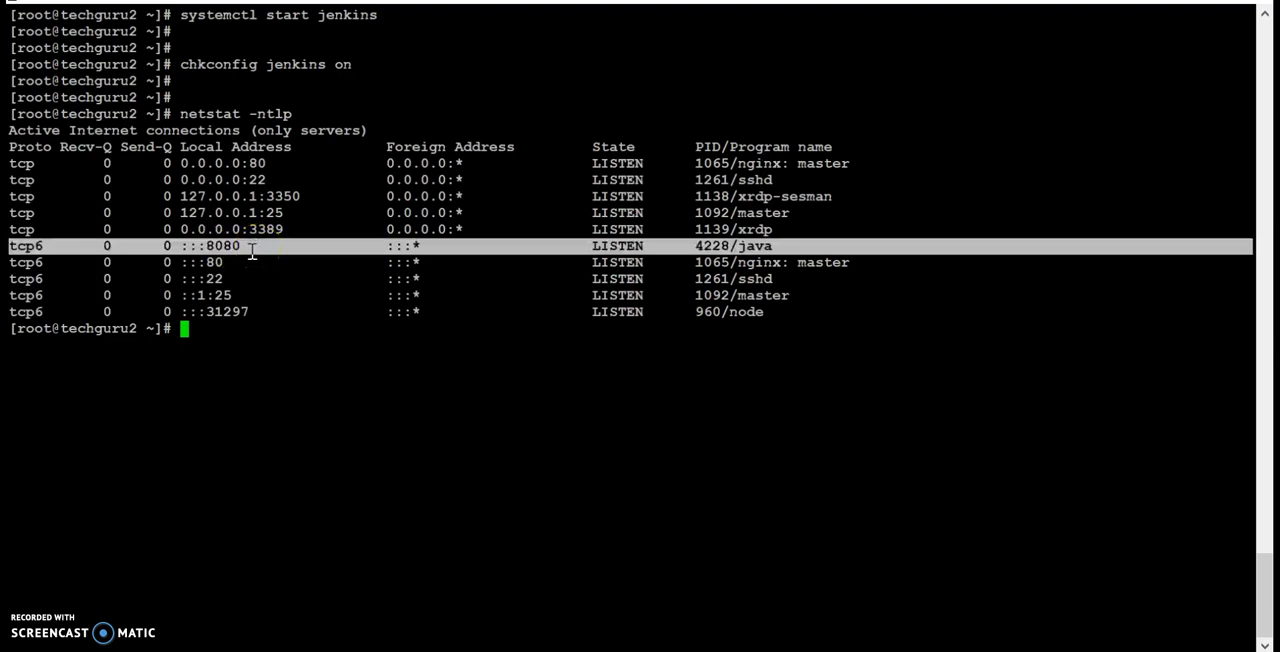
{"action": "key", "text": "alt+tab"}
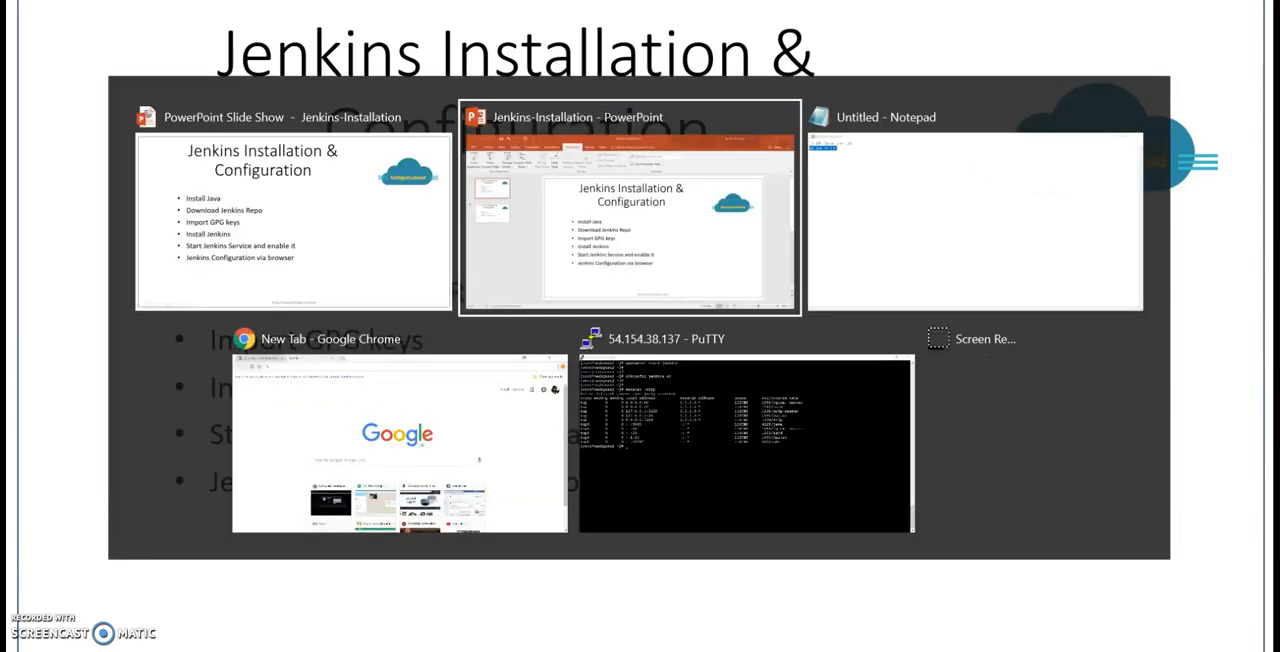
- Copy the server IP from the notes and load 54.154.38.137:8080 in Chrome
{"action": "left_click", "coordinate": [974, 220]}
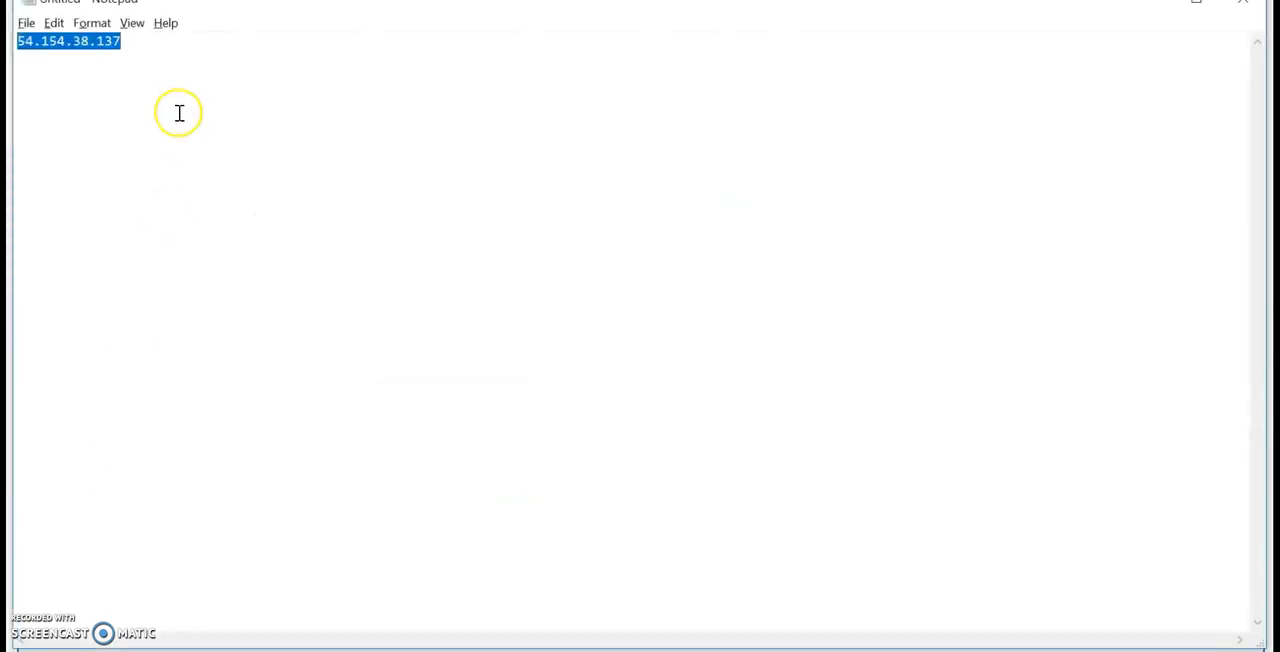
{"action": "key", "text": "alt+tab"}
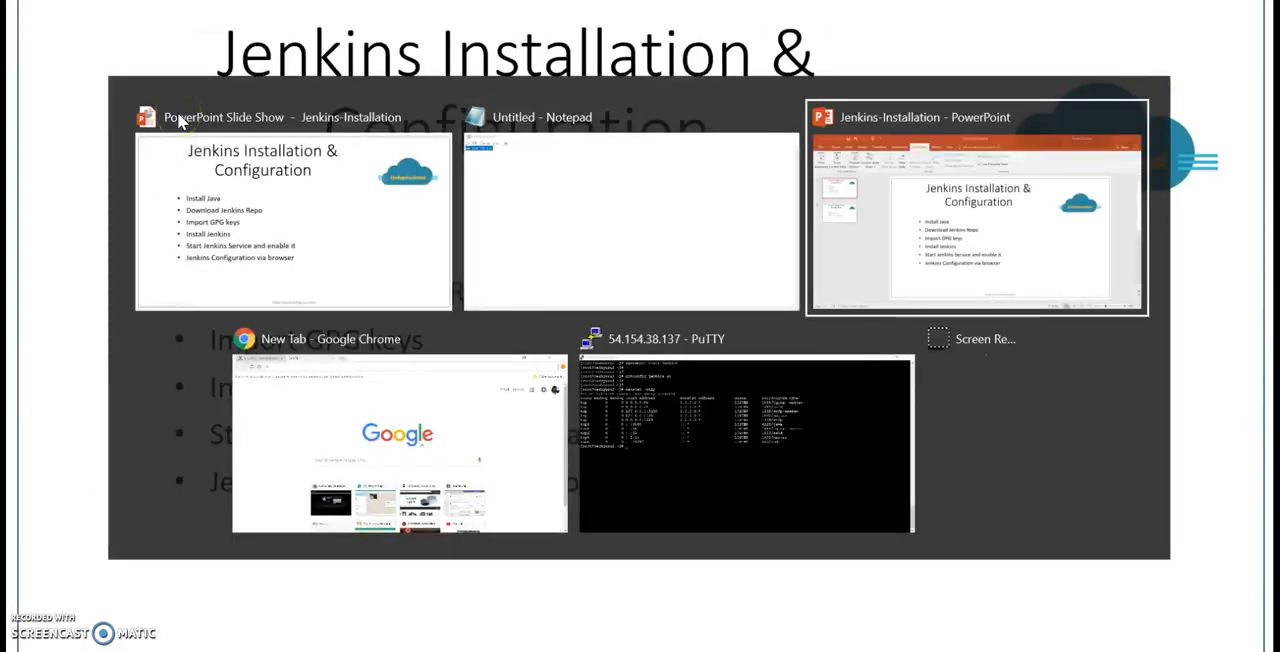
{"action": "left_click", "coordinate": [397, 445]}
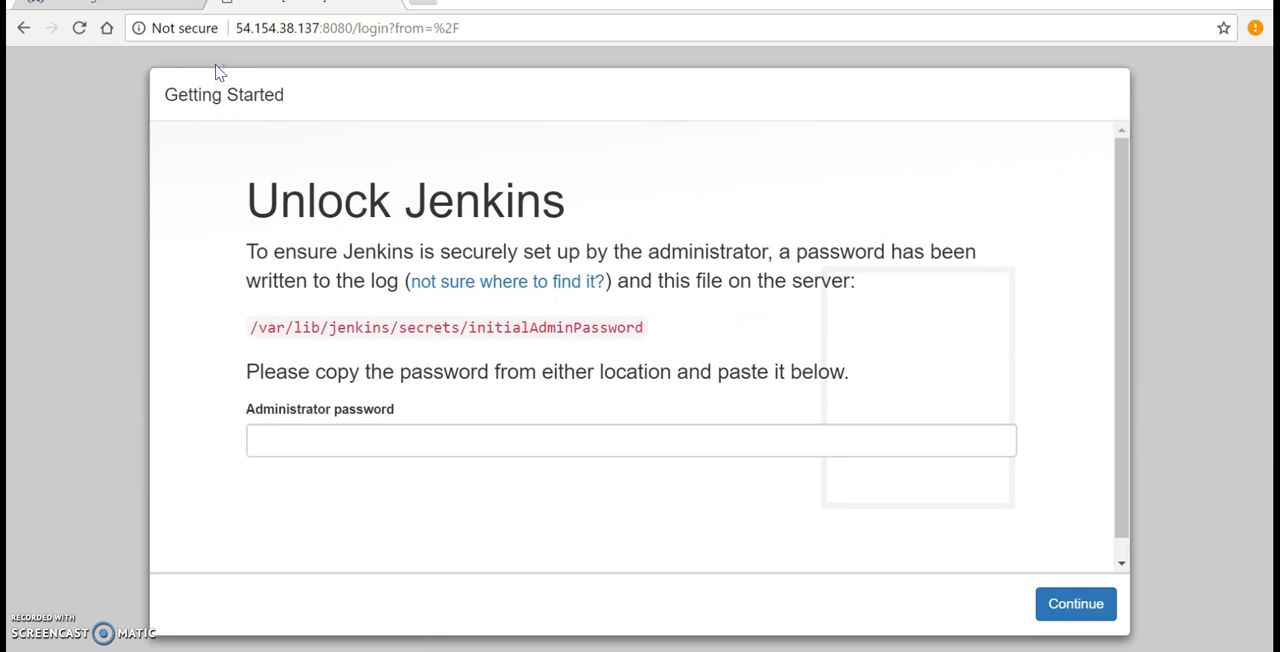
{"action": "mouse_move", "coordinate": [739, 247]}
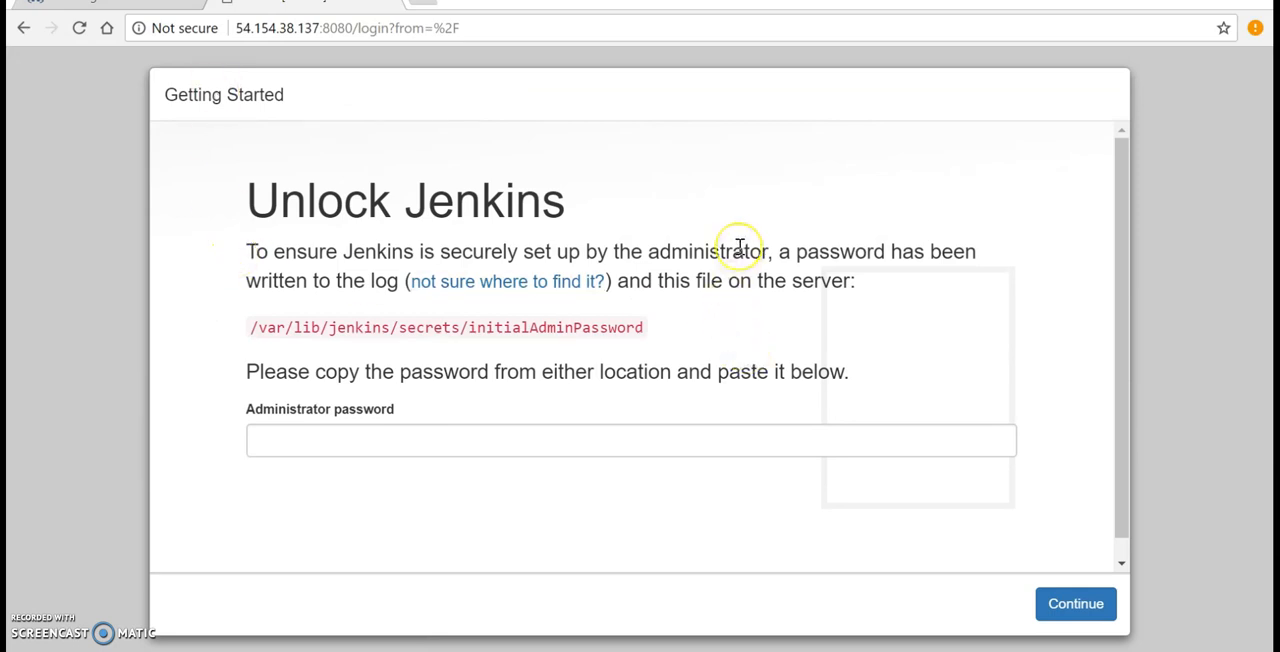
{"action": "mouse_move", "coordinate": [738, 247]}
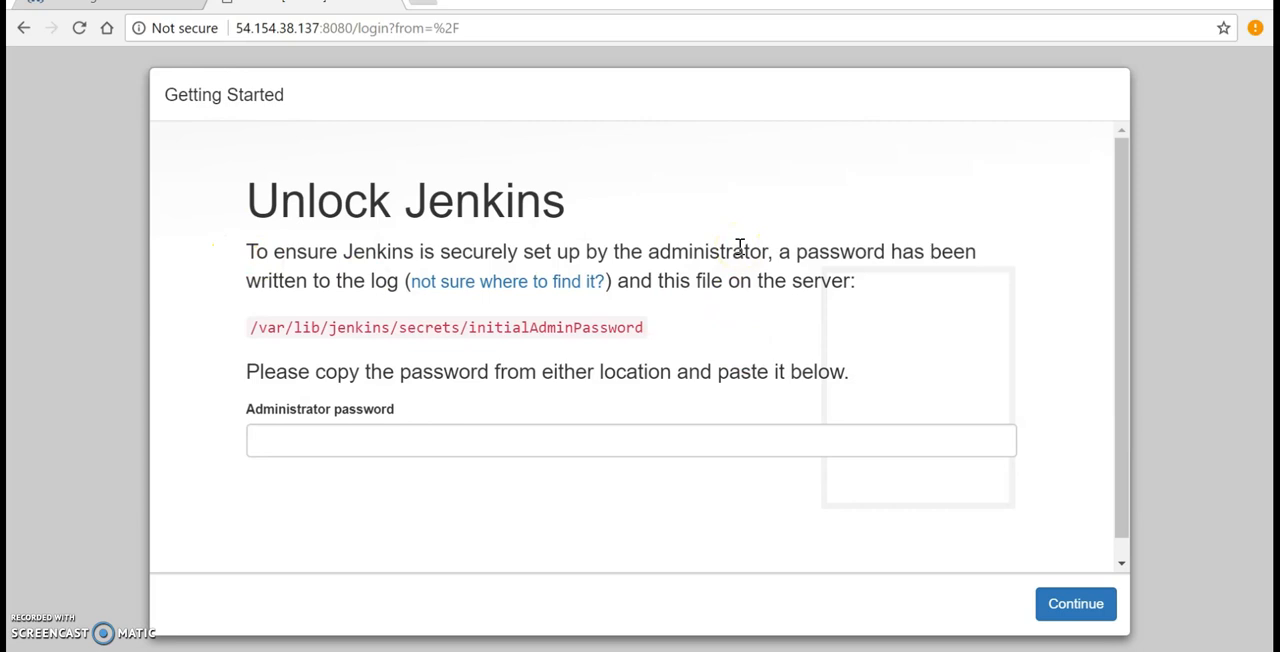
{"action": "mouse_move", "coordinate": [740, 315]}
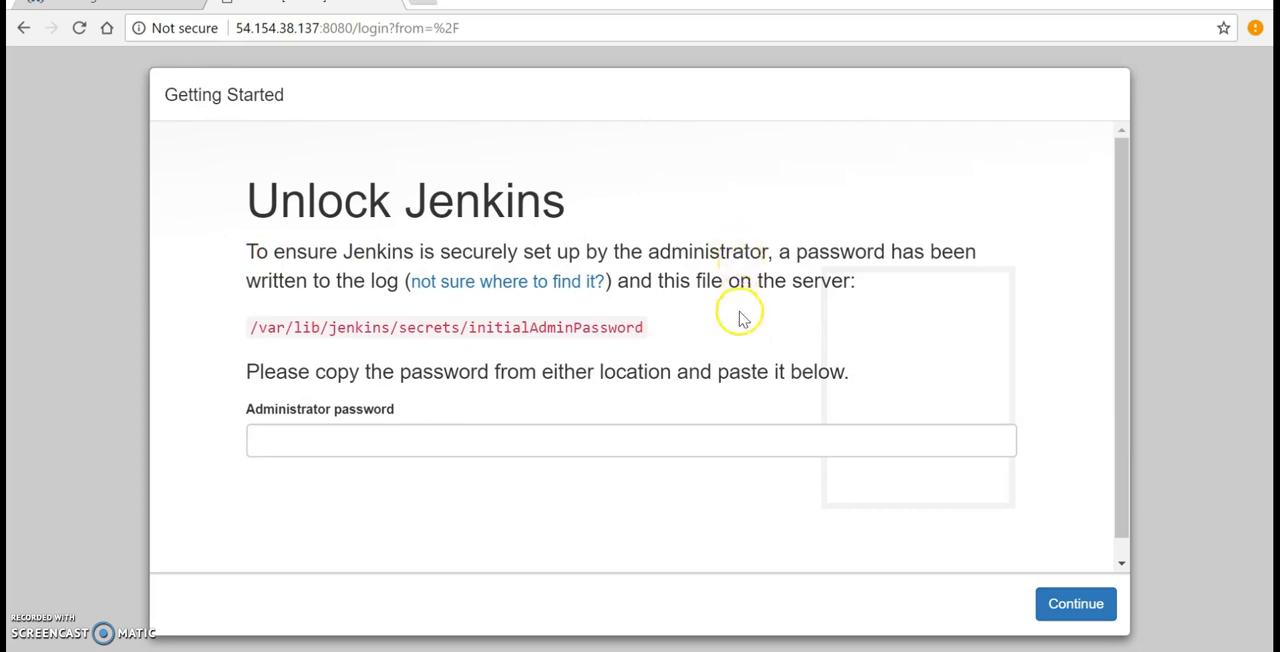
{"action": "mouse_move", "coordinate": [542, 367]}
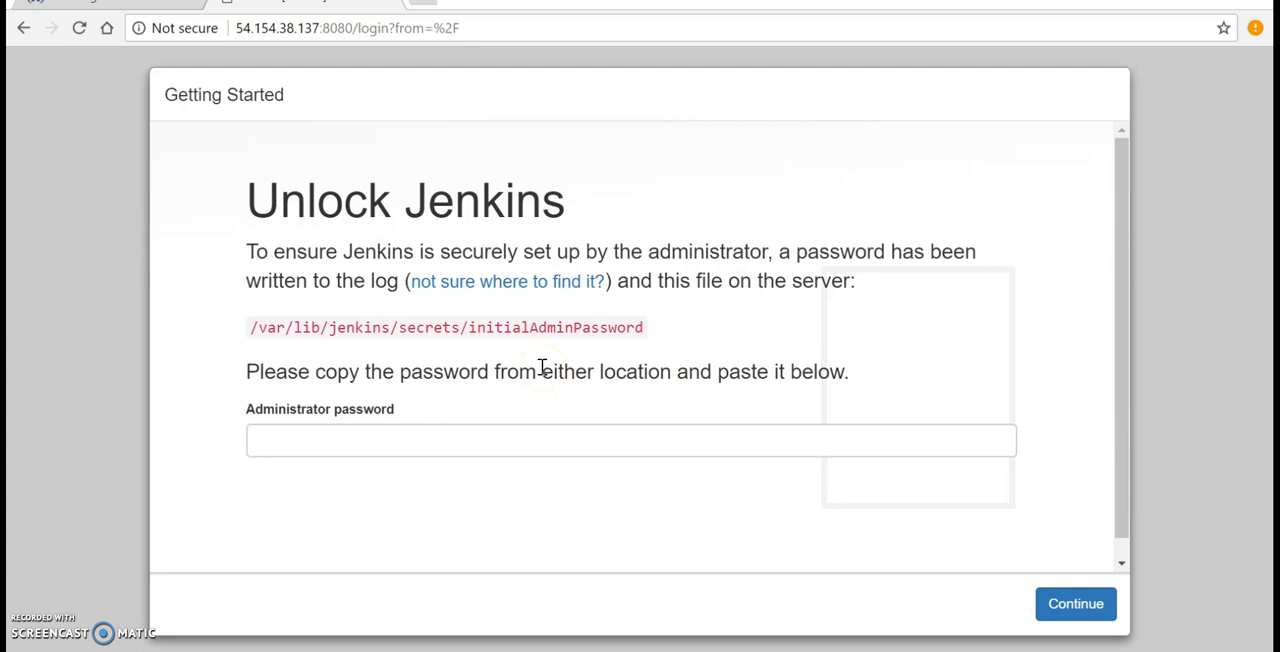
{"action": "mouse_move", "coordinate": [265, 318]}
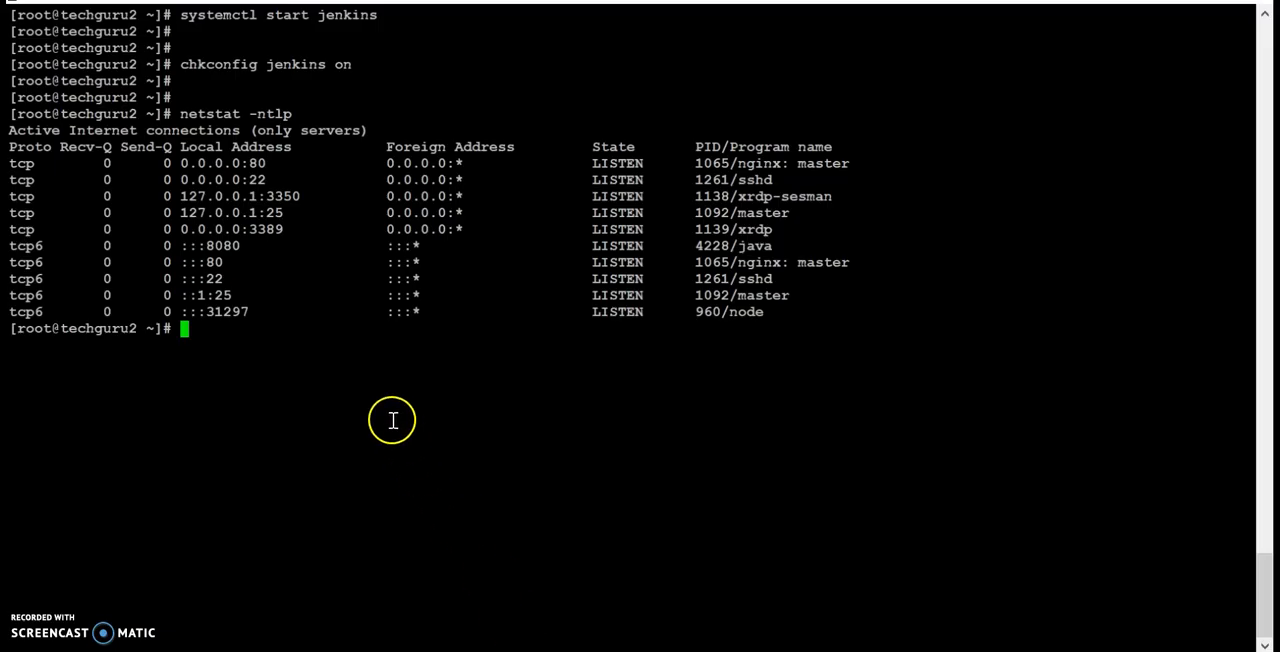
- Read /var/lib/jenkins/secrets/initialAdminPassword and submit it as the administrator password
{"action": "type", "text": "cat /var/lib/jenkins/secrets/initialAdminPassword"}
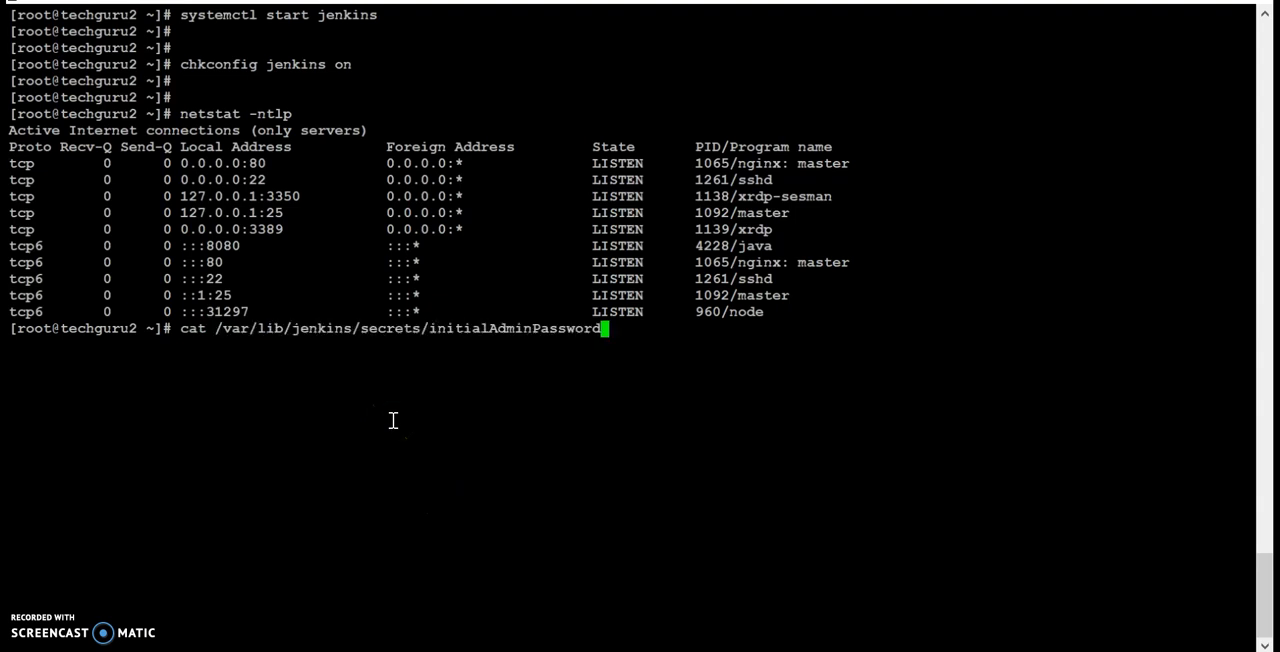
{"action": "key", "text": "Return"}
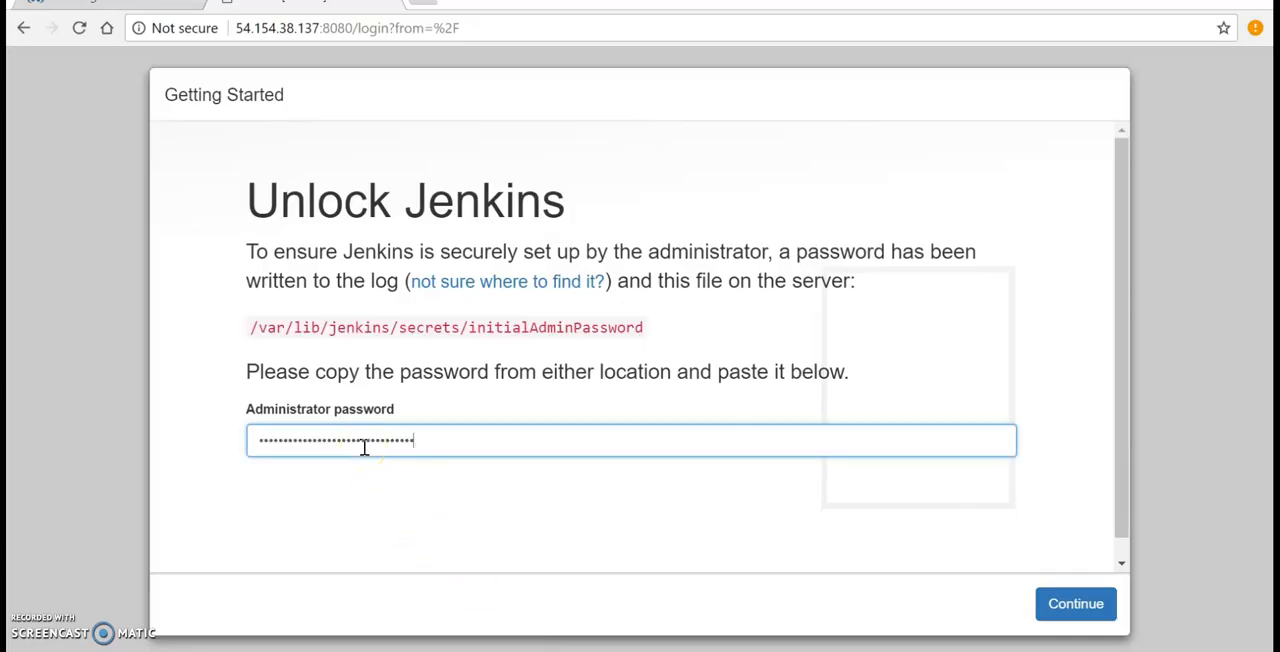
{"action": "left_click", "coordinate": [1075, 603]}
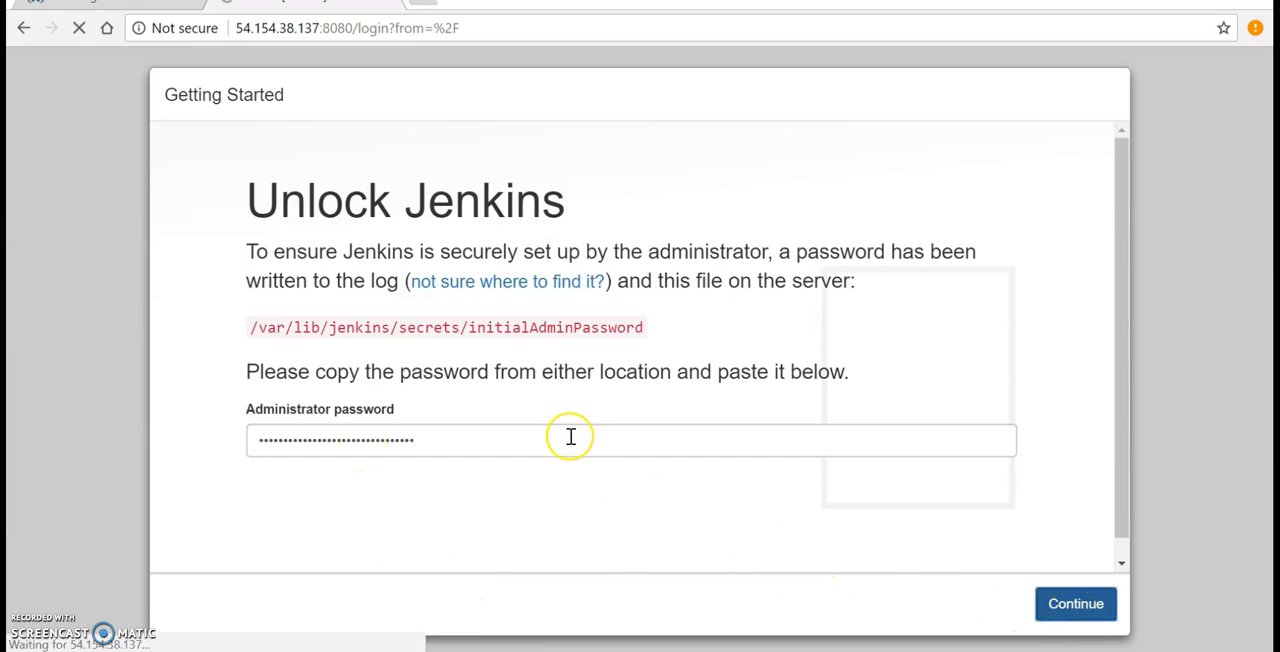
{"action": "left_click", "coordinate": [1075, 603]}
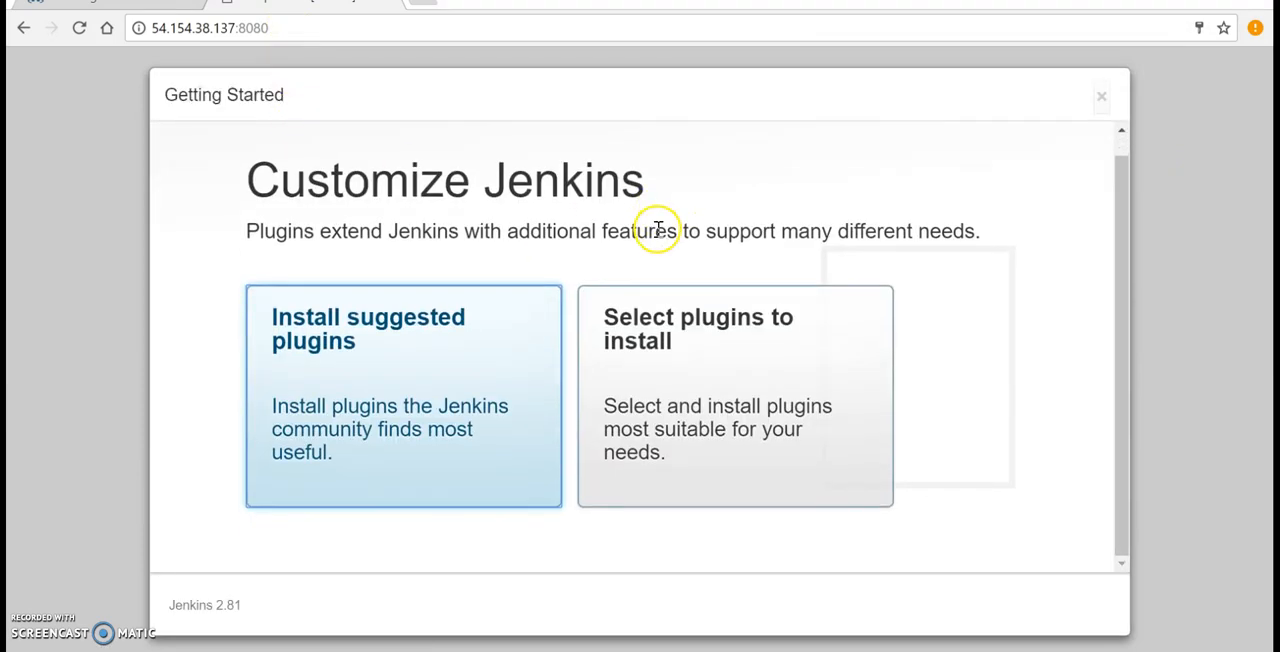
{"action": "mouse_move", "coordinate": [15, 485]}
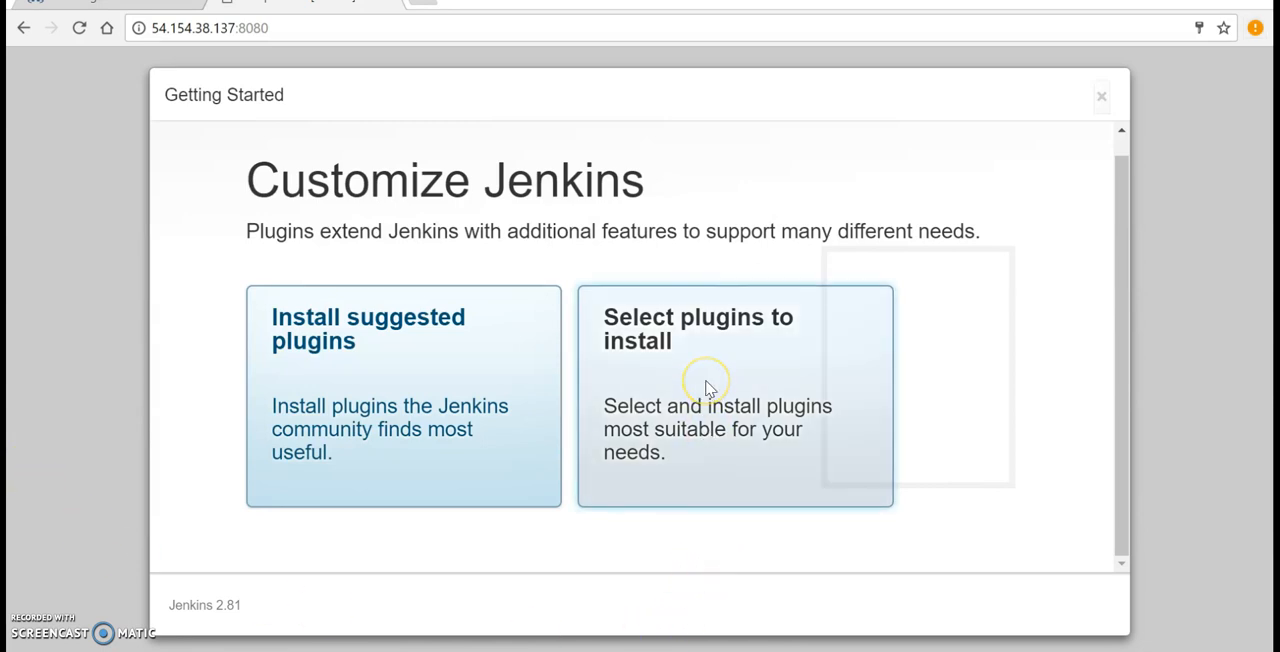
- Pick plugins manually and scroll the categories, keeping the suggested 20 of 57 checked
{"action": "left_click", "coordinate": [735, 395]}
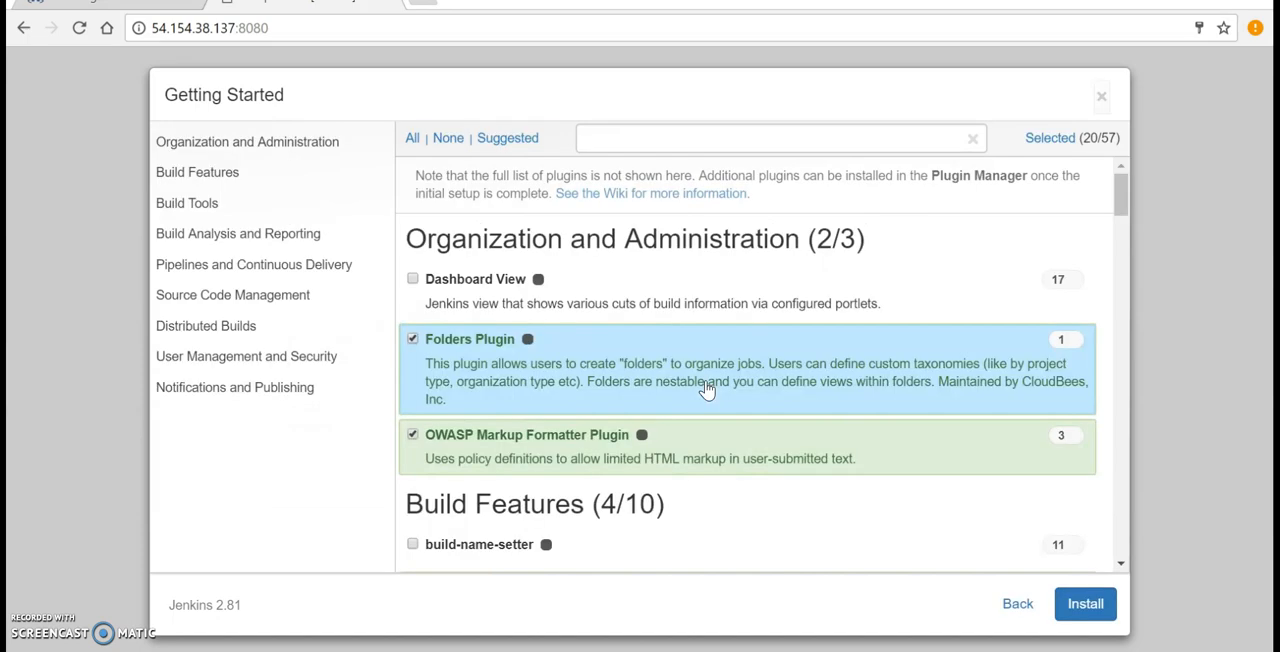
{"action": "left_click", "coordinate": [780, 138]}
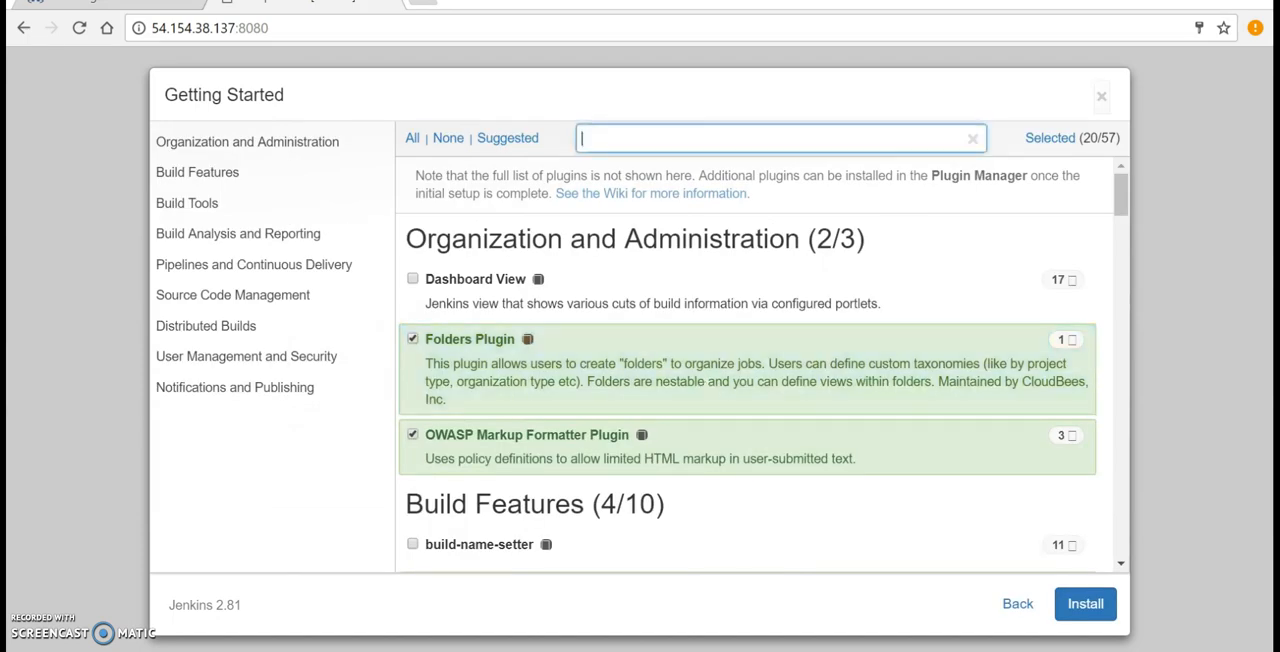
{"action": "mouse_move", "coordinate": [740, 357]}
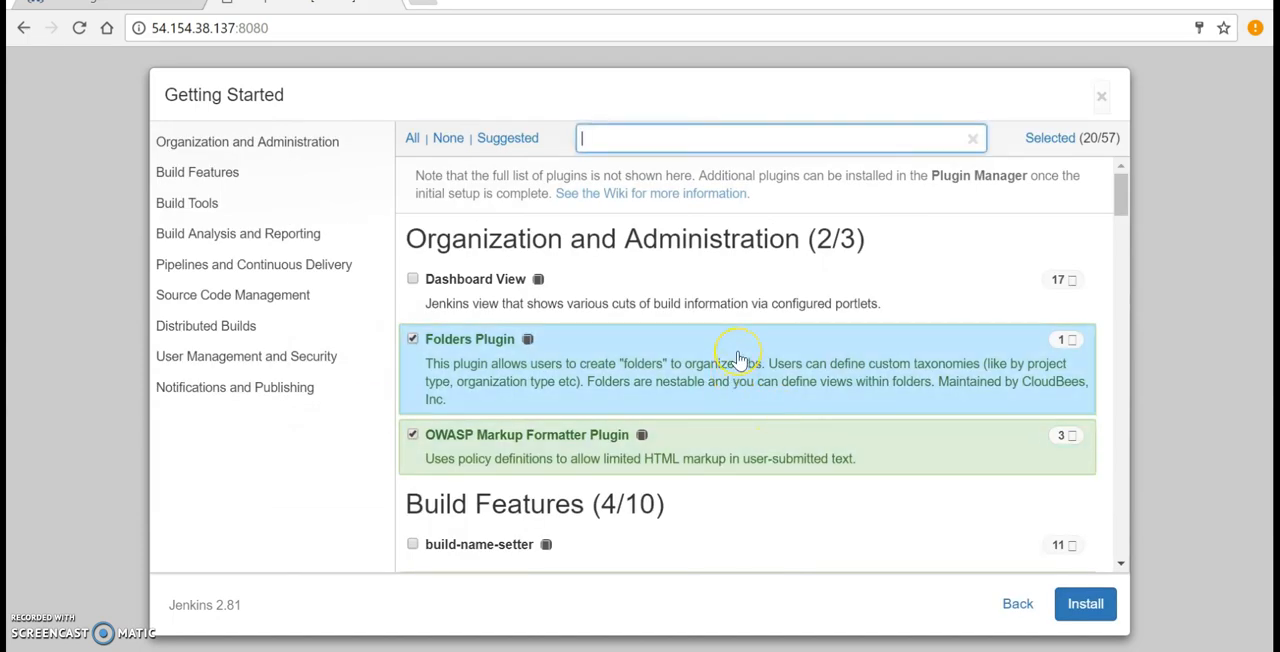
{"action": "mouse_move", "coordinate": [565, 295]}
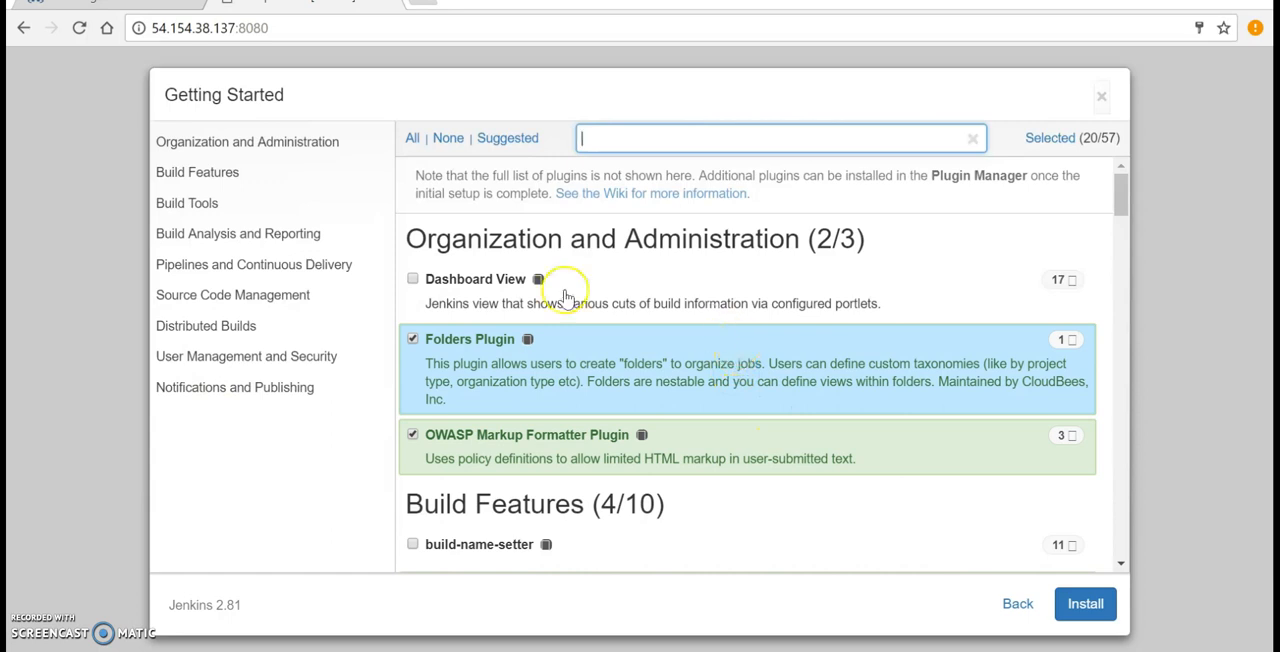
{"action": "mouse_move", "coordinate": [272, 233]}
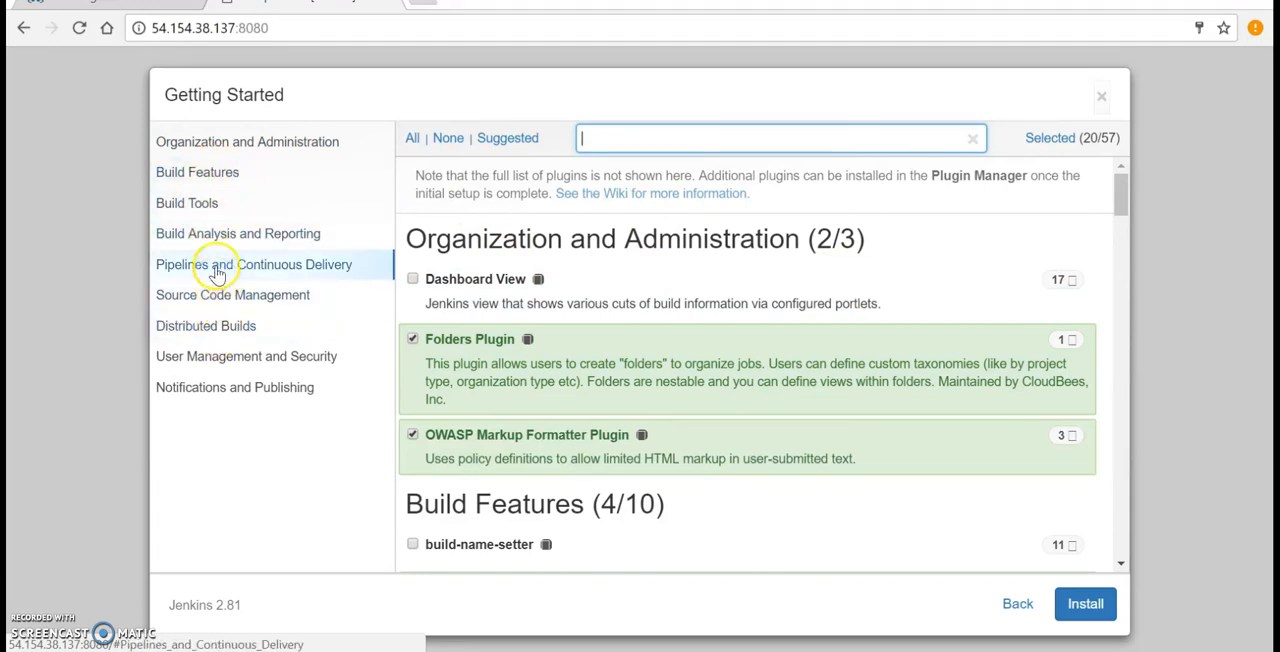
{"action": "scroll", "scroll_direction": "down", "scroll_amount": 3}
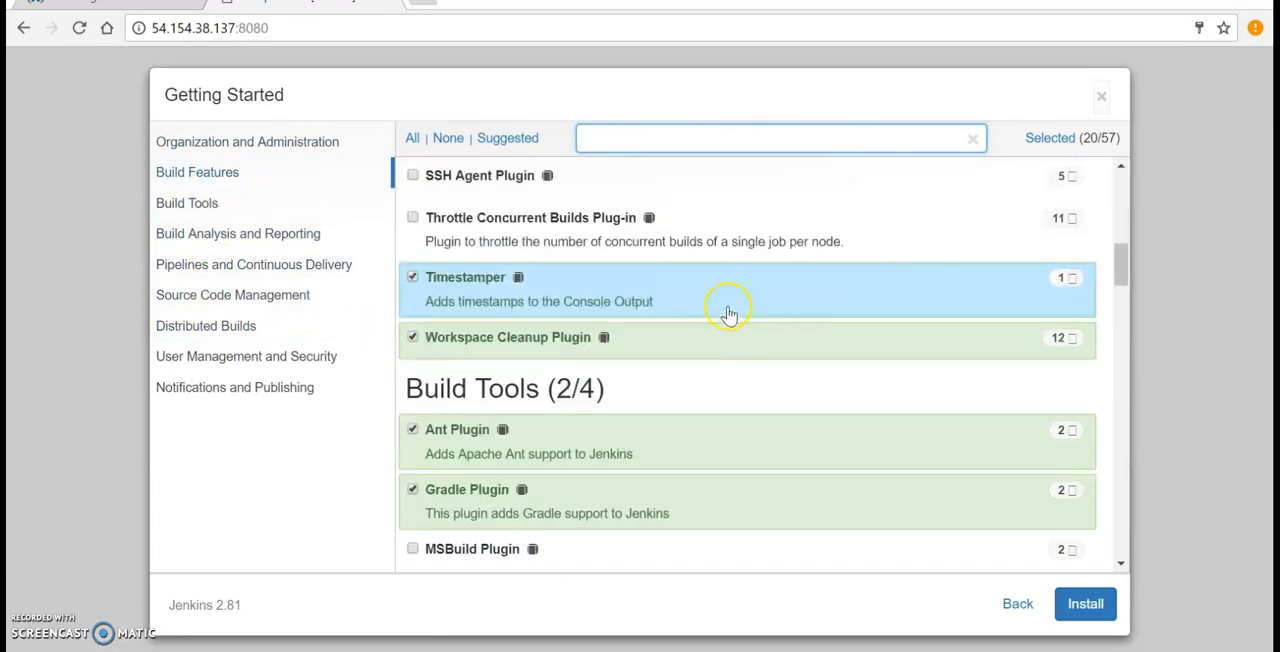
{"action": "scroll", "scroll_direction": "down", "scroll_amount": 3}
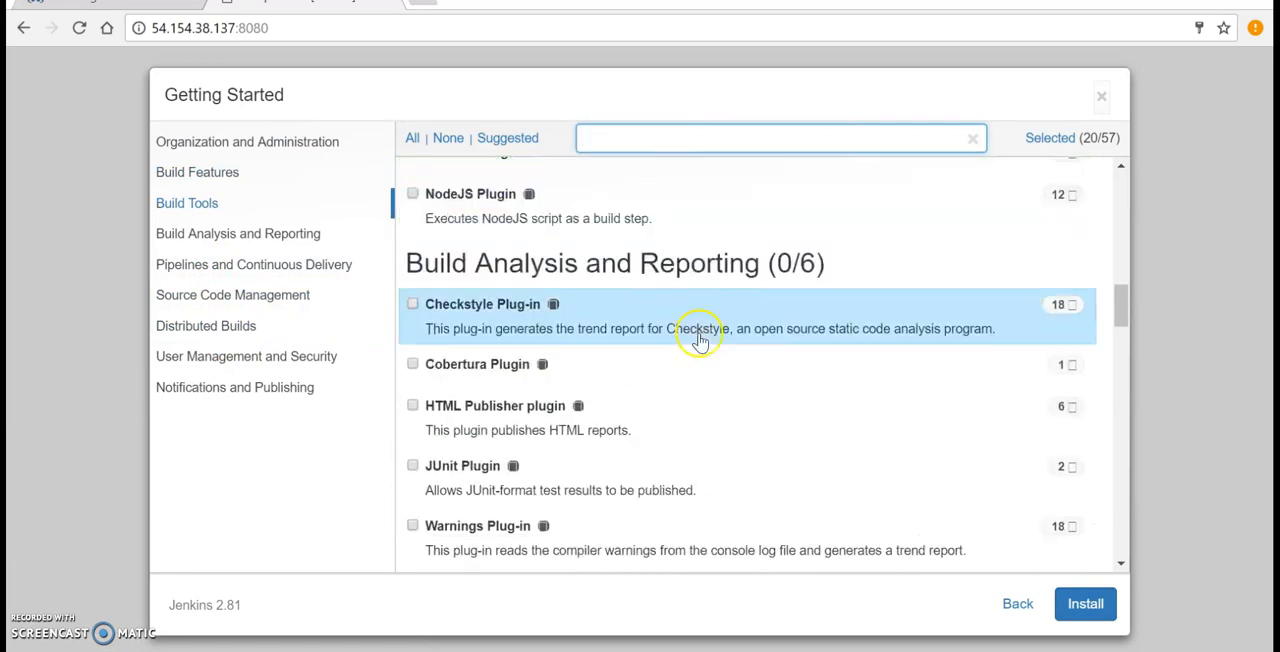
{"action": "scroll", "scroll_direction": "down", "scroll_amount": 3}
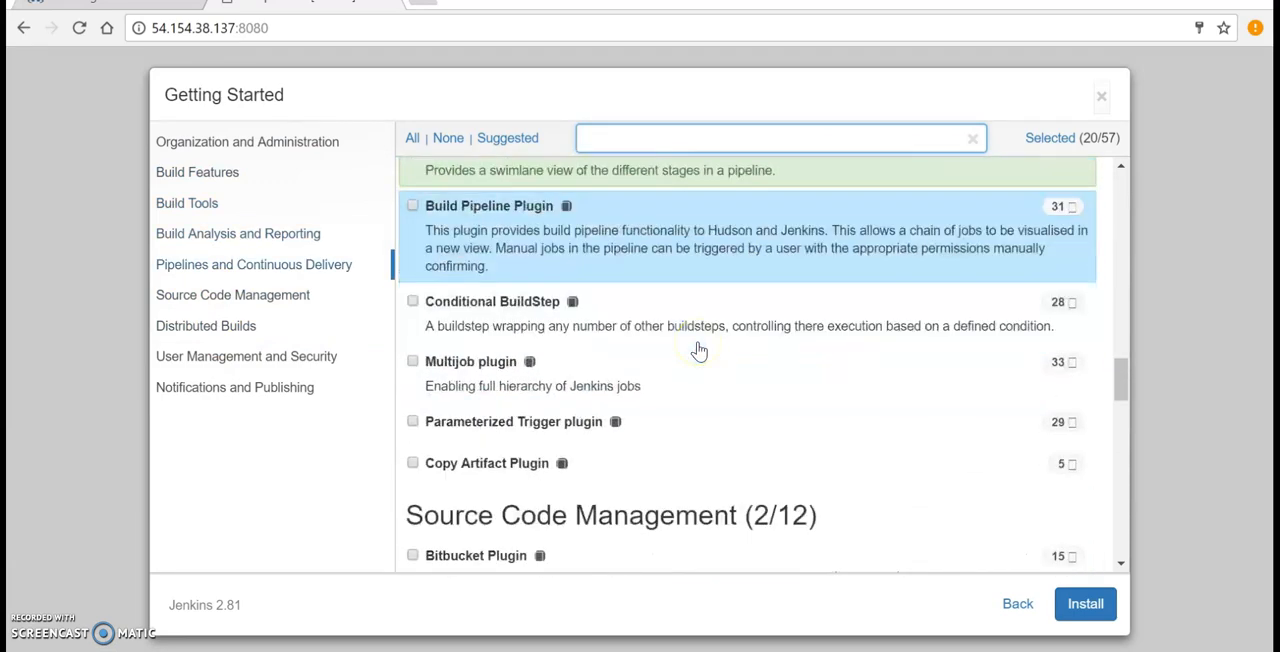
{"action": "scroll", "scroll_direction": "down", "scroll_amount": 3}
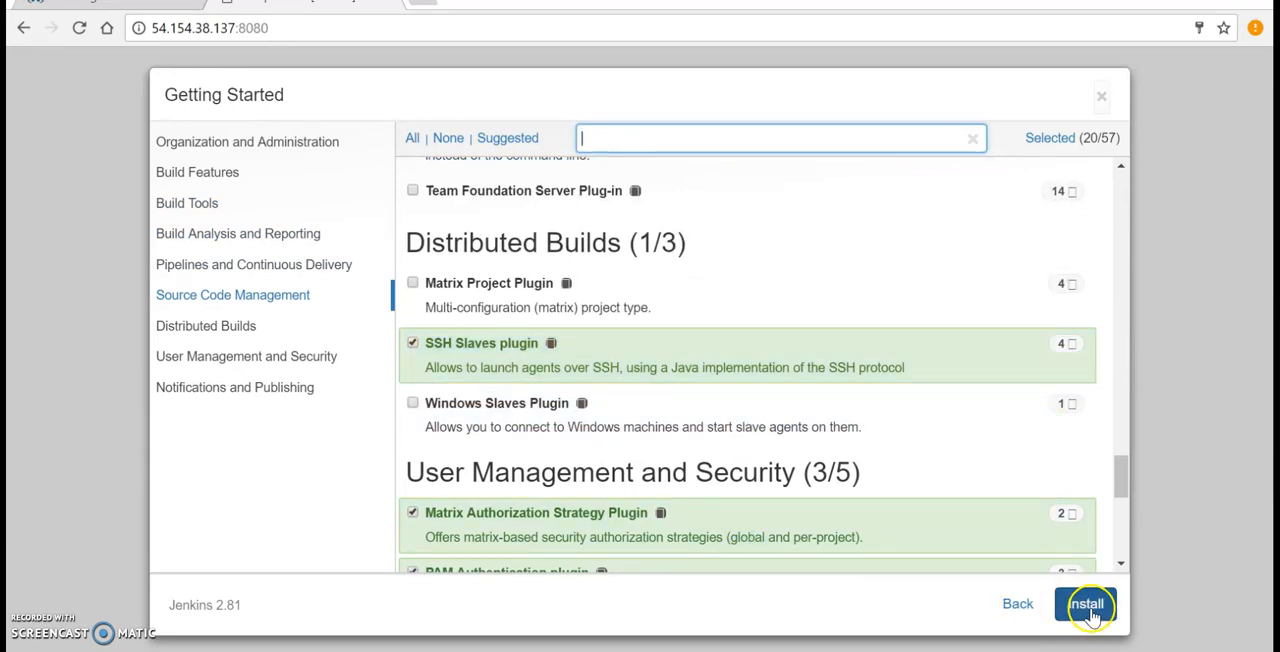
- Install the 20 selected plugins and wait for the Create First Admin User page
{"action": "left_click", "coordinate": [1086, 604]}
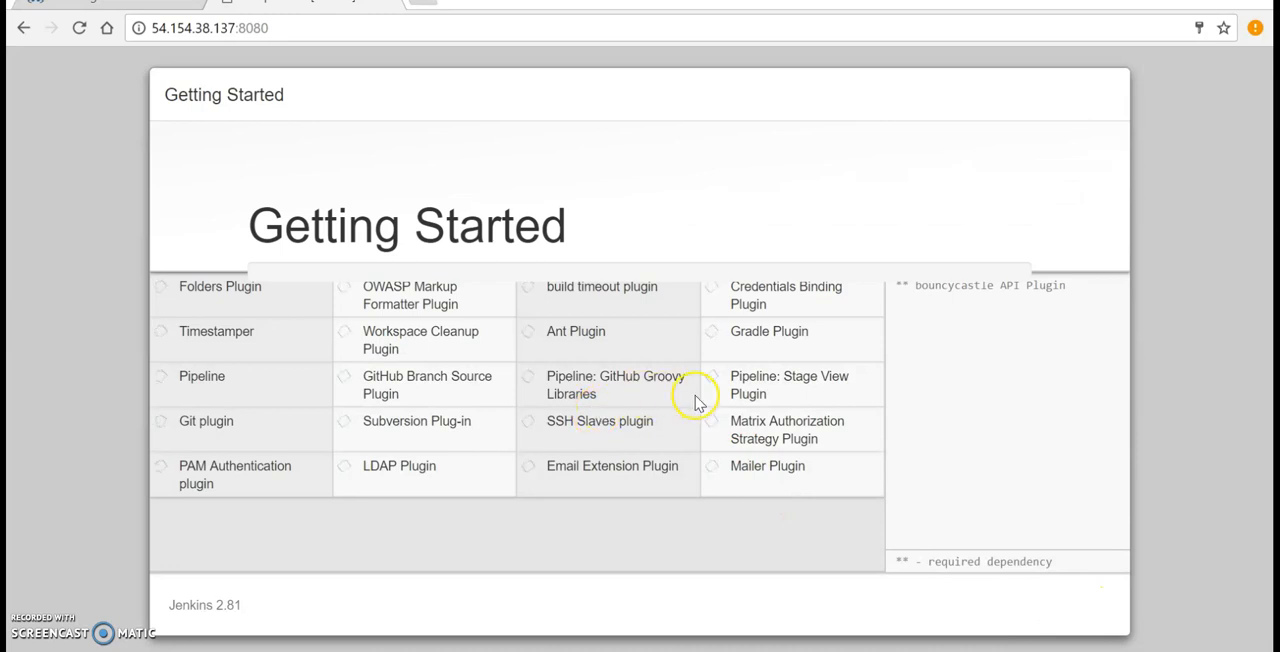
{"action": "left_click", "coordinate": [160, 287]}
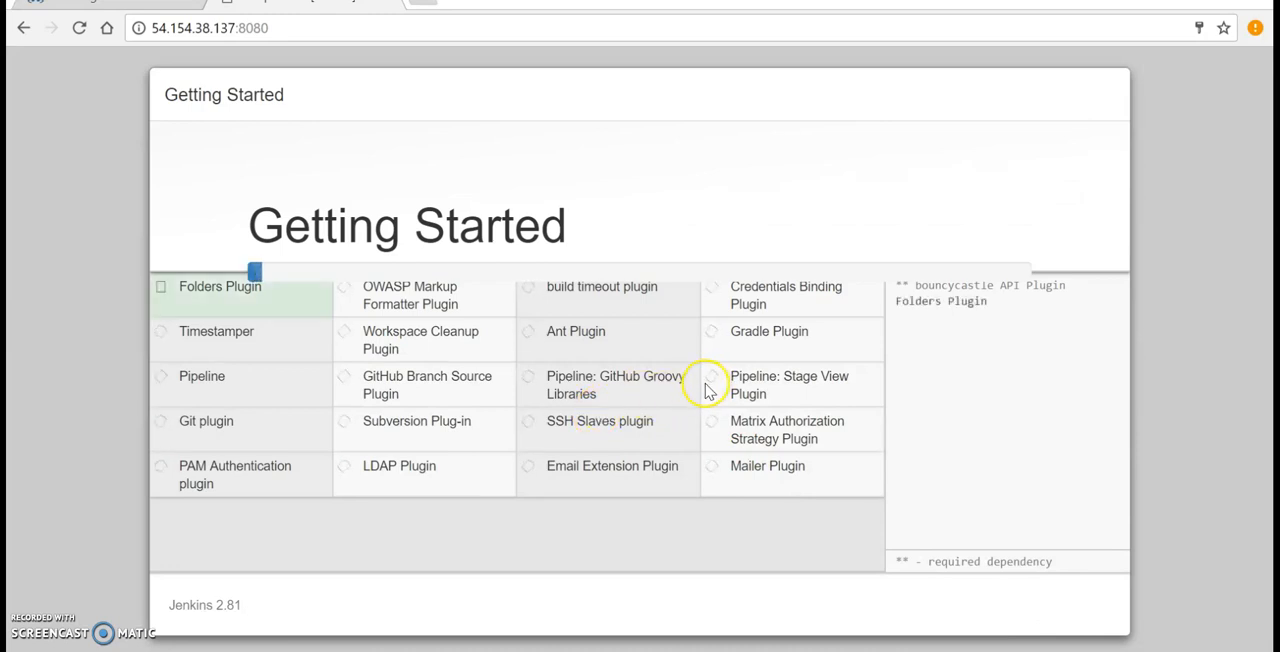
{"action": "left_click", "coordinate": [712, 384]}
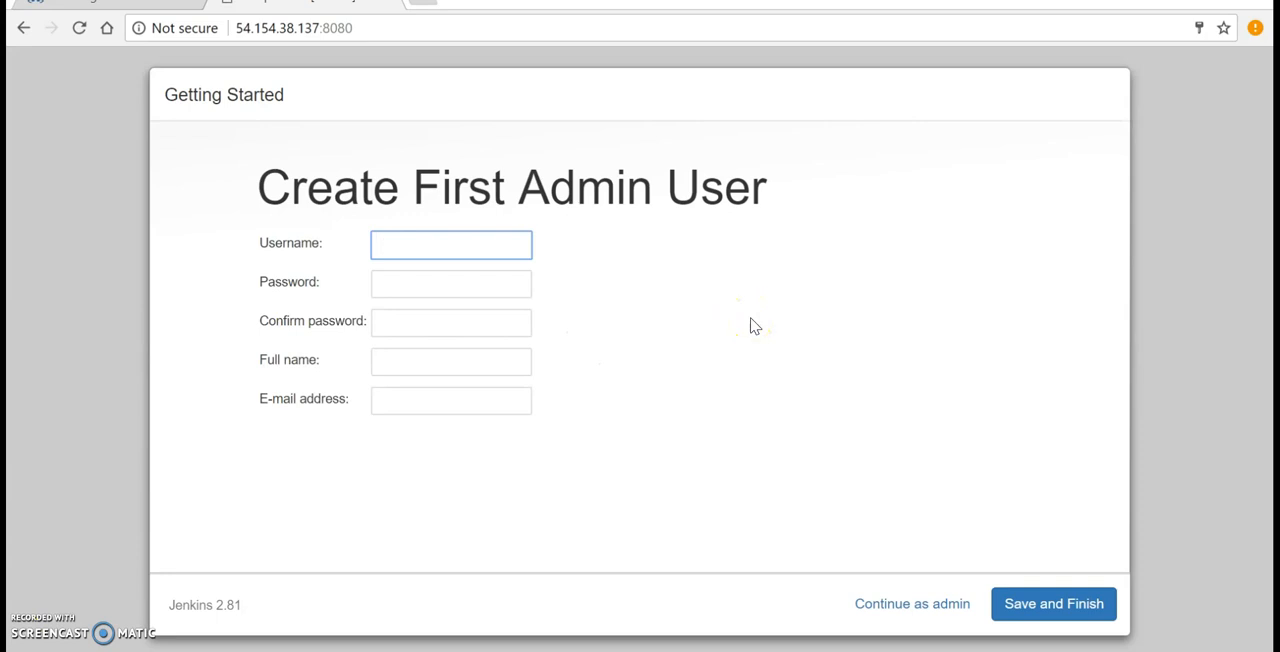
- Create admin user 'testuser1' with its password and a test@localhost e-mail, then save and finish
{"action": "left_click", "coordinate": [450, 244]}
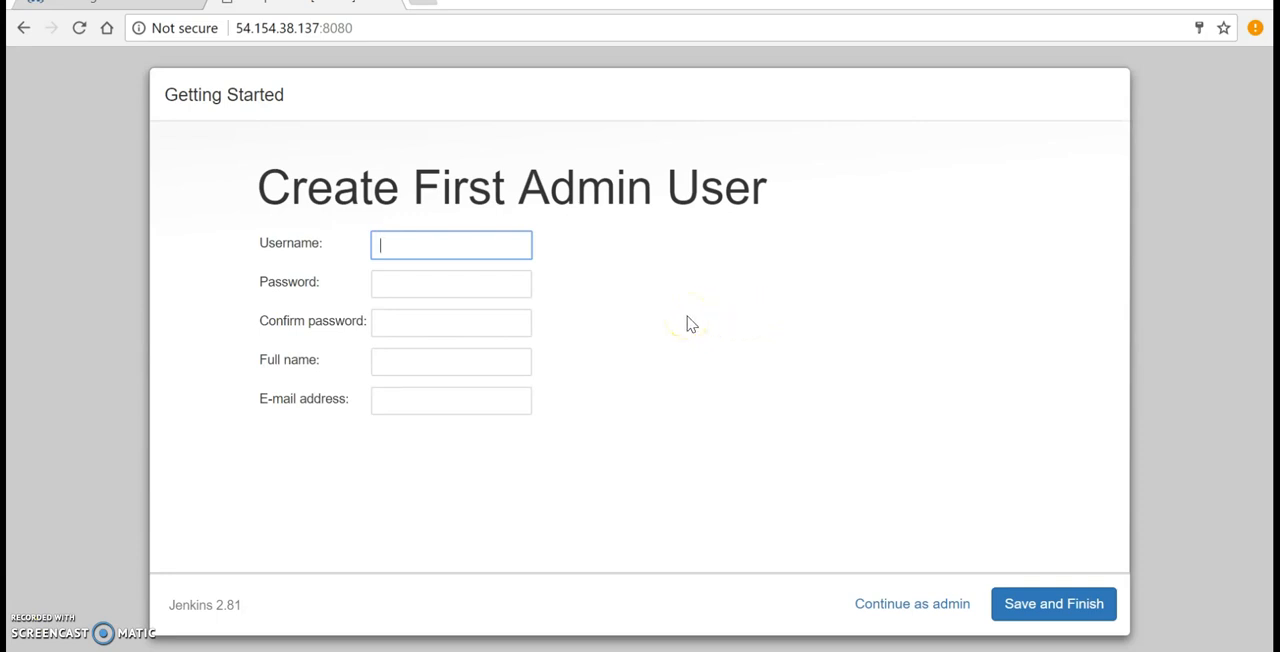
{"action": "type", "text": "testuser1"}
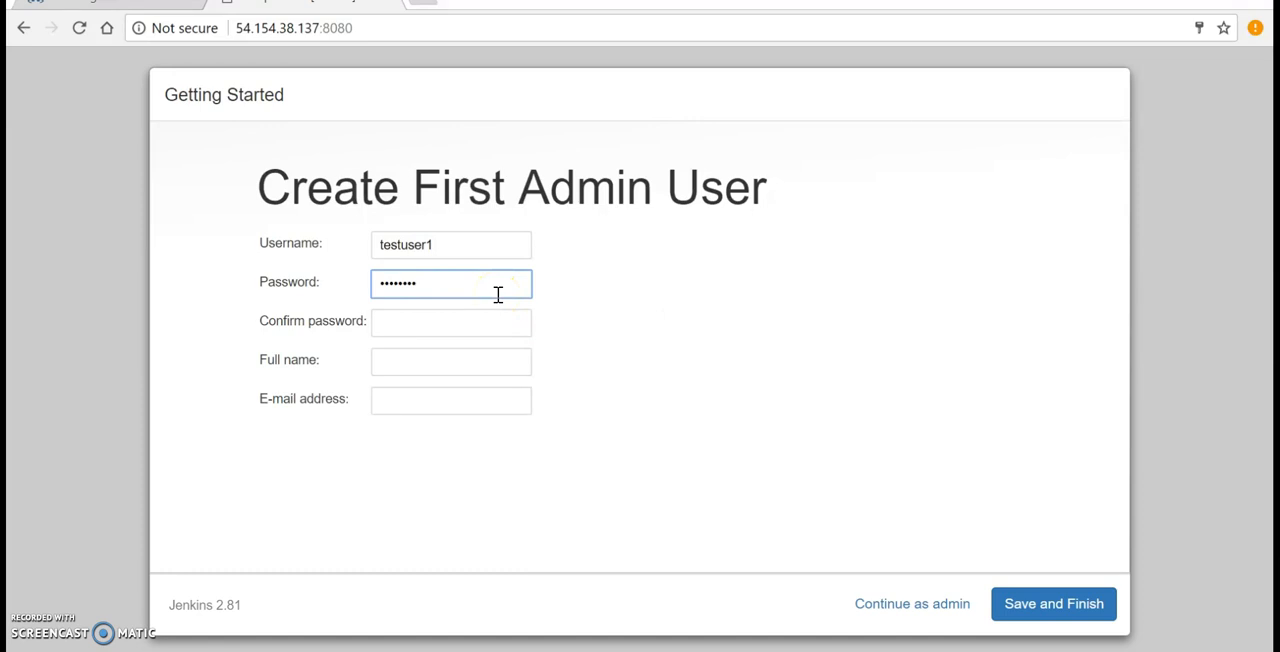
{"action": "left_click", "coordinate": [450, 321]}
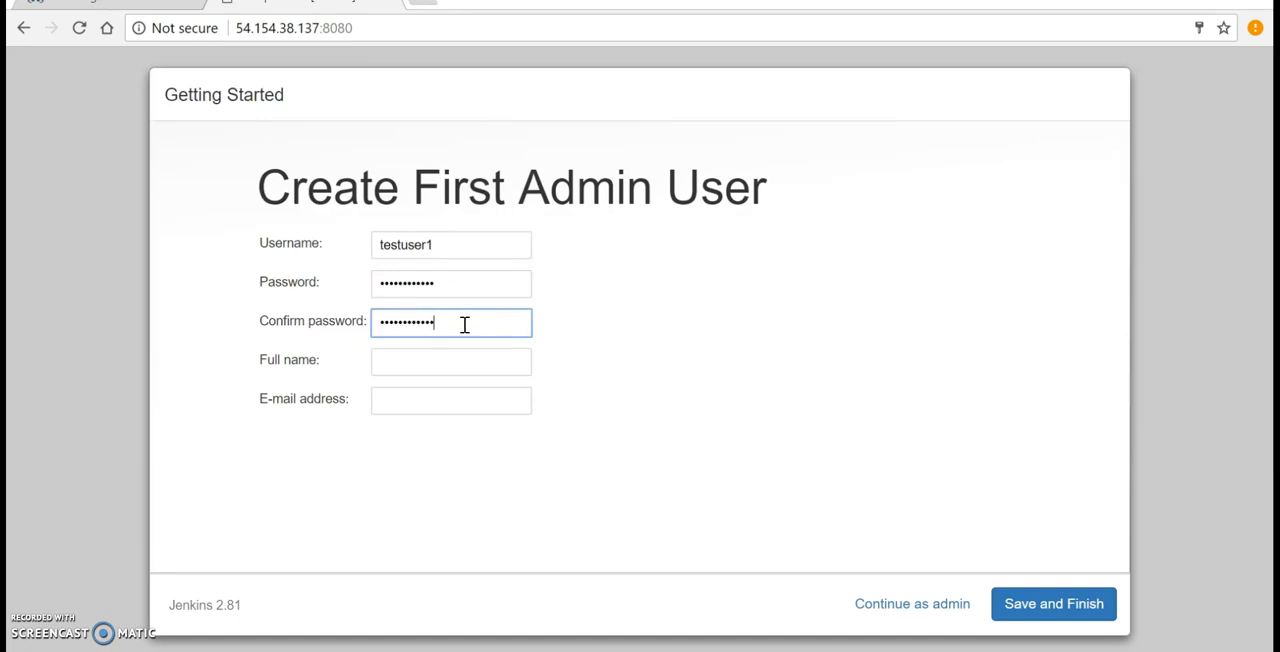
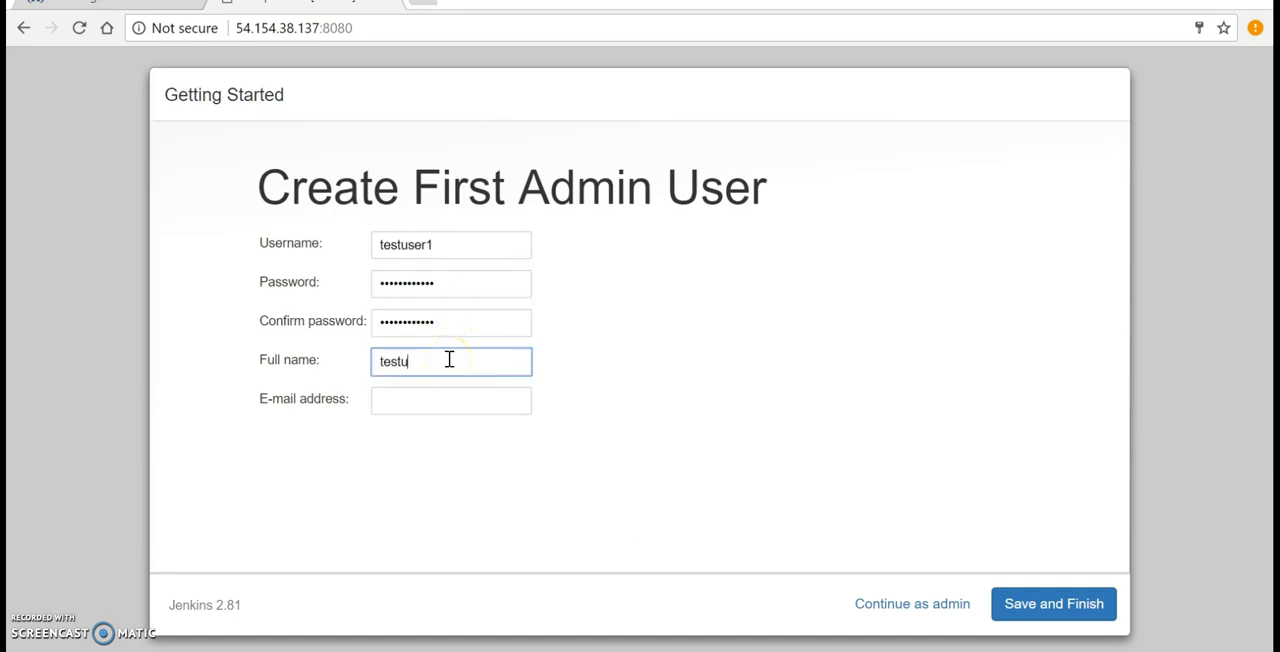
{"action": "left_click", "coordinate": [450, 400]}
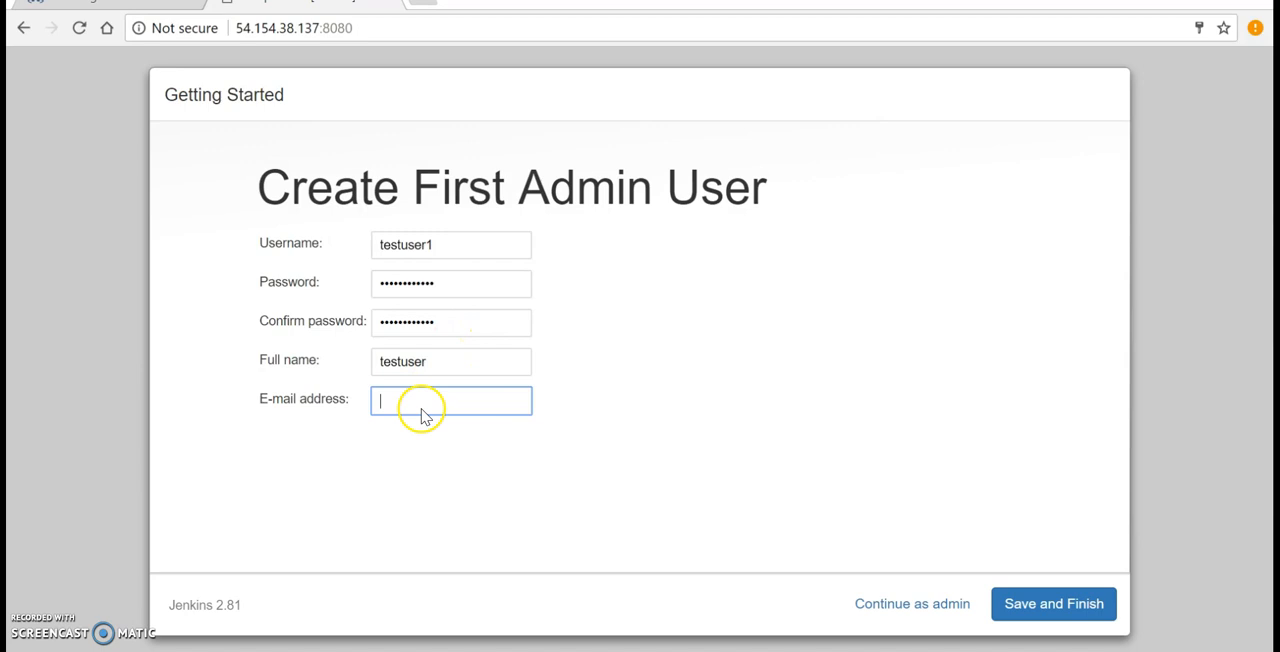
{"action": "type", "text": "test@"}
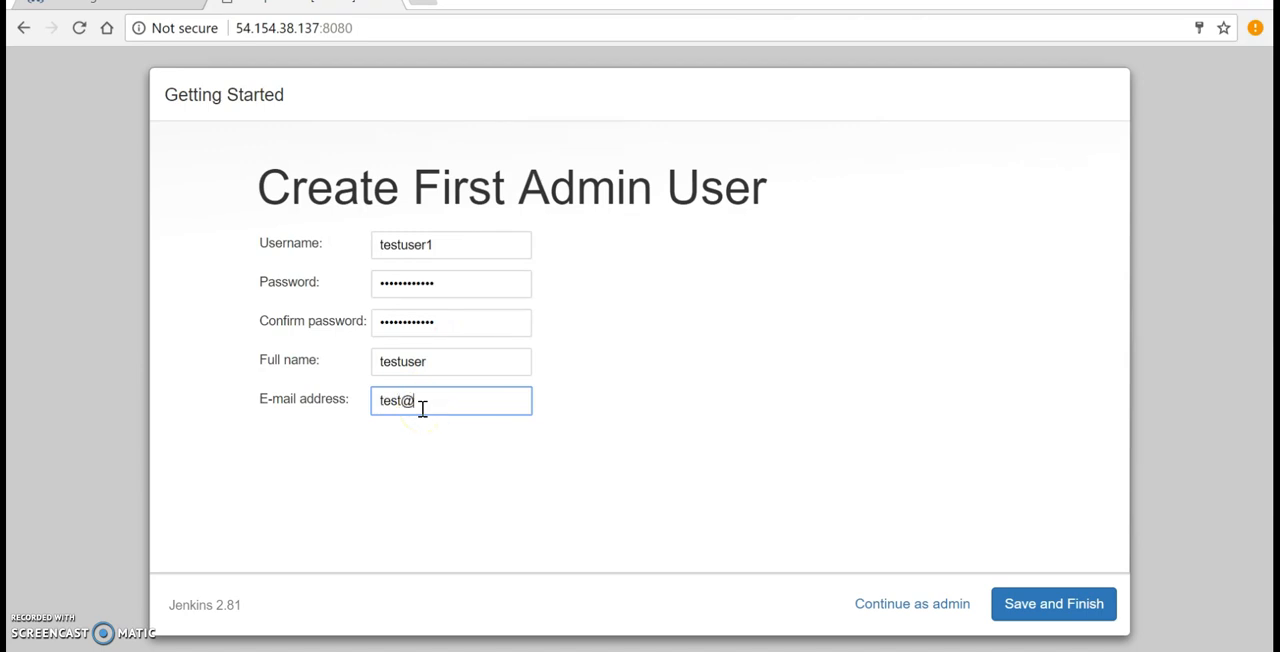
{"action": "type", "text": "localhost.com"}
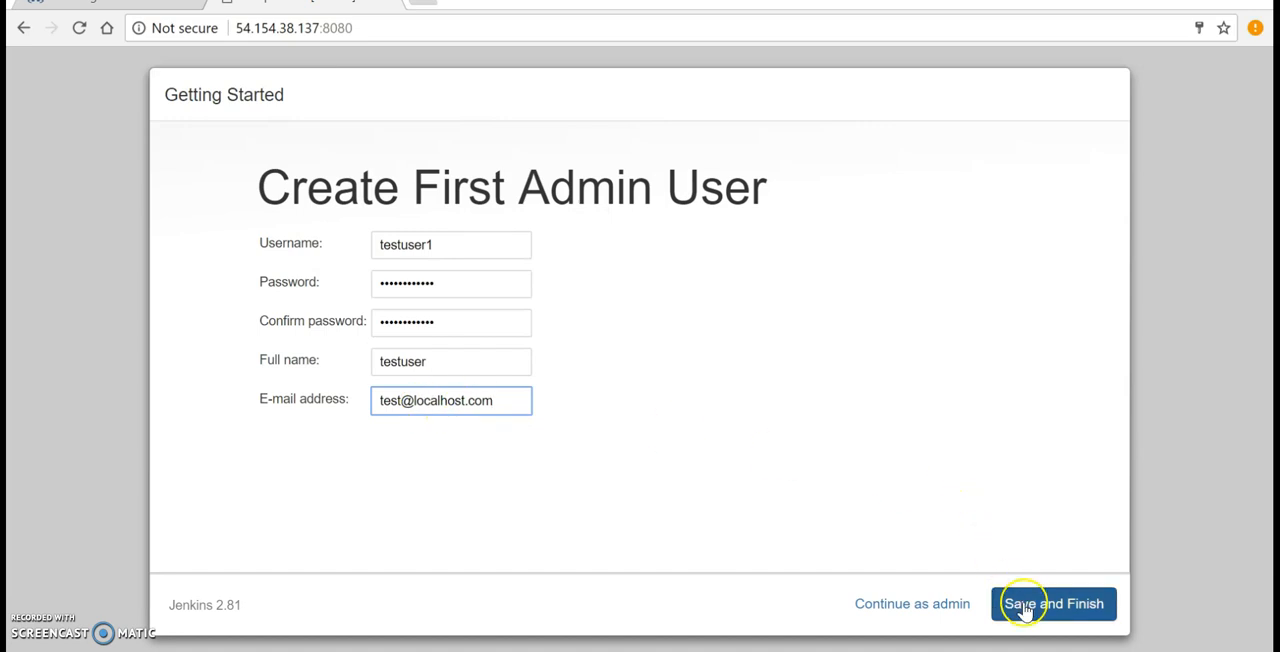
{"action": "left_click", "coordinate": [1053, 603]}
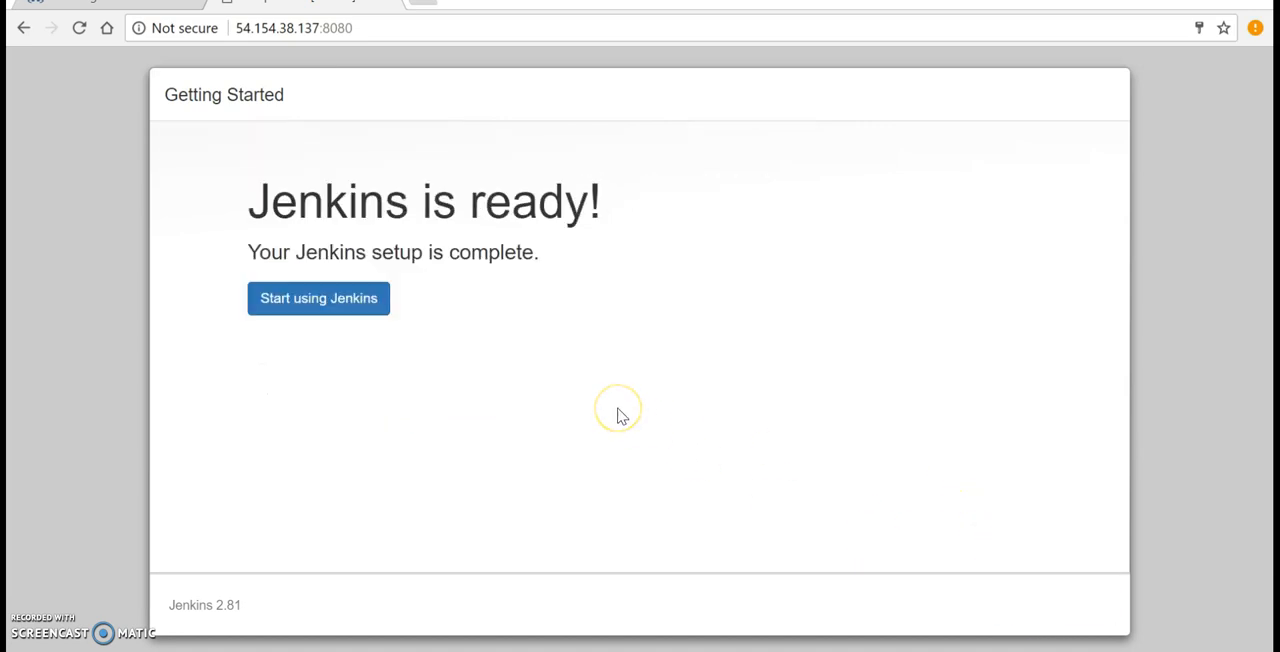
{"action": "mouse_move", "coordinate": [378, 400]}
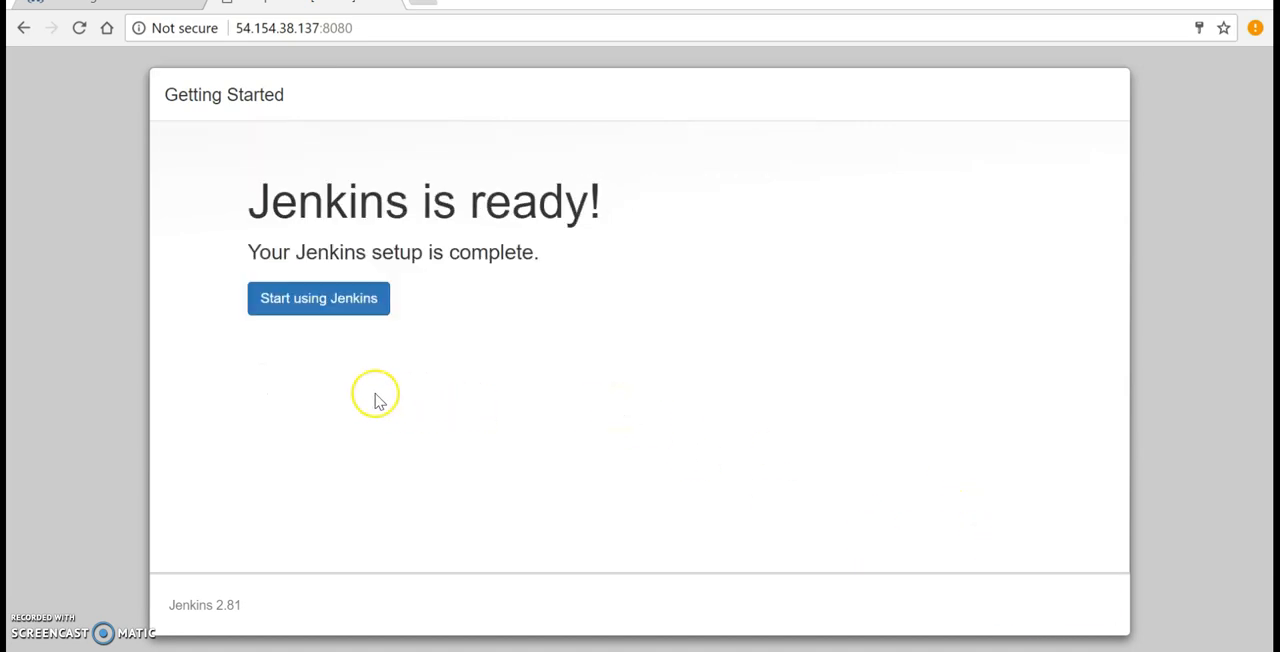
{"action": "mouse_move", "coordinate": [283, 353]}
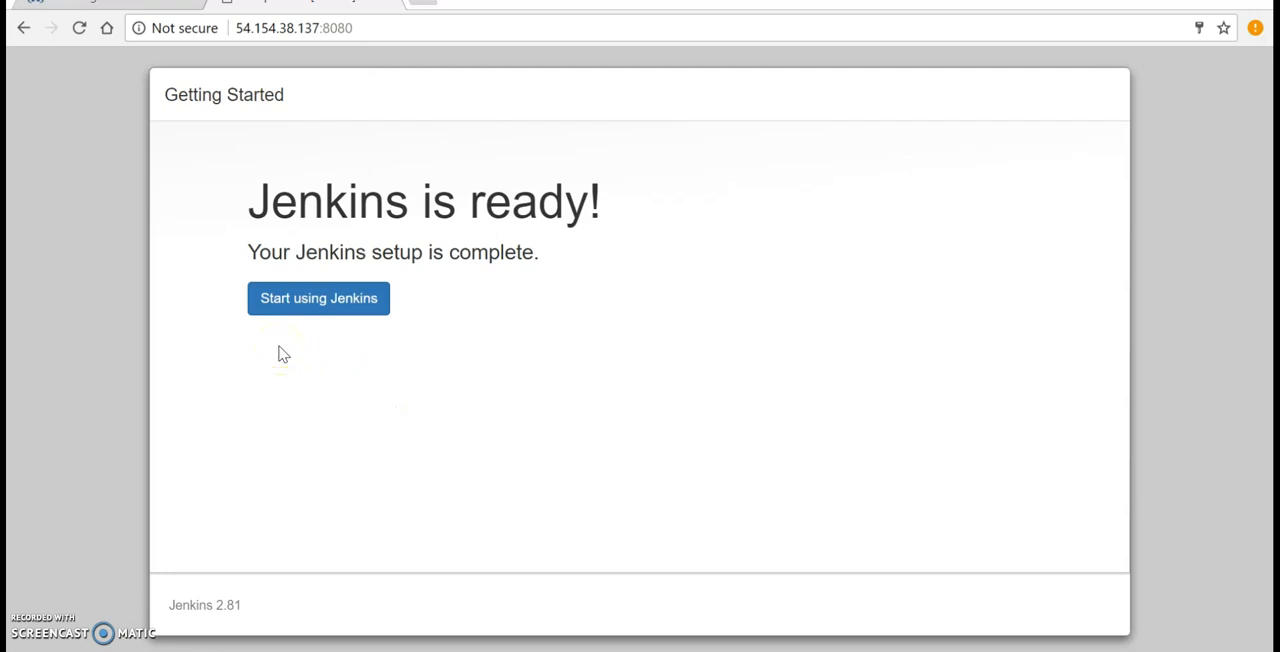
- Choose Start using Jenkins on the ready page to load the dashboard
{"action": "left_click", "coordinate": [318, 298]}
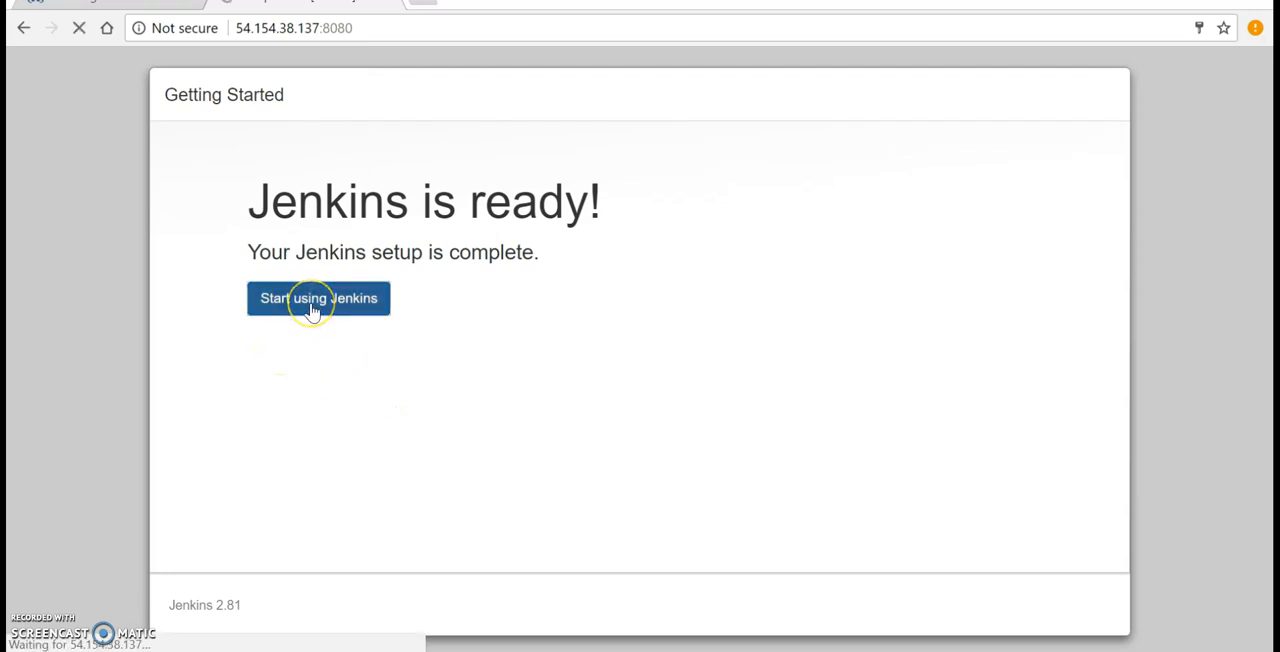
{"action": "left_click", "coordinate": [318, 298]}
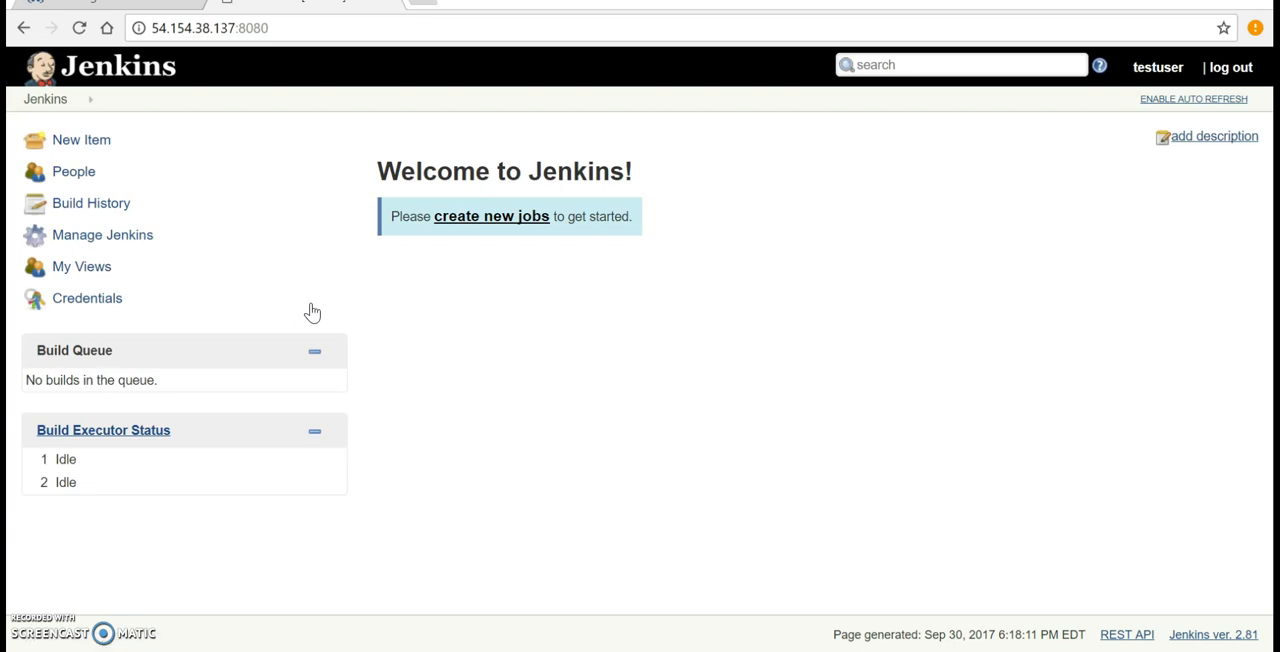
{"action": "mouse_move", "coordinate": [715, 356]}
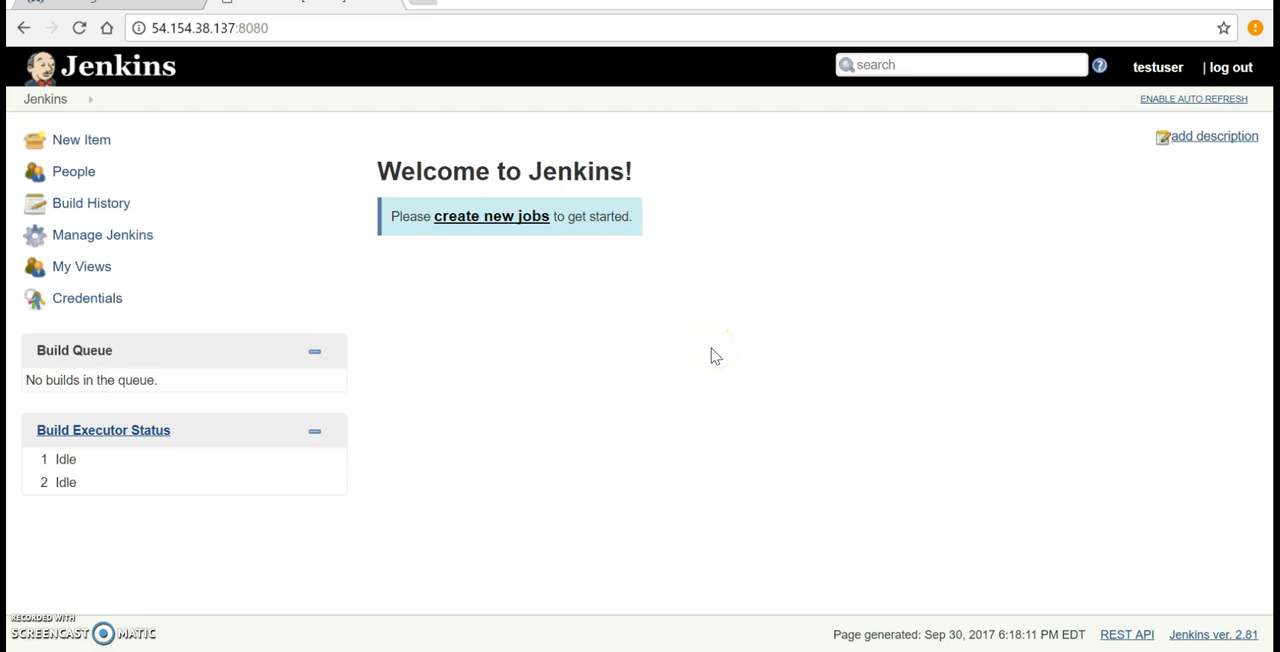
{"action": "mouse_move", "coordinate": [857, 385]}
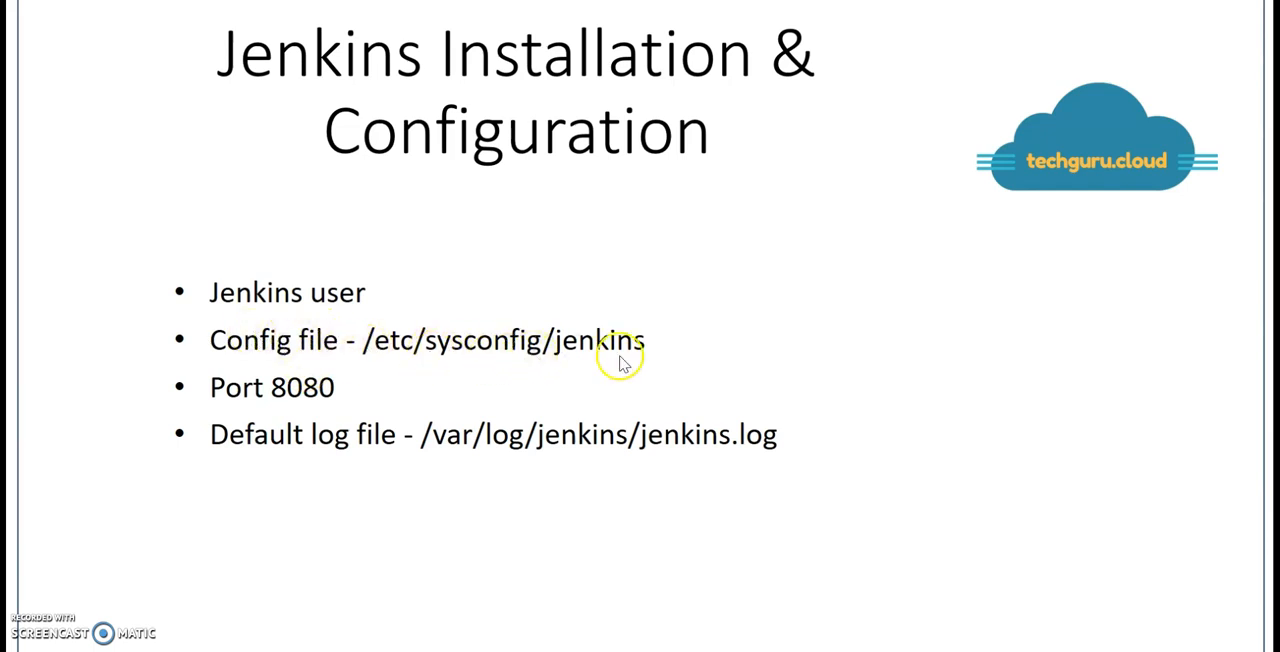
{"action": "mouse_move", "coordinate": [615, 355]}
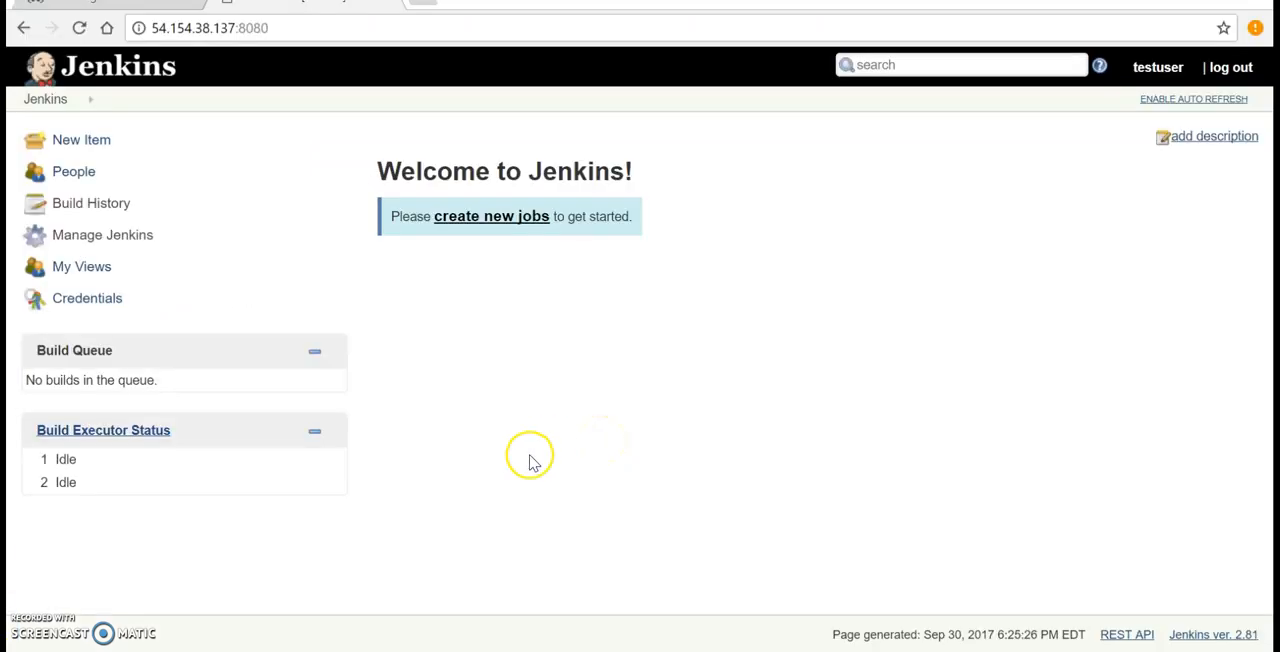
{"action": "mouse_move", "coordinate": [513, 548]}
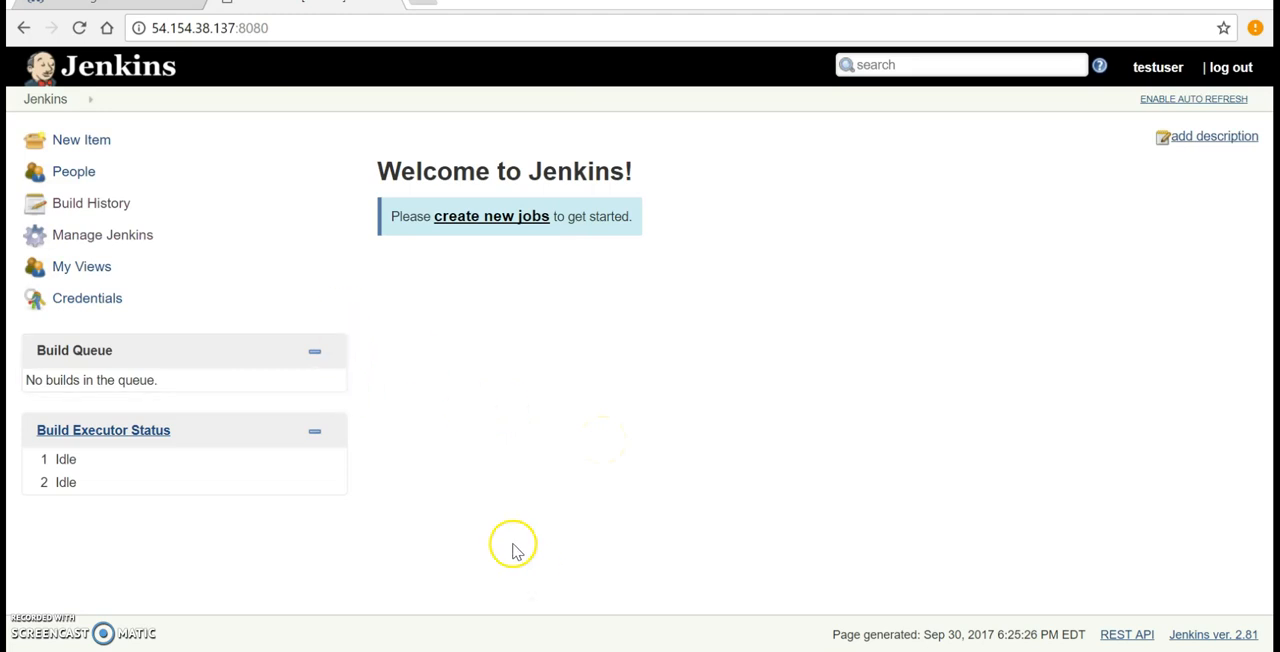
{"action": "left_click", "coordinate": [491, 216]}
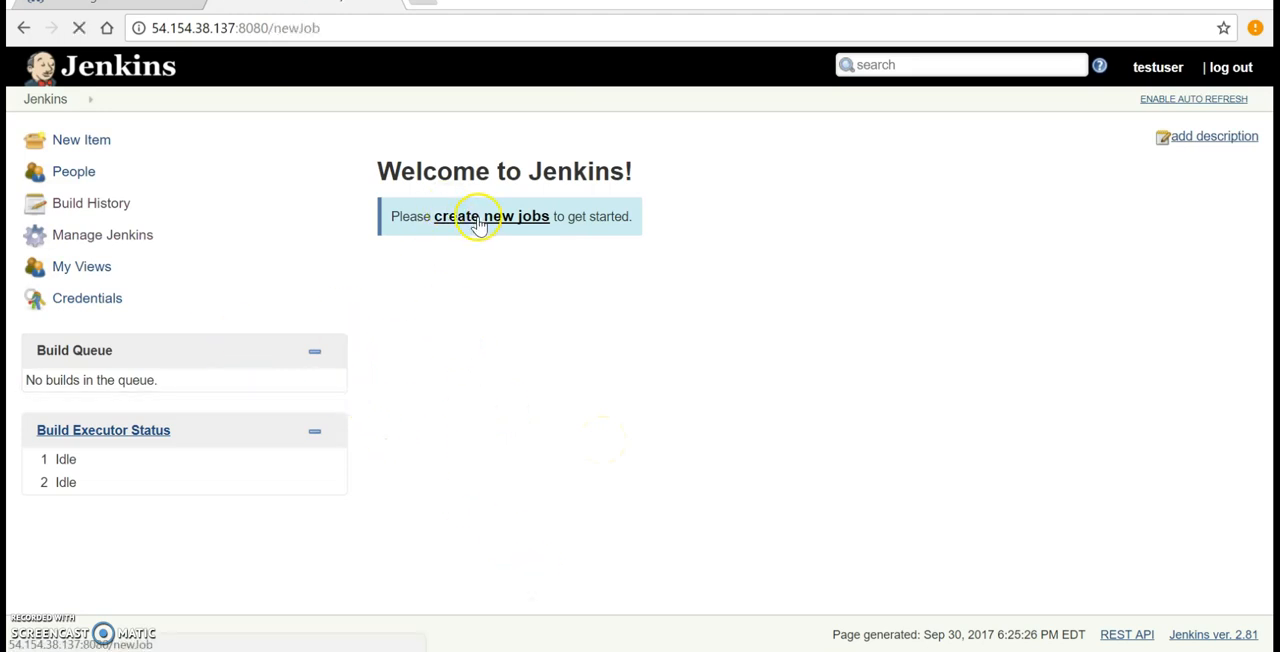
{"action": "left_click", "coordinate": [491, 216]}
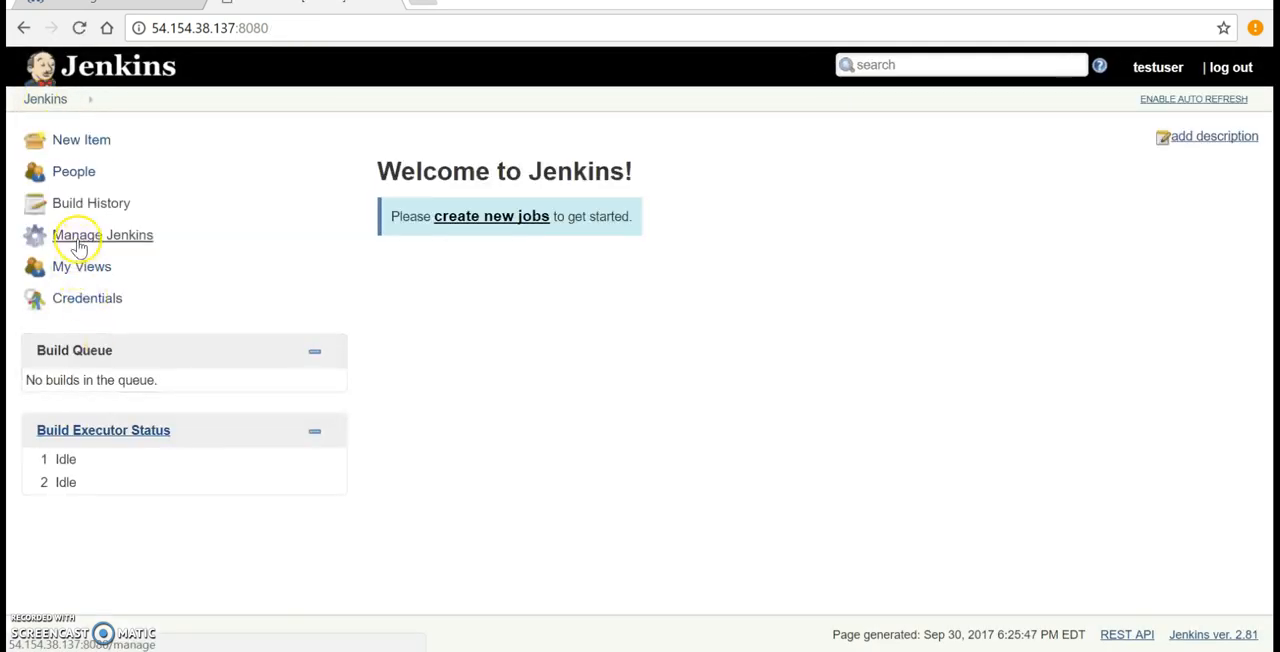
{"action": "left_click", "coordinate": [102, 234]}
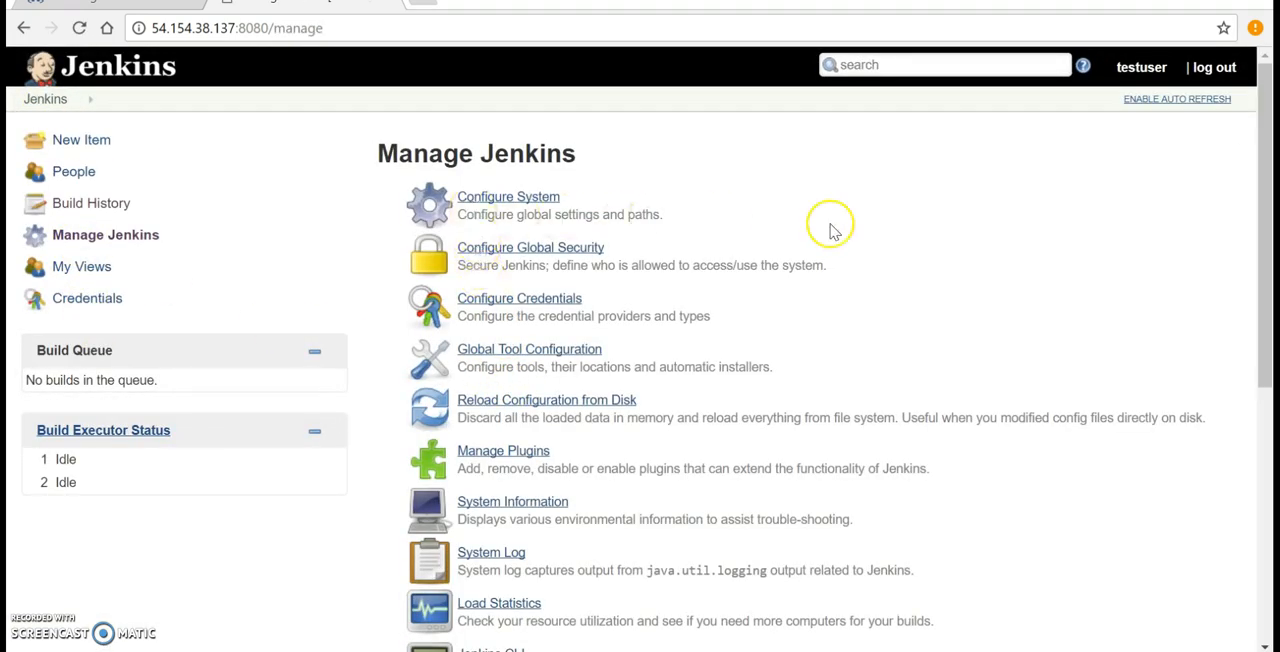
{"action": "mouse_move", "coordinate": [883, 257]}
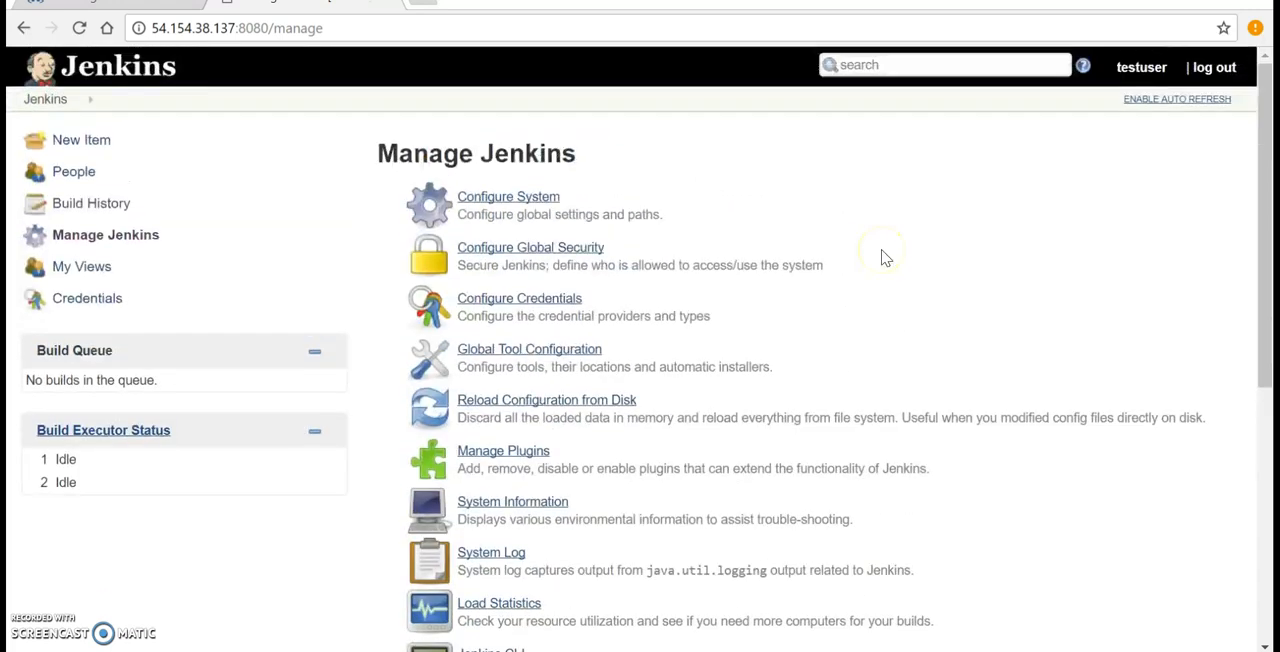
{"action": "mouse_move", "coordinate": [503, 451]}
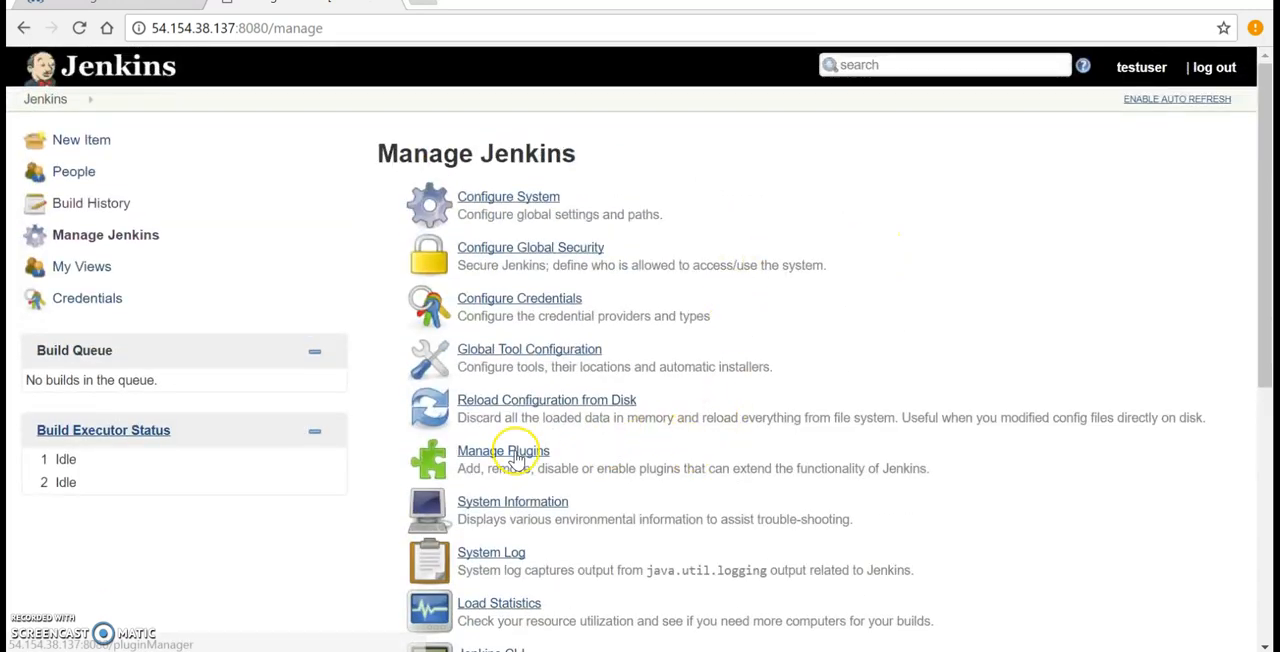
{"action": "scroll", "scroll_direction": "down", "scroll_amount": 3}
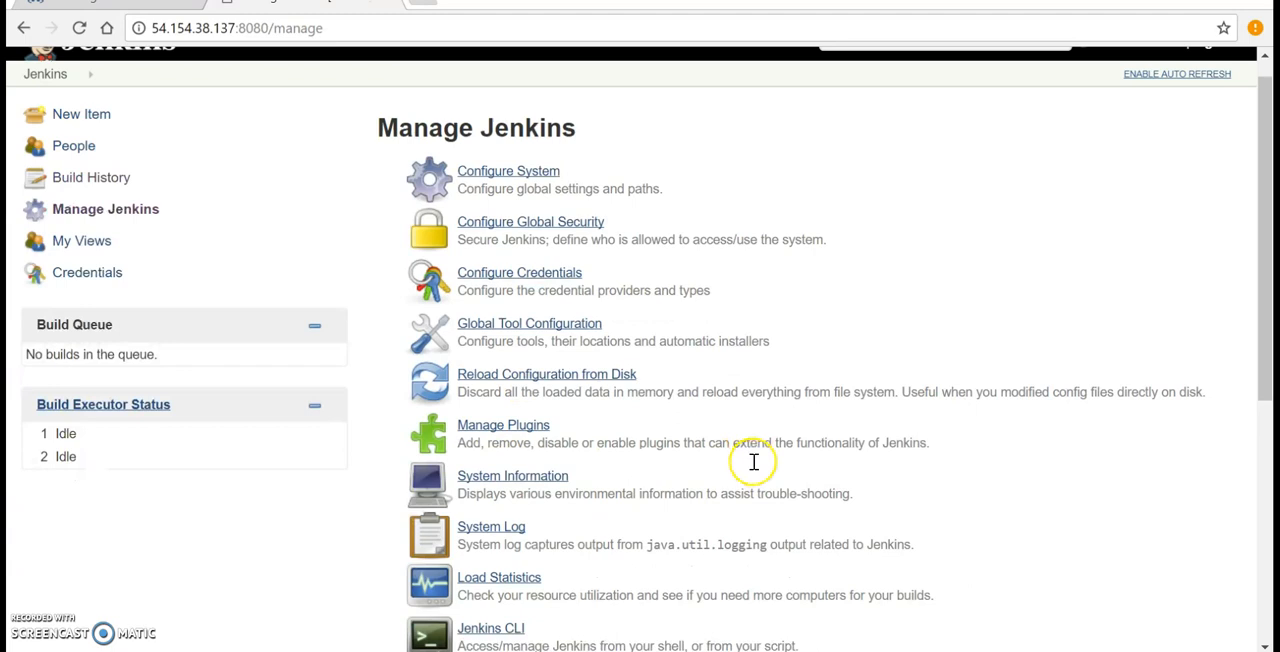
{"action": "scroll", "scroll_direction": "down", "scroll_amount": 3}
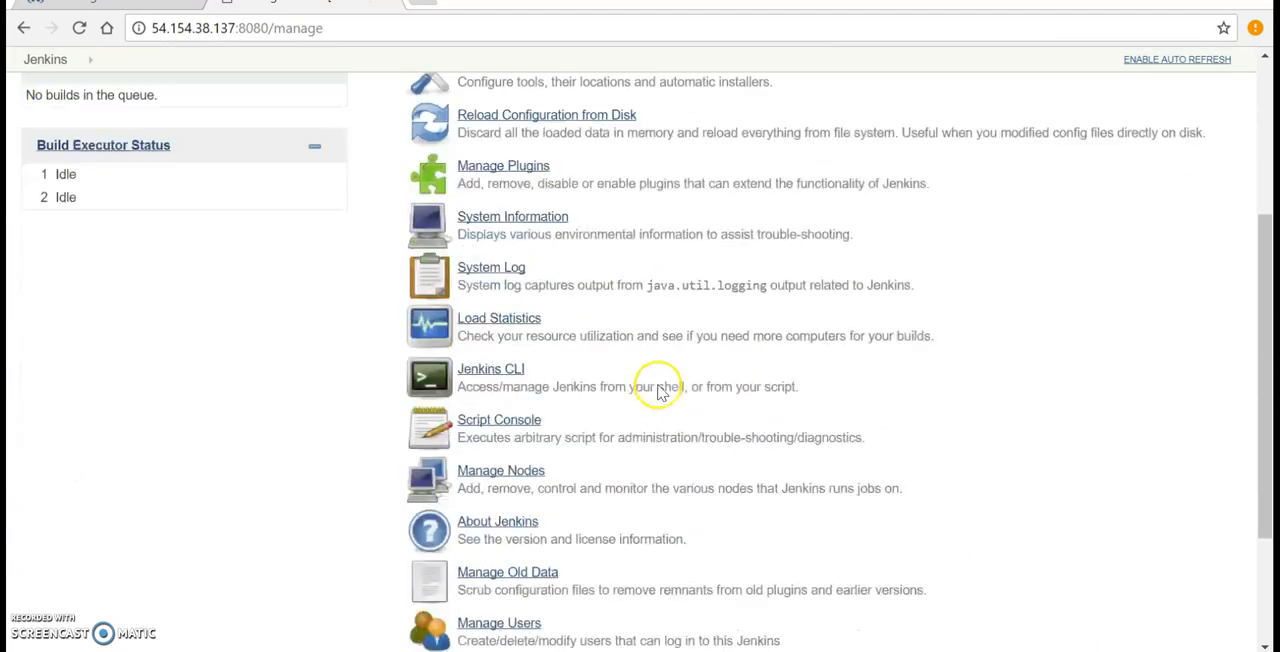
{"action": "scroll", "scroll_direction": "down", "scroll_amount": 3}
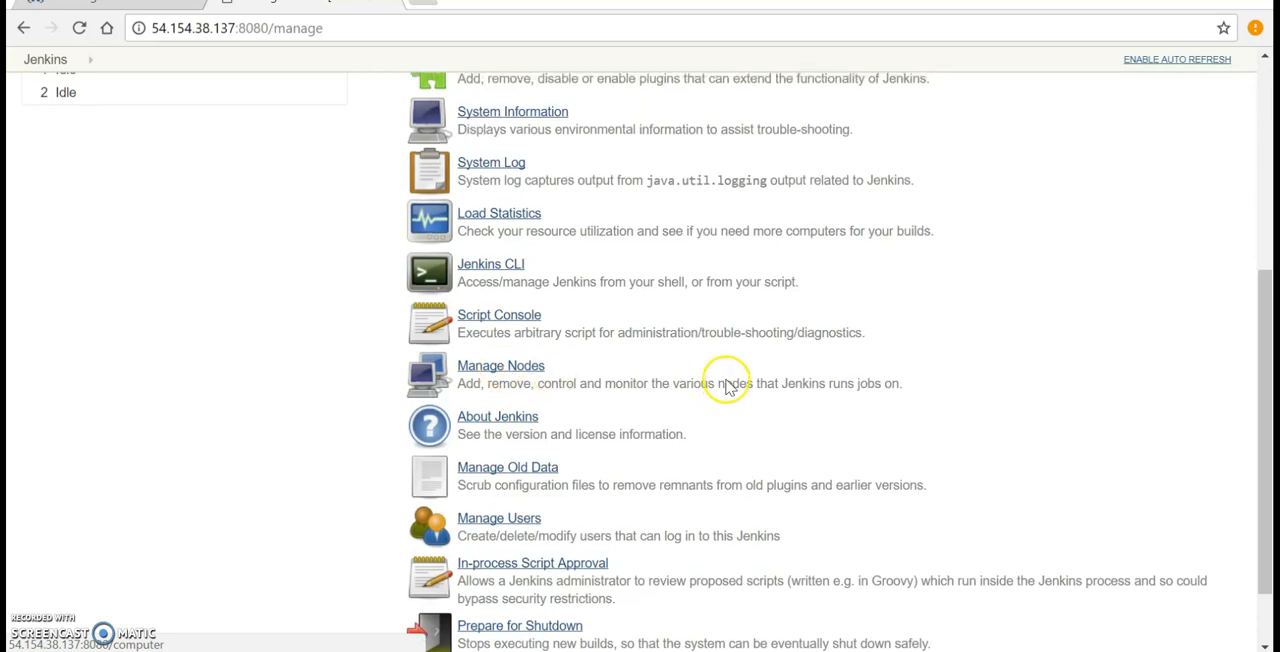
{"action": "scroll", "scroll_direction": "up", "scroll_amount": 3}
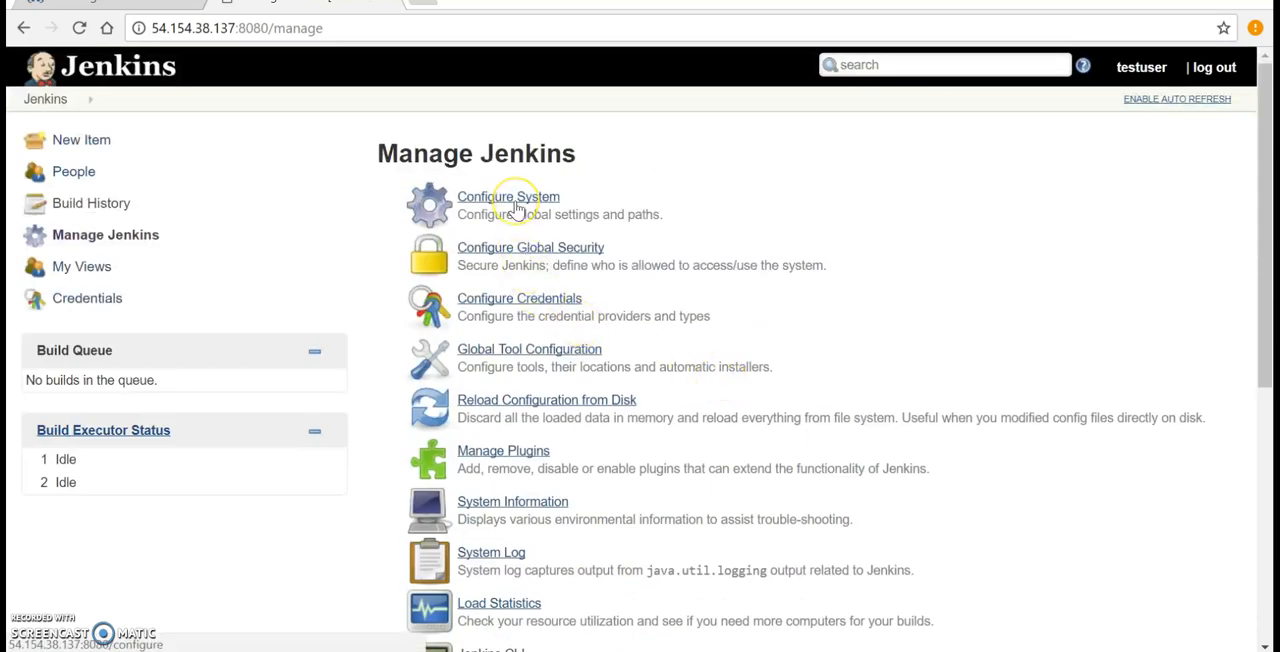
{"action": "mouse_move", "coordinate": [615, 258]}
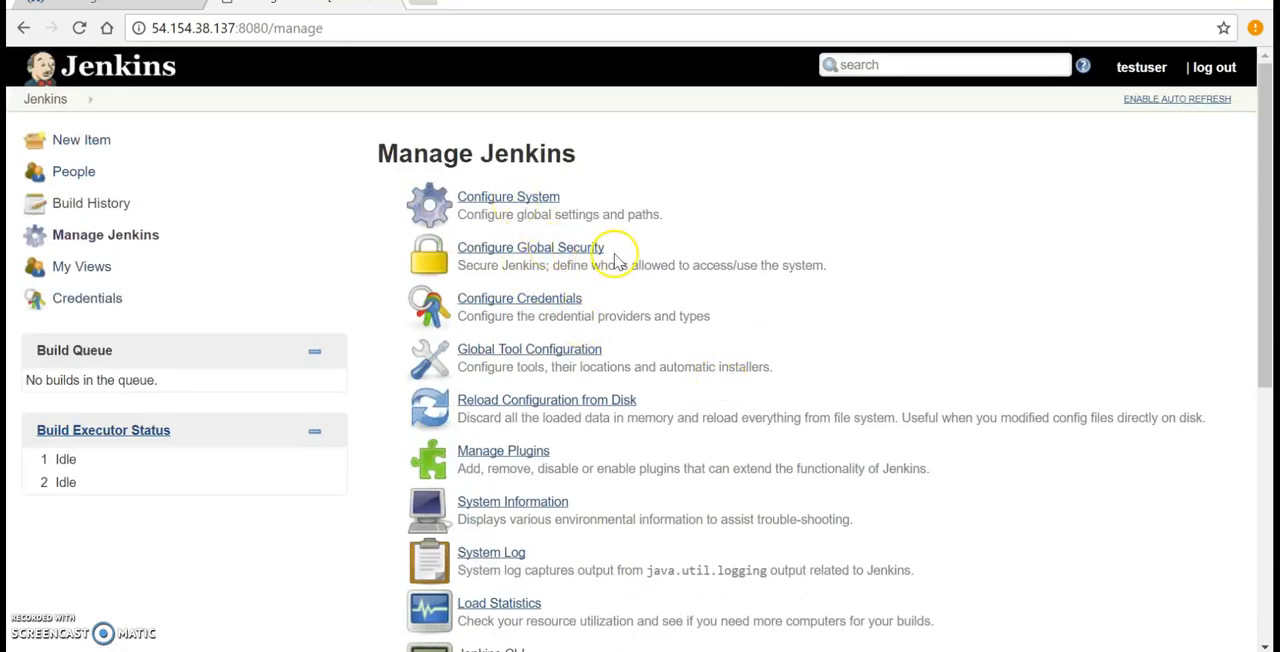
{"action": "scroll", "scroll_direction": "down", "scroll_amount": 3}
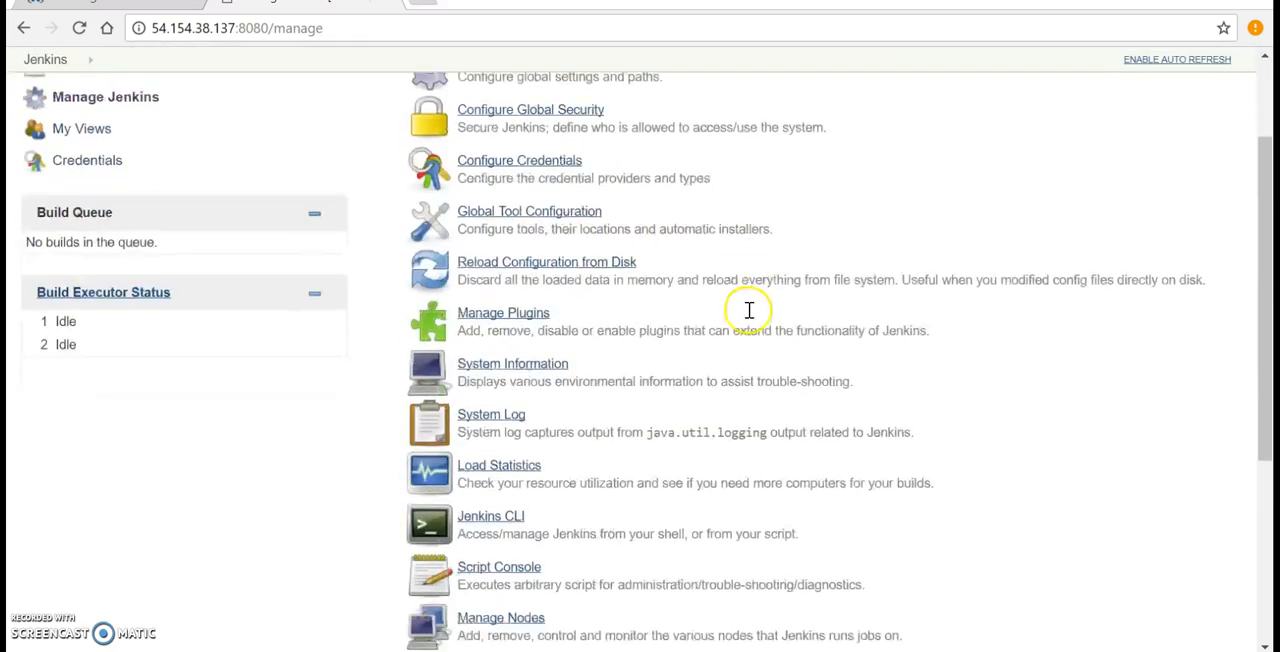
{"action": "scroll", "scroll_direction": "up", "scroll_amount": 3}
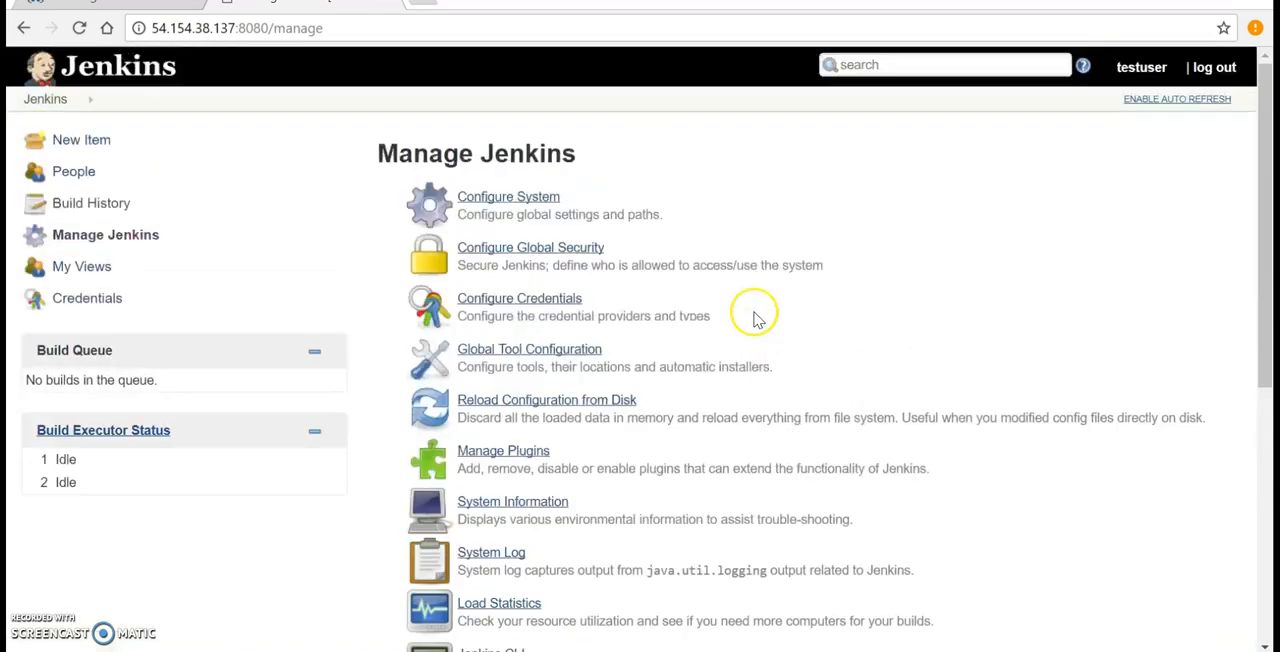
{"action": "mouse_move", "coordinate": [40, 130]}
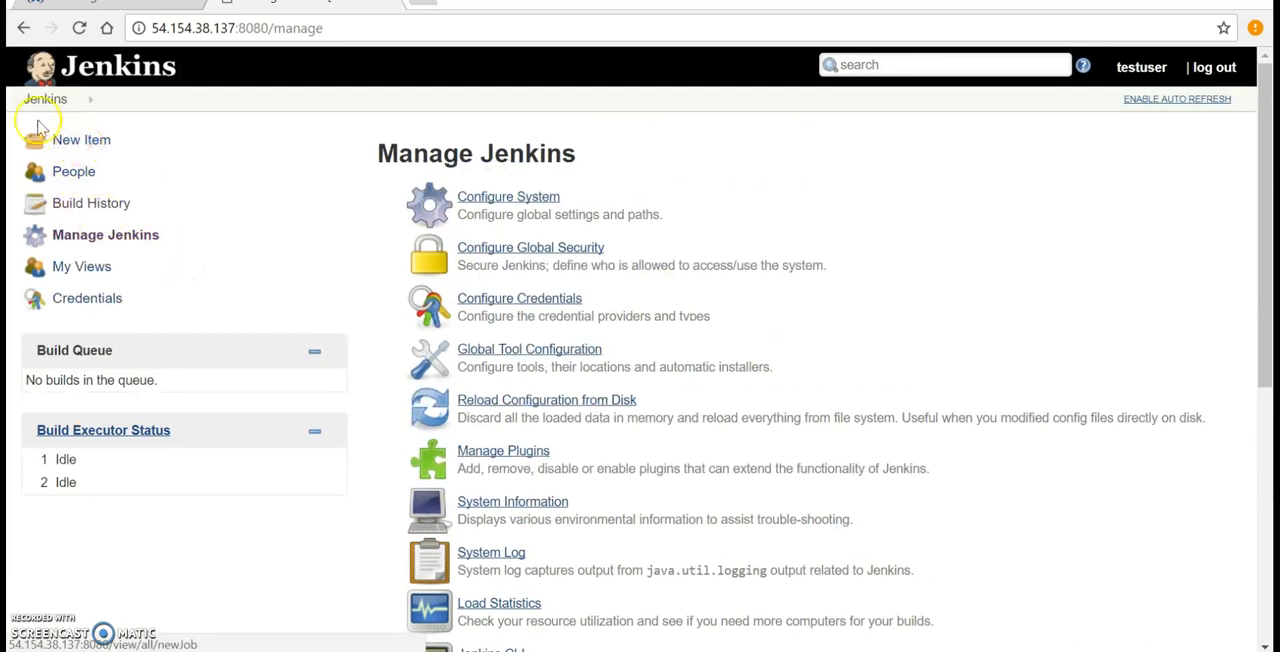
{"action": "left_click", "coordinate": [45, 98]}
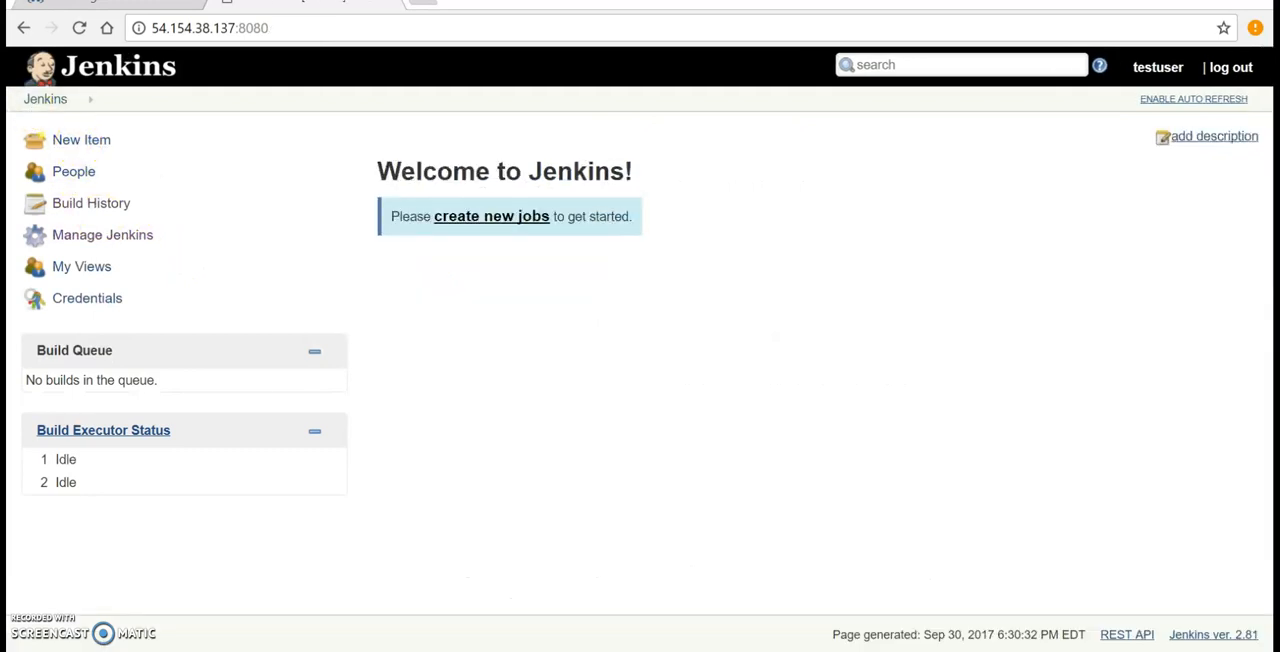